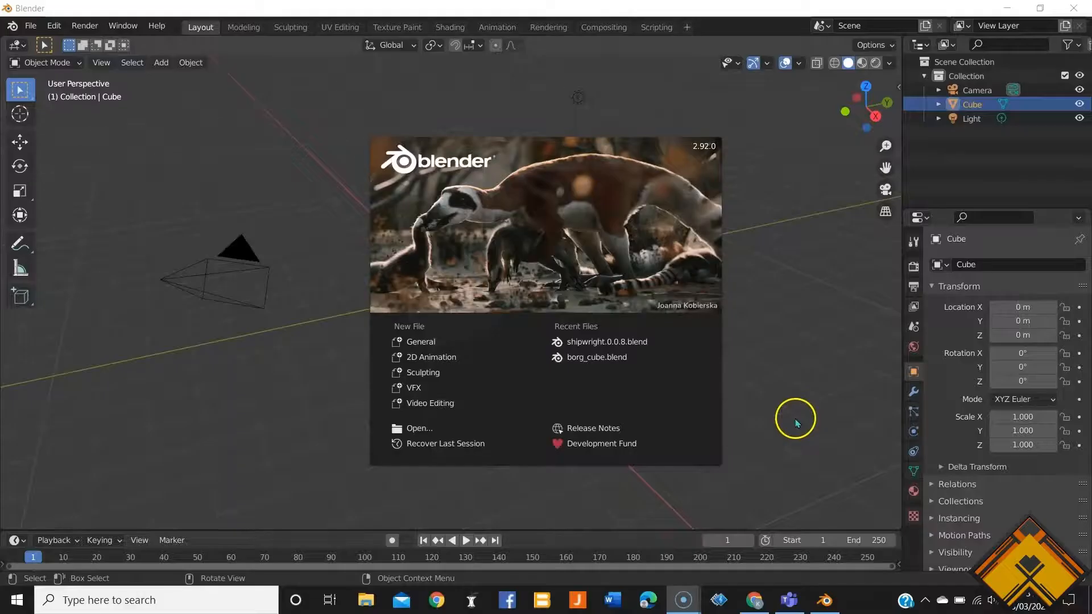
mouse_move(769, 265)
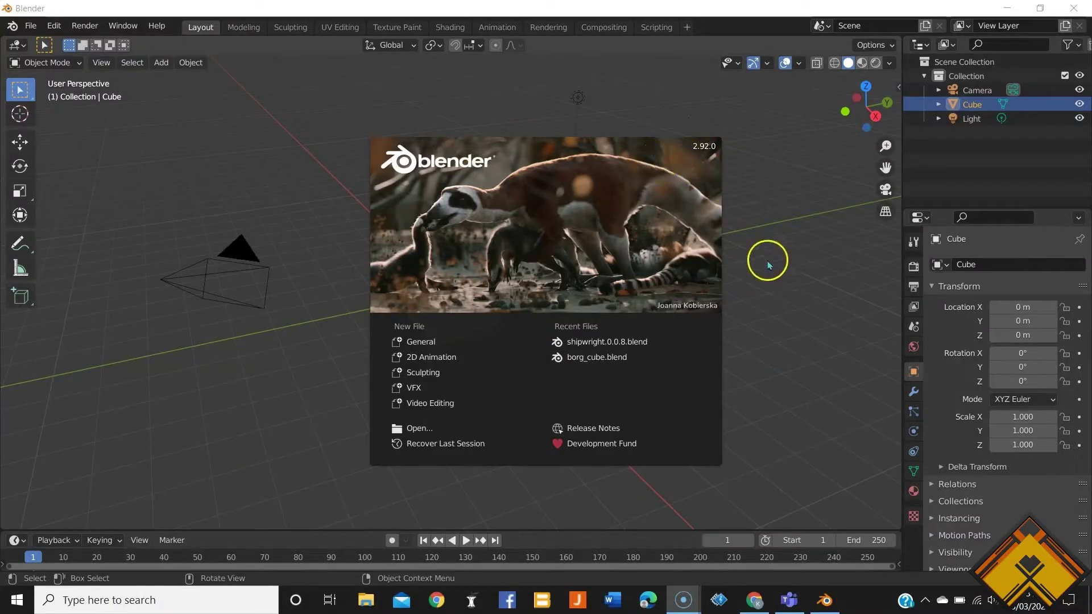
mouse_move(606, 341)
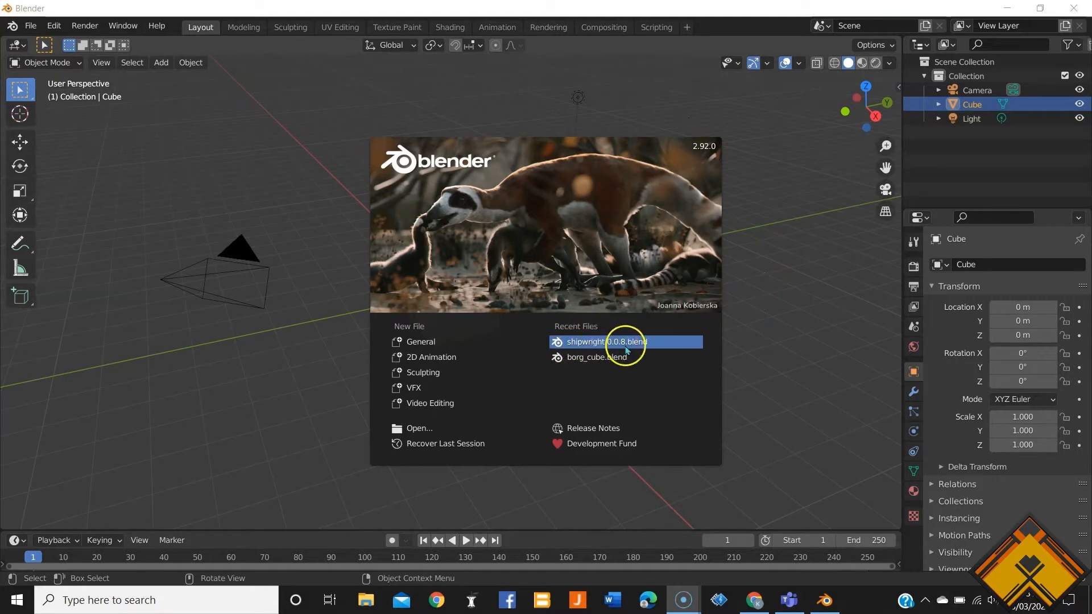
Open shipwright.0.0.8.blend from the splash screen's Recent Files list
click(605, 341)
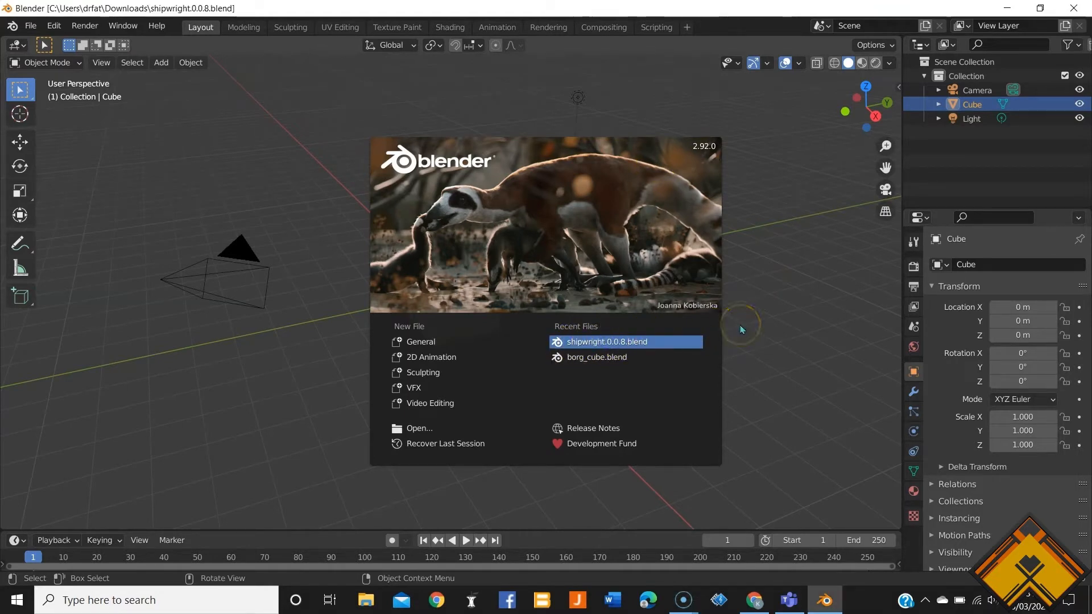
Dismiss the splash, show Rendered viewport shading, and set the render engine to Eevee
click(606, 342)
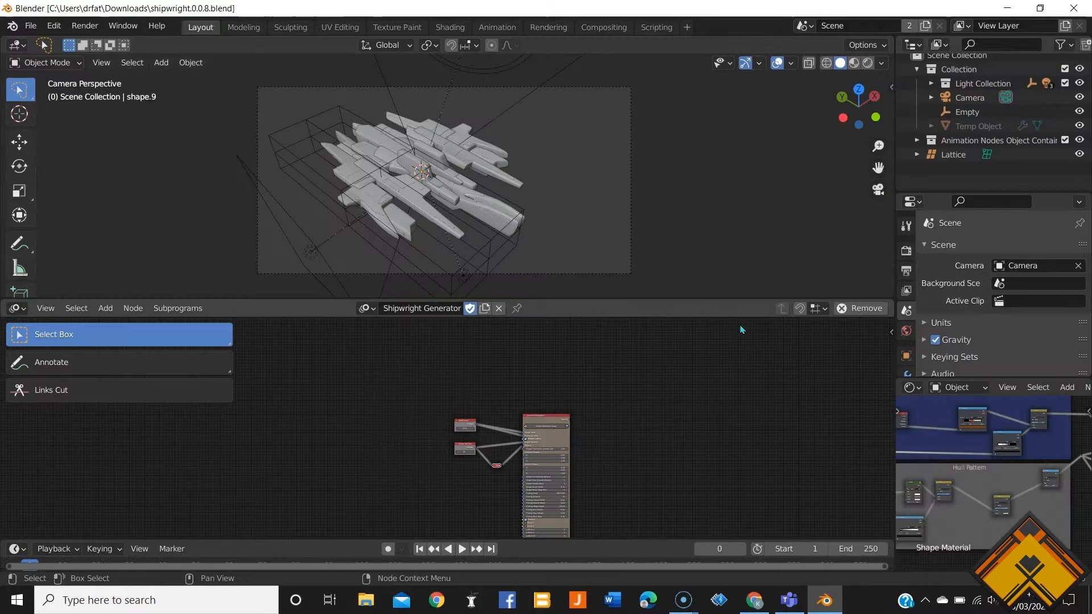
mouse_move(644, 230)
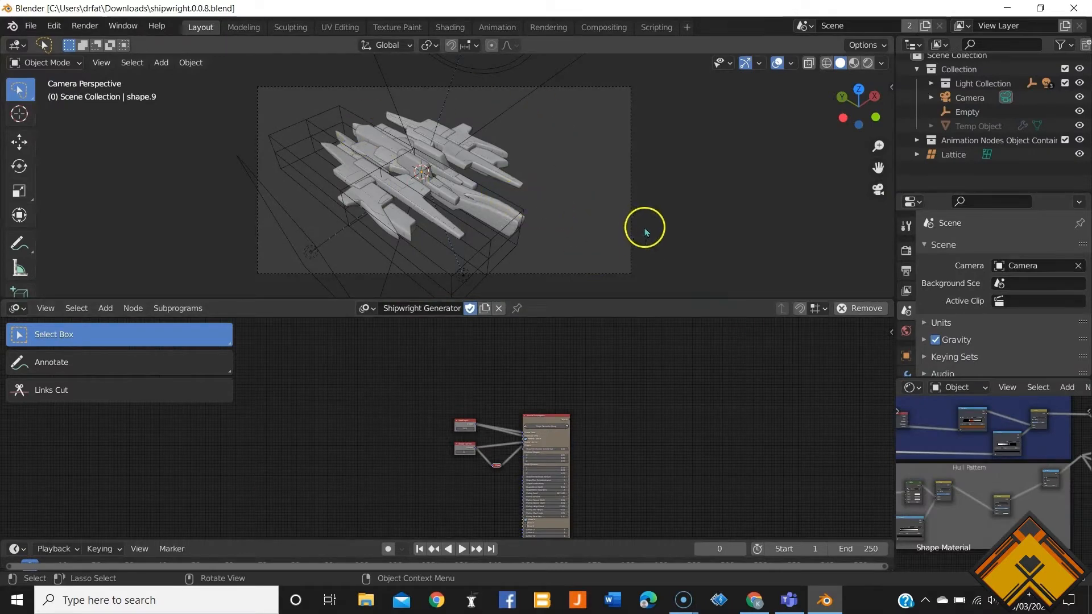
click(886, 219)
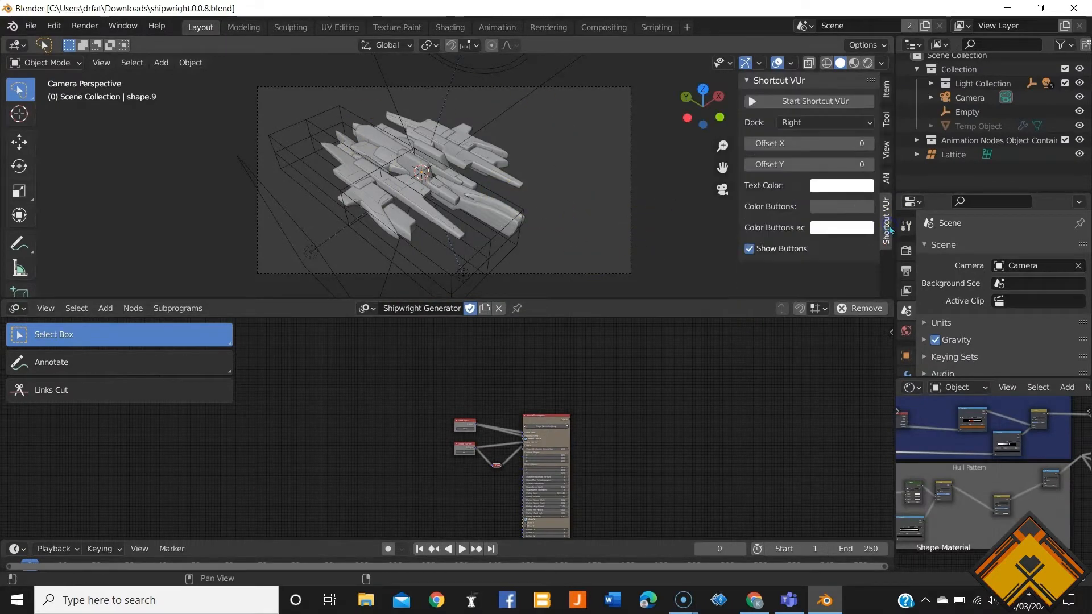
click(808, 101)
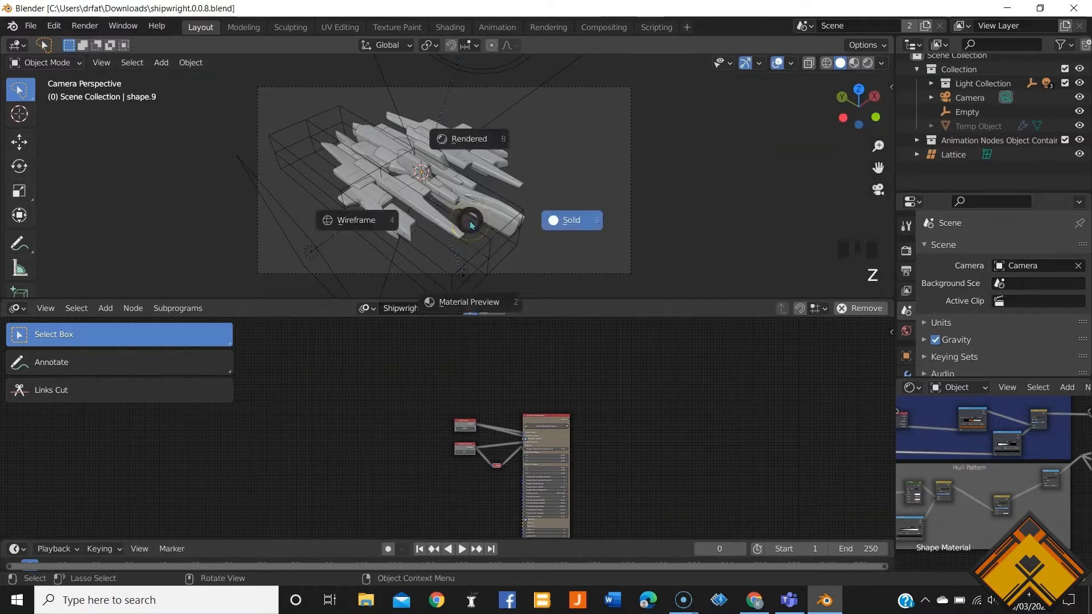
click(355, 220)
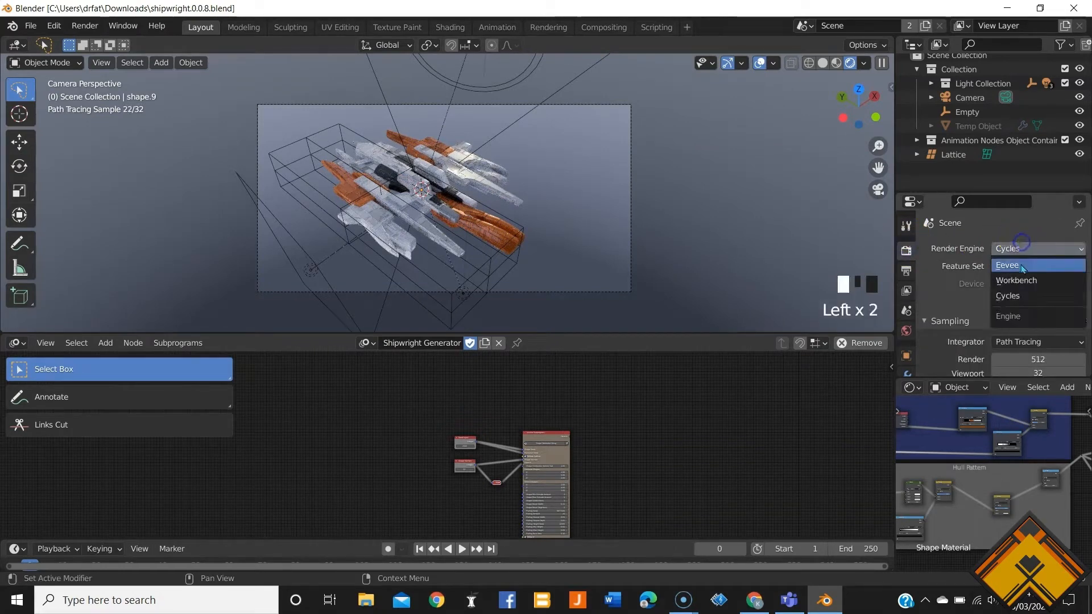
click(1006, 264)
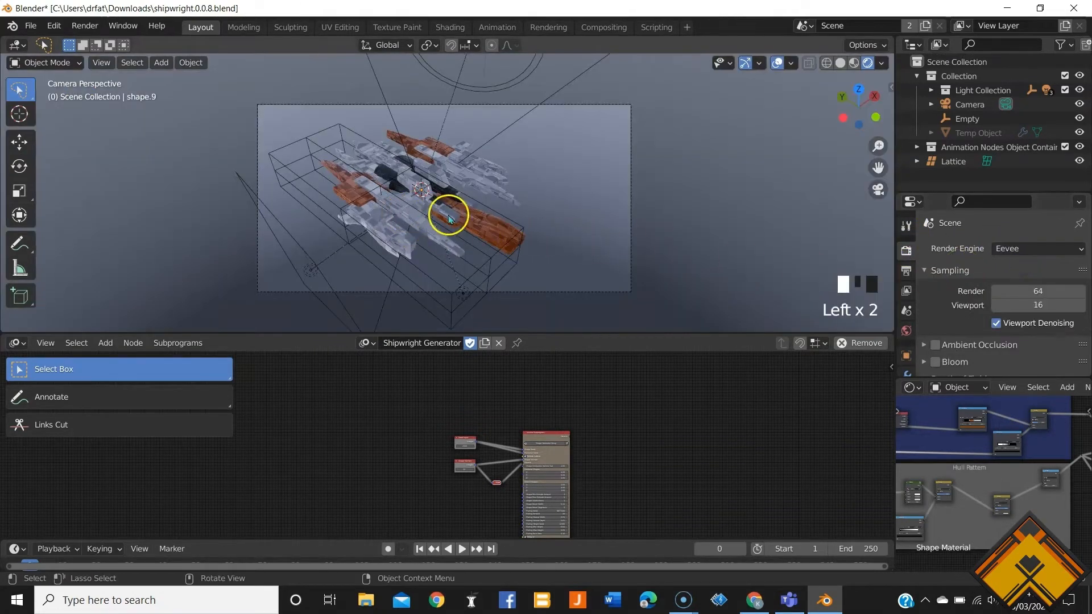
scroll(up, 3)
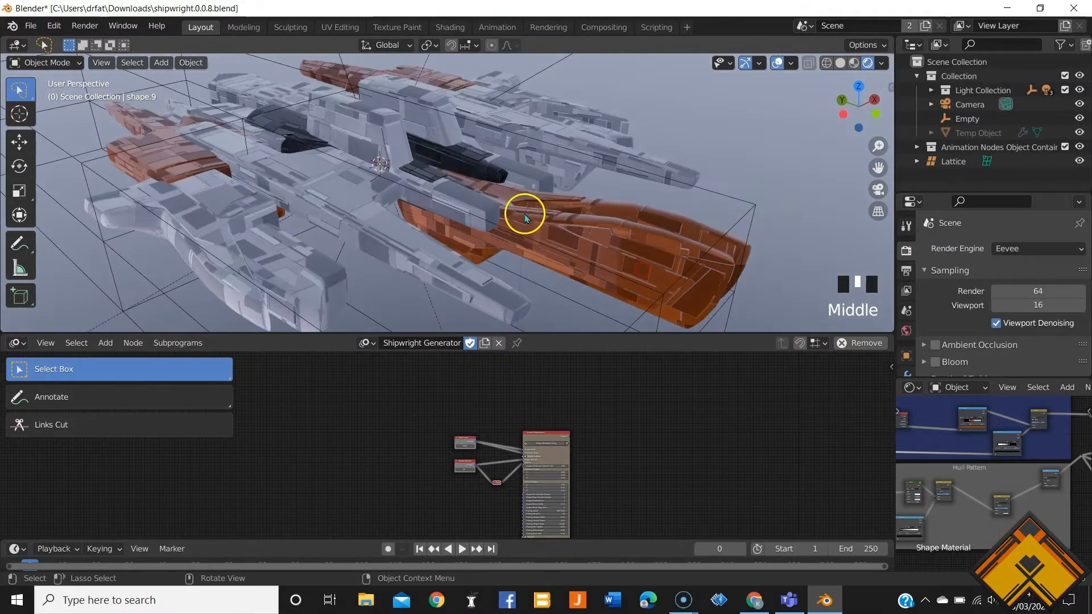
click(449, 27)
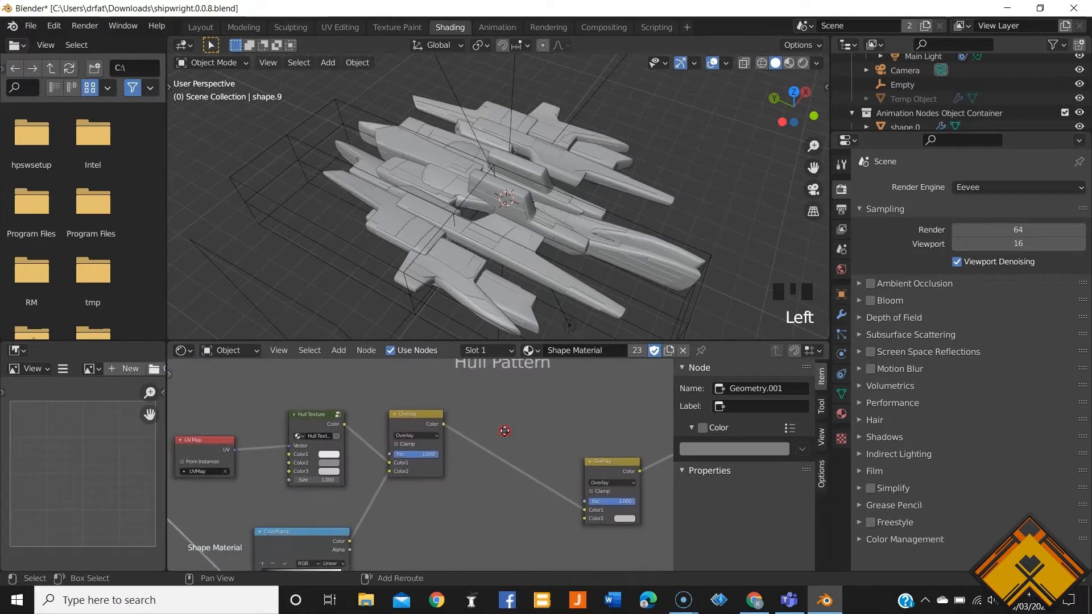
mouse_move(328, 455)
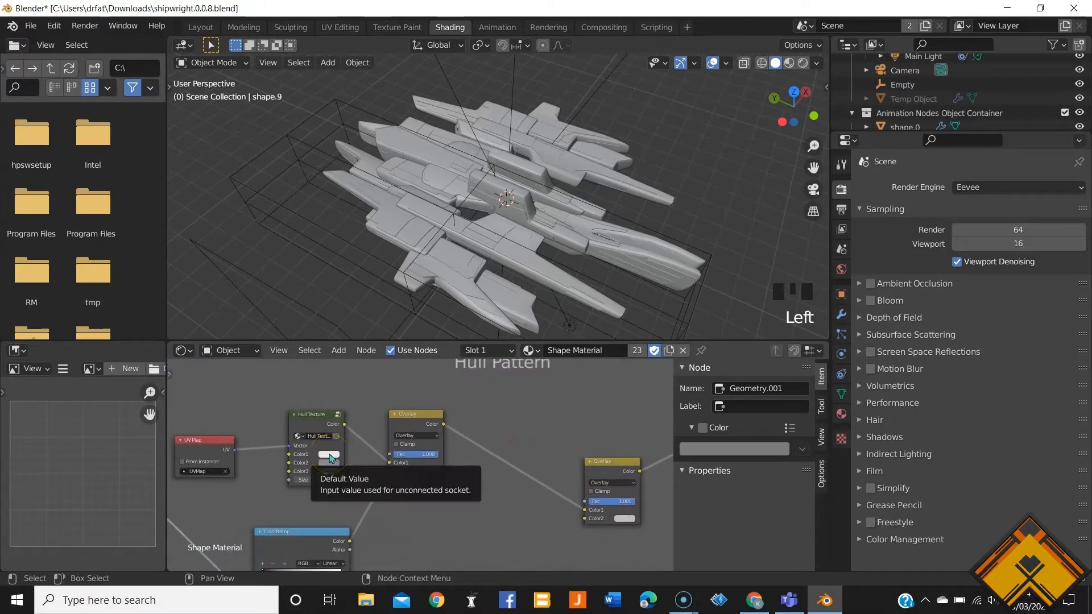
Adjust the V brightness of the Hull Texture node's first and third colour swatches
click(328, 456)
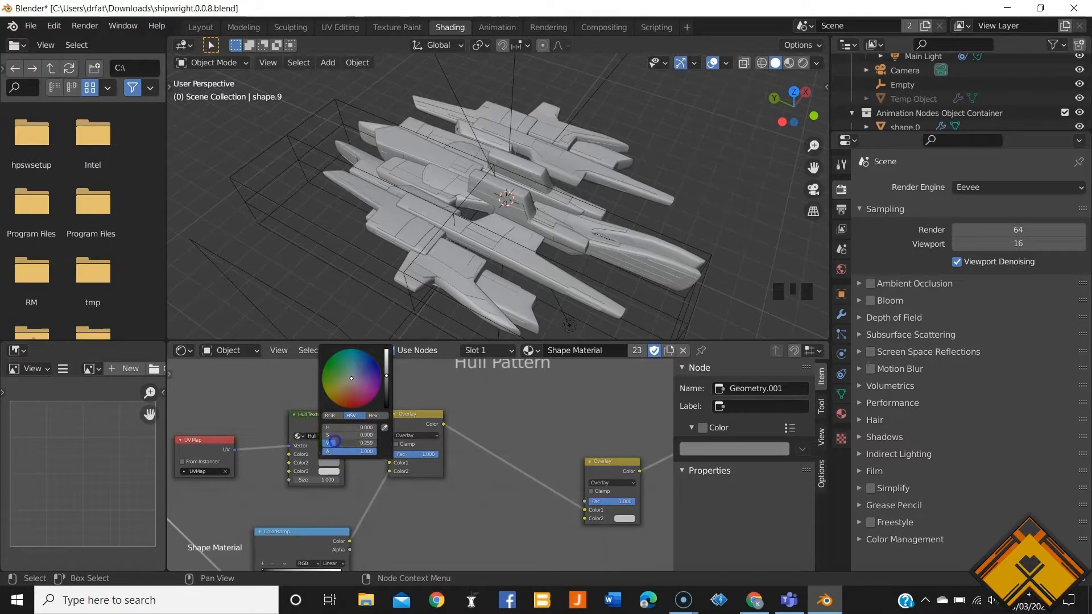
mouse_move(506, 261)
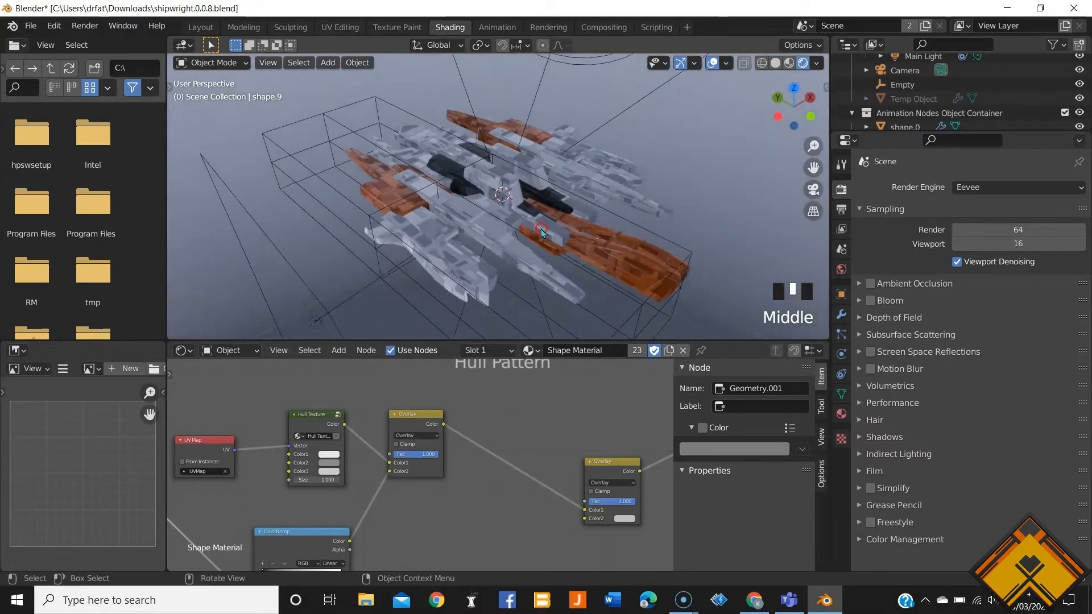
scroll(down, 3)
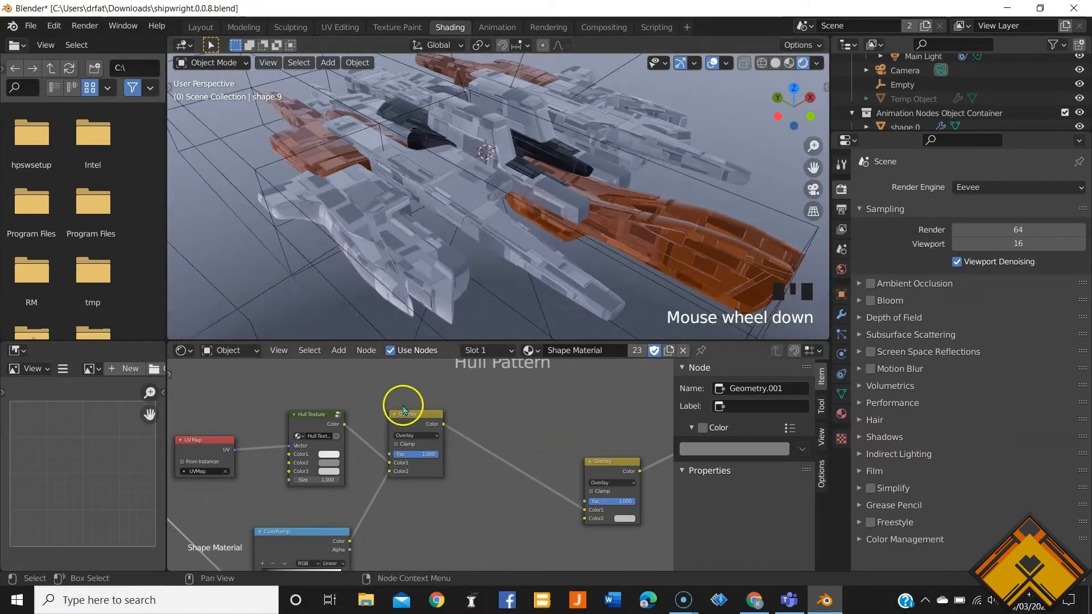
click(330, 454)
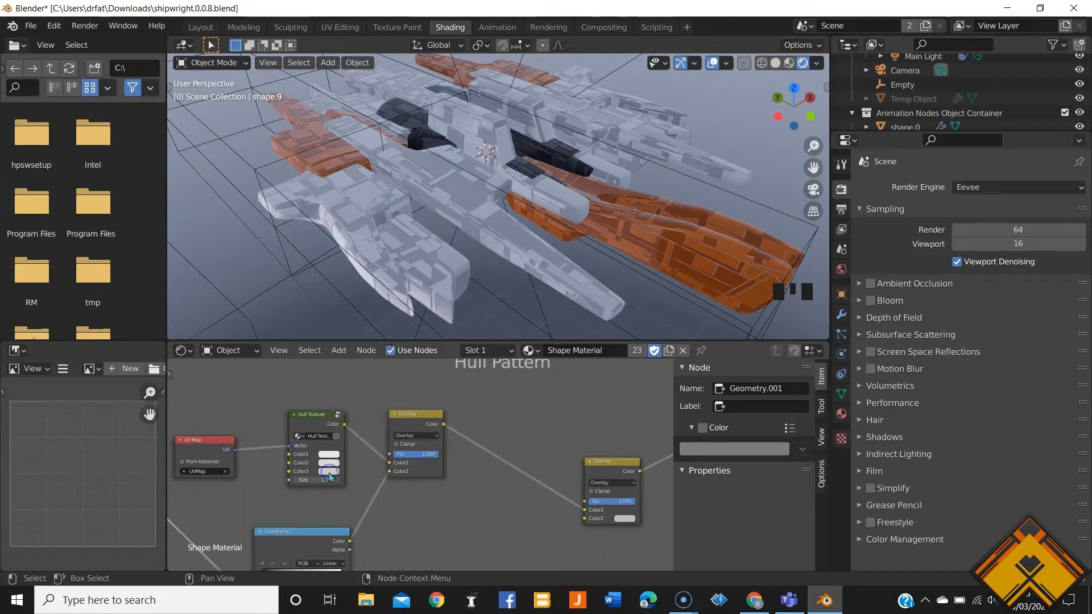
click(328, 454)
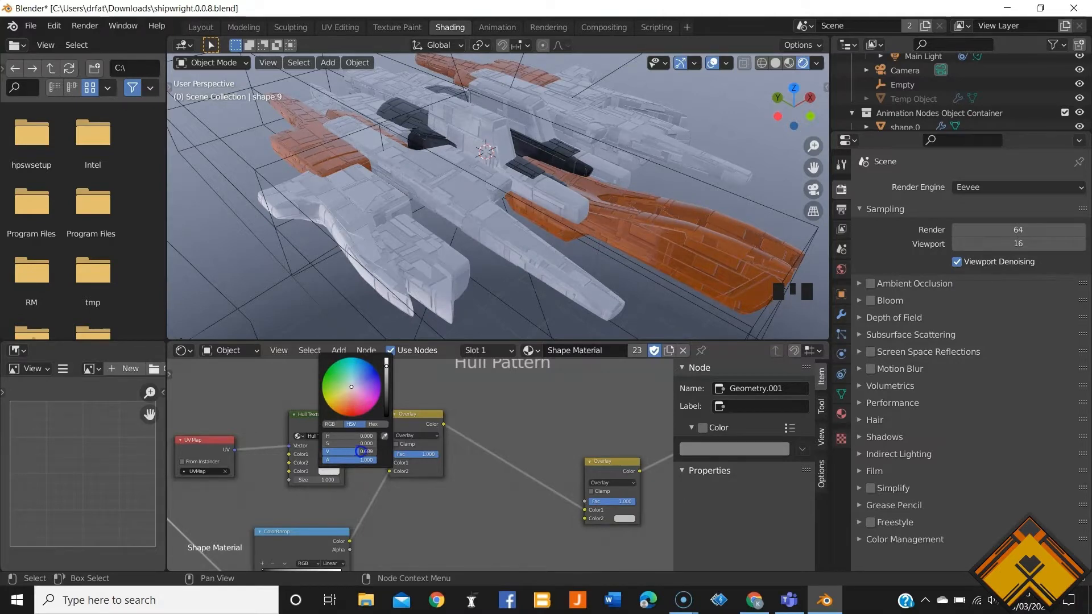
scroll(down, 3)
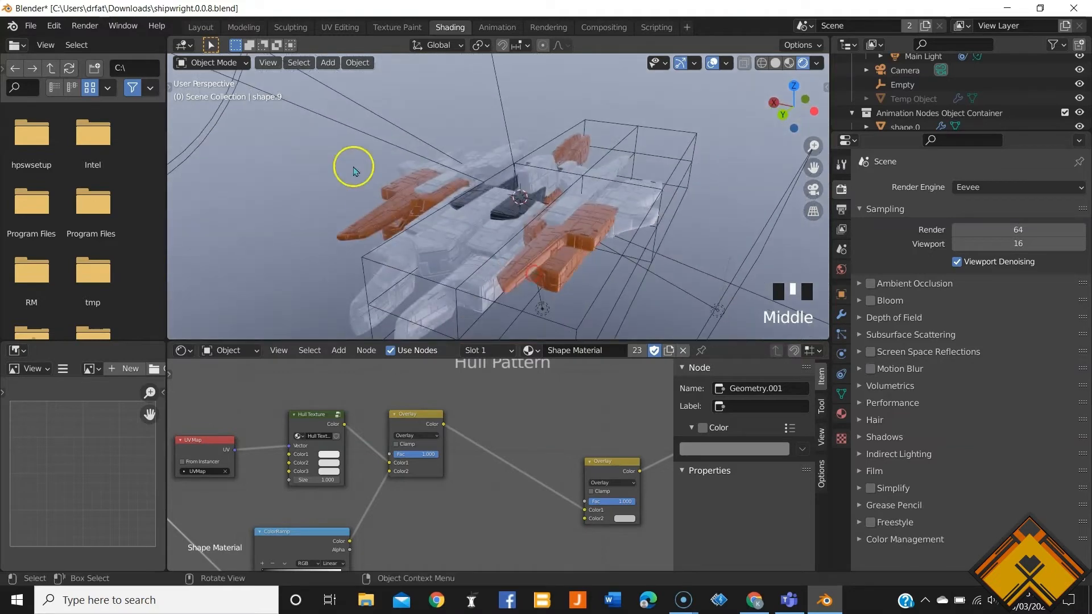
Back in Layout, step the Seed Input from 2500 up to 2504
click(200, 27)
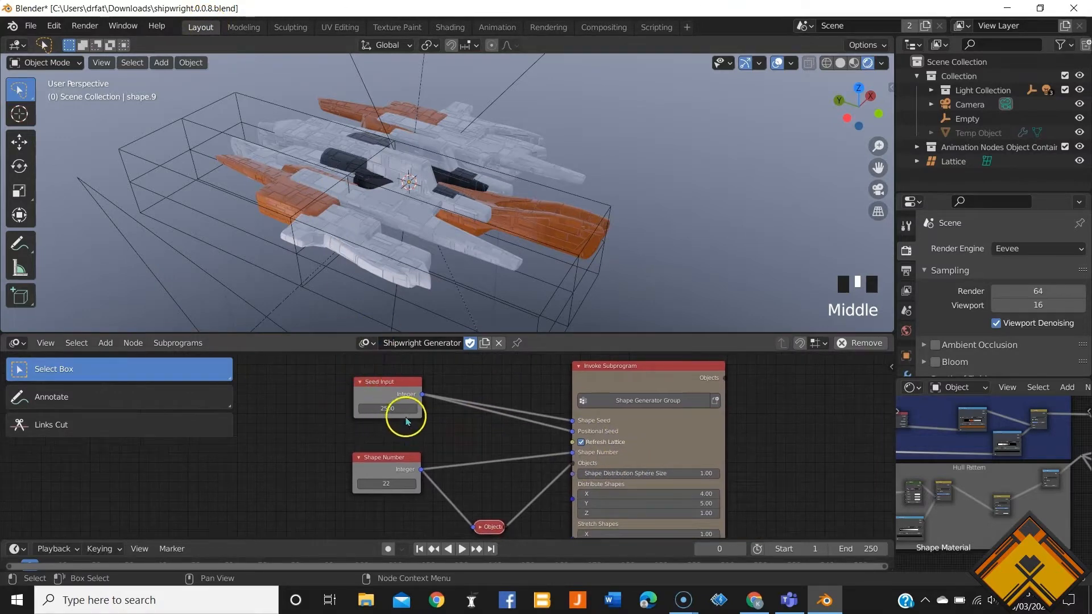
click(415, 409)
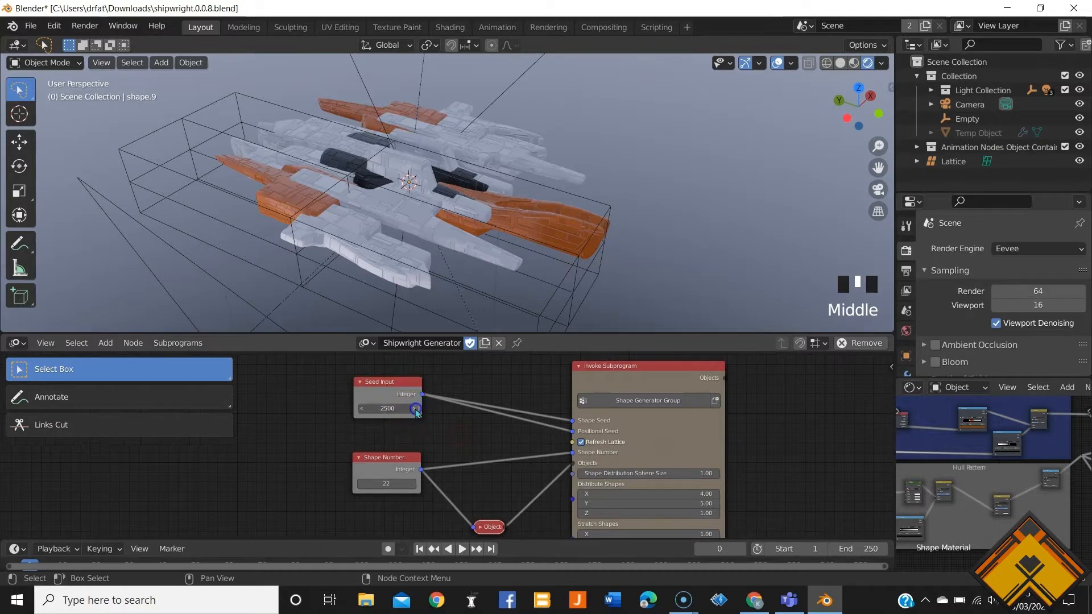
mouse_move(404, 252)
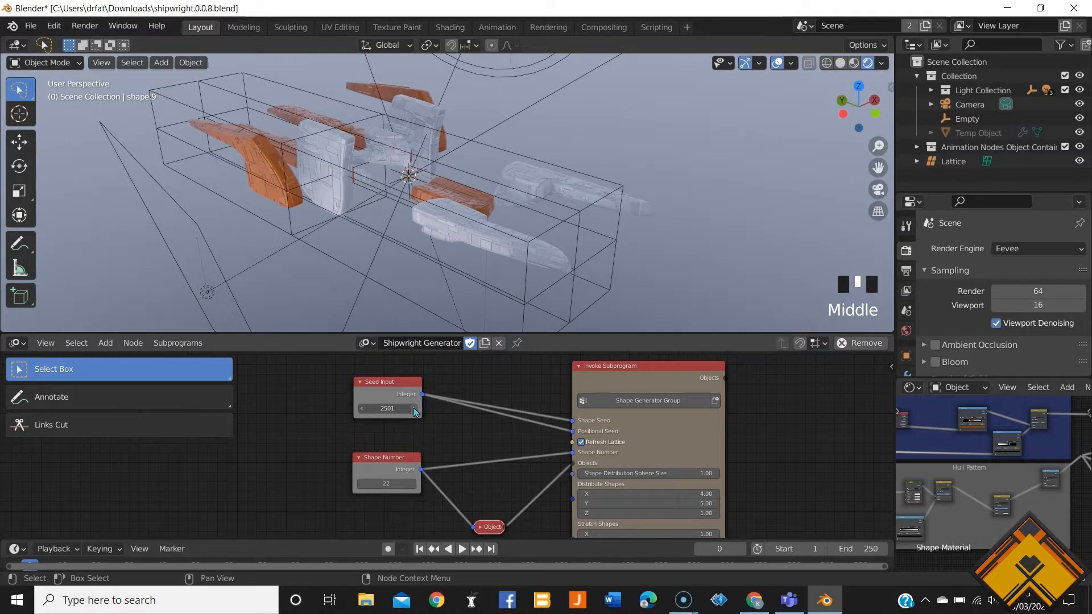
click(414, 408)
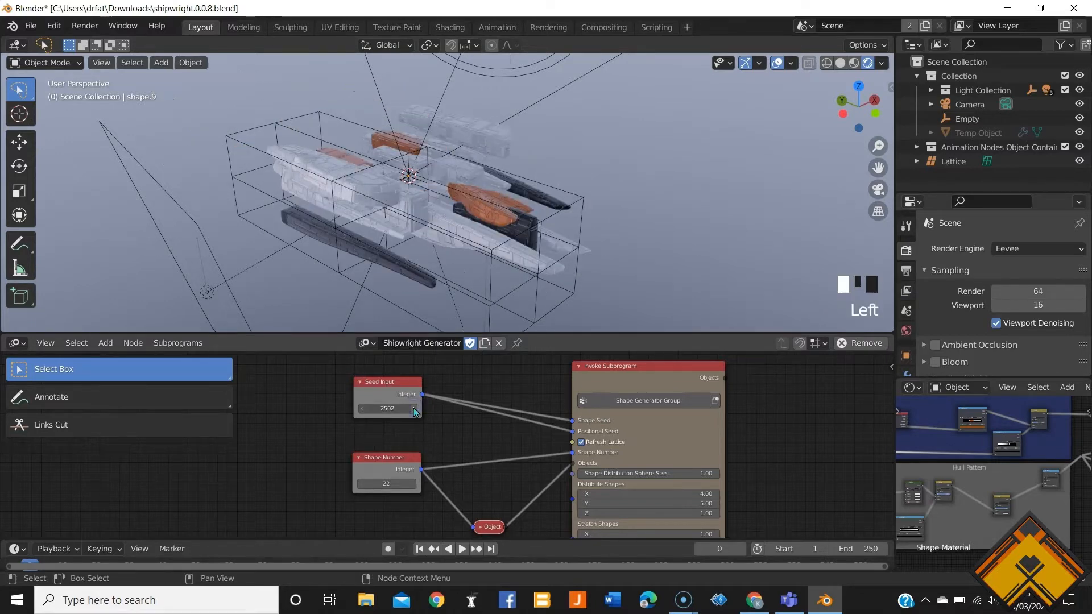
click(413, 408)
text(30)
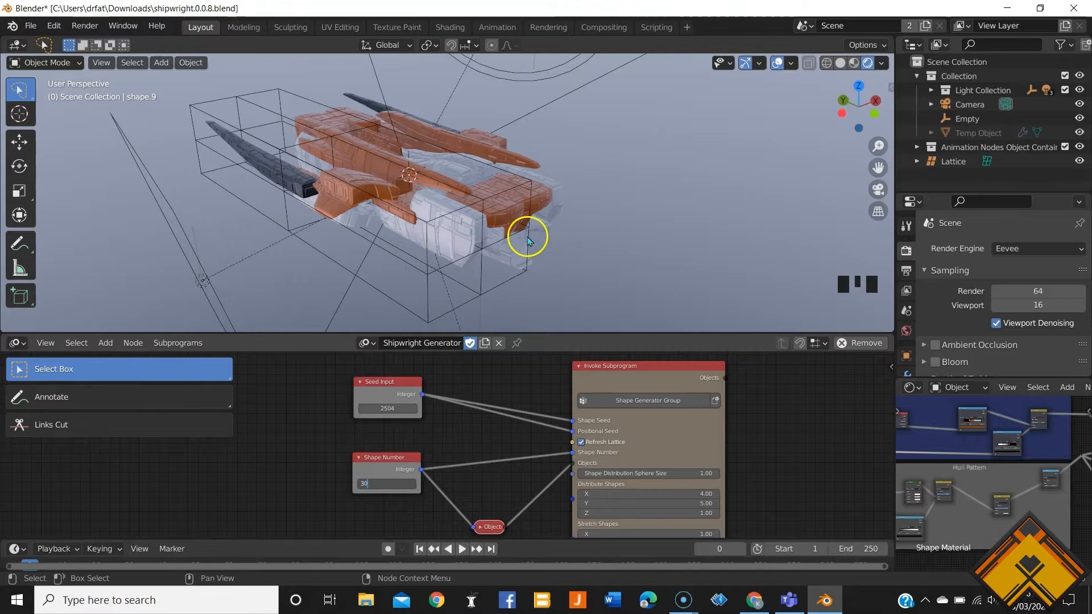
mouse_move(626, 249)
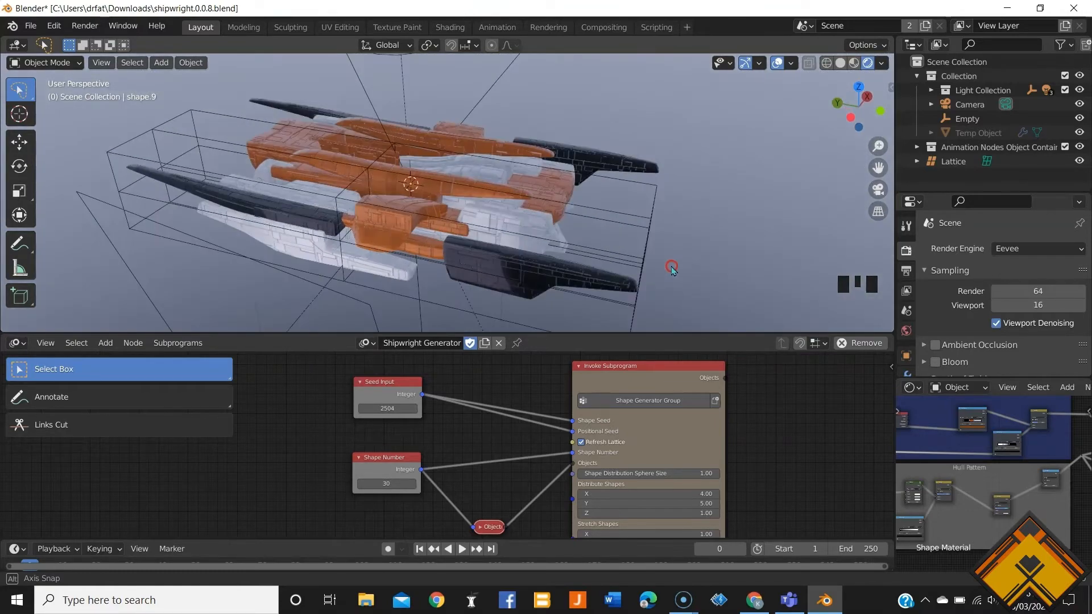
Set the Shape Number to 36 and zoom around the denser ship
scroll(up, 3)
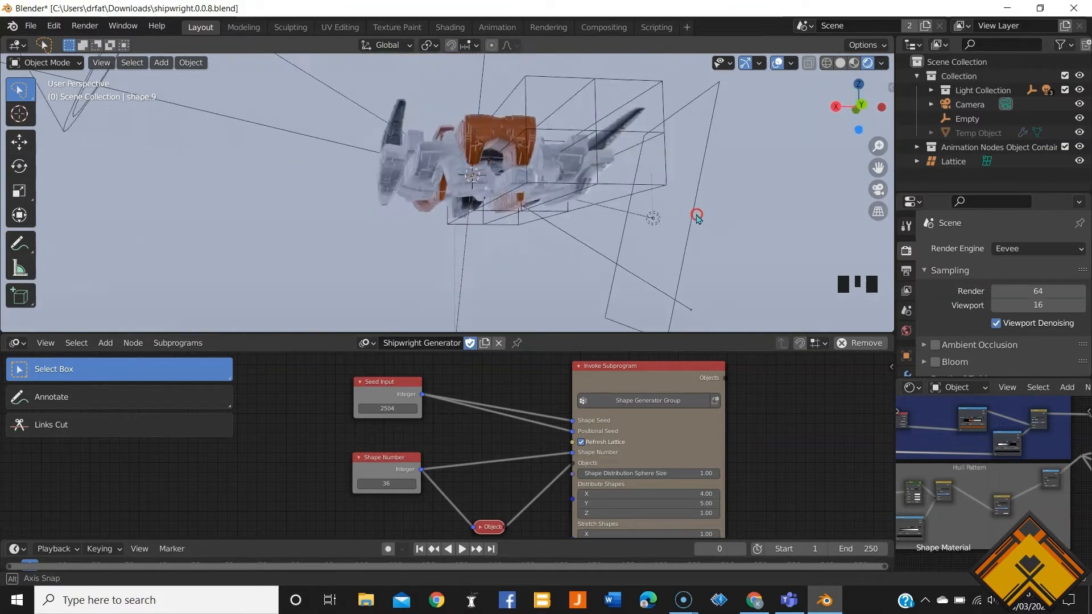
scroll(down, 3)
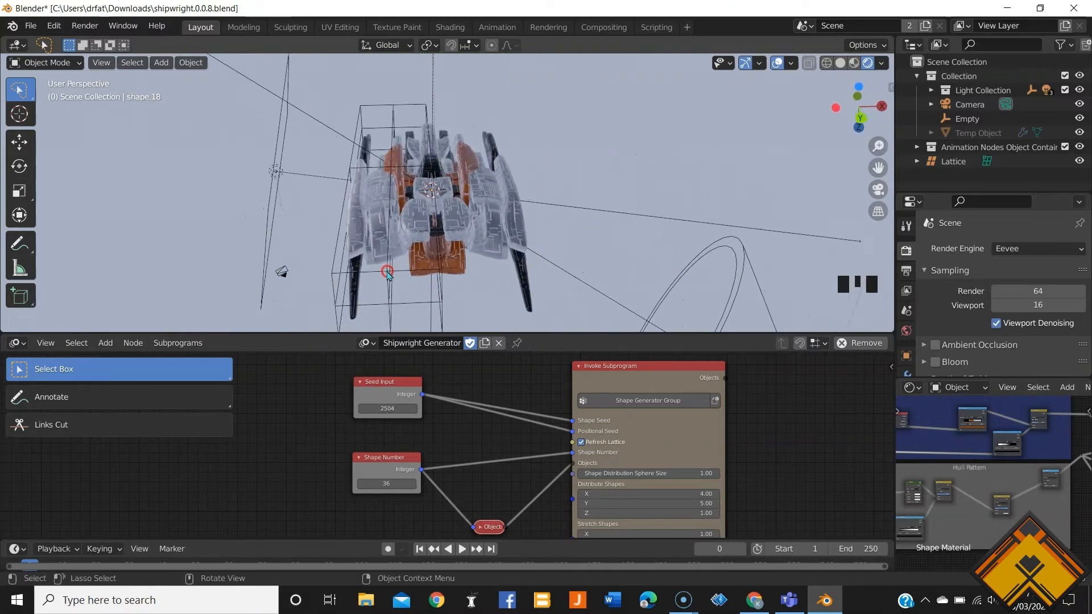
scroll(up, 3)
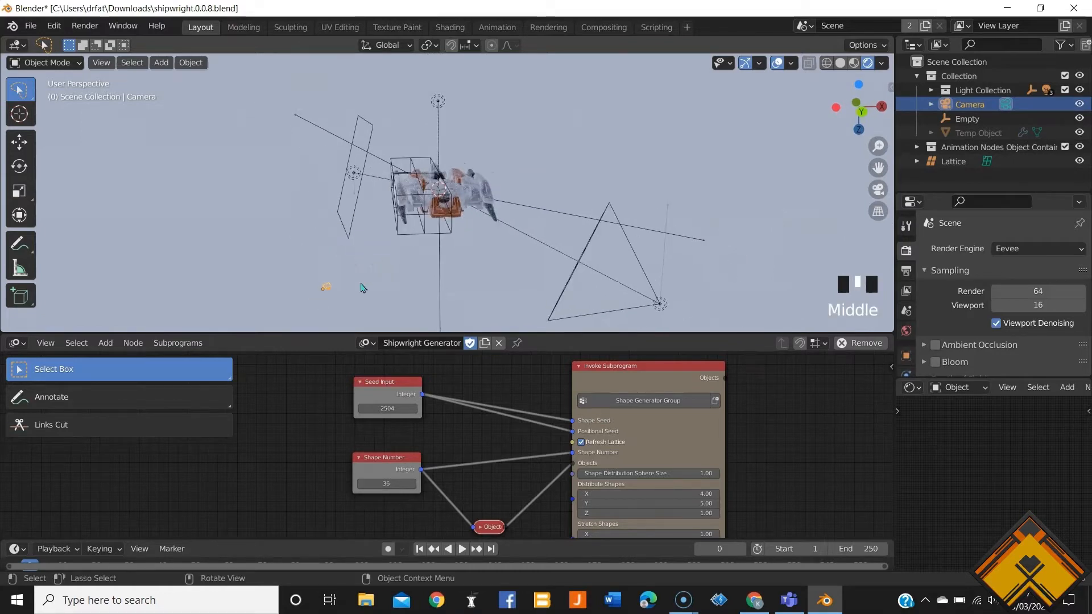
key(ctrl+i)
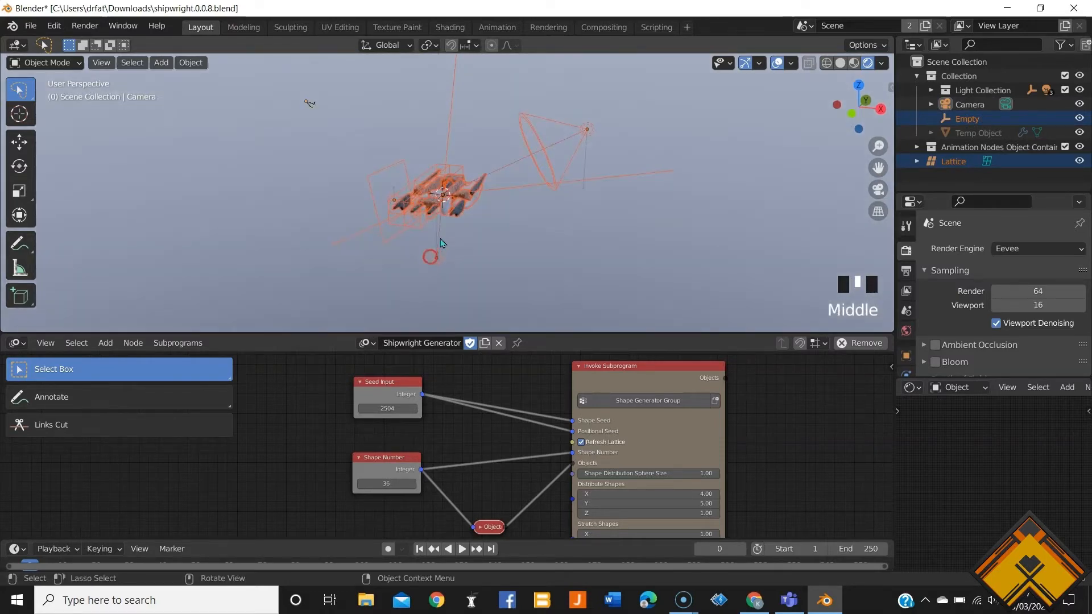
scroll(up, 3)
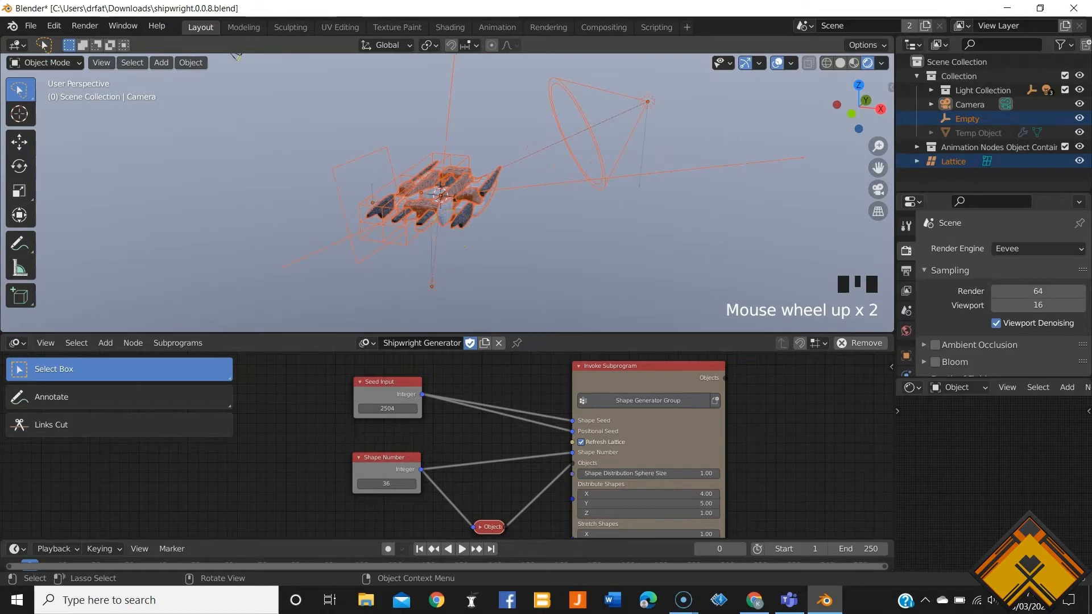
key(r)
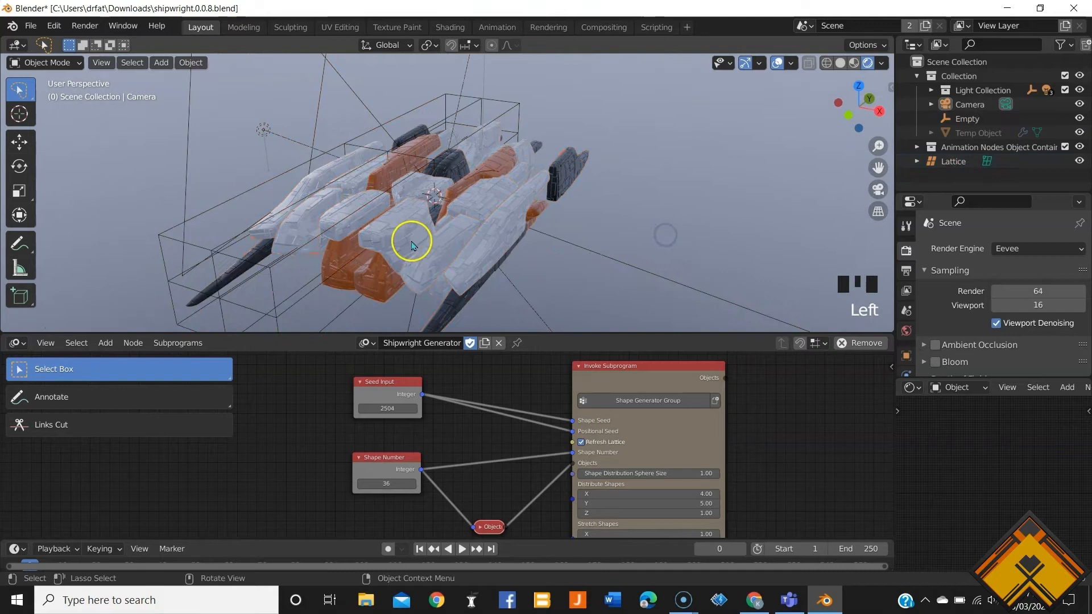
scroll(up, 3)
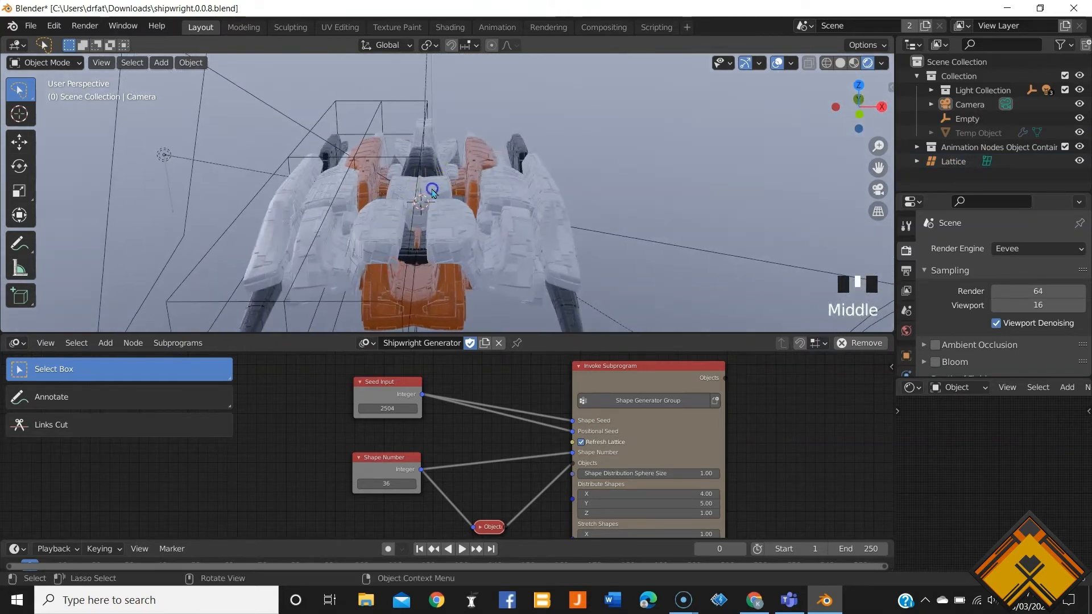
scroll(up, 3)
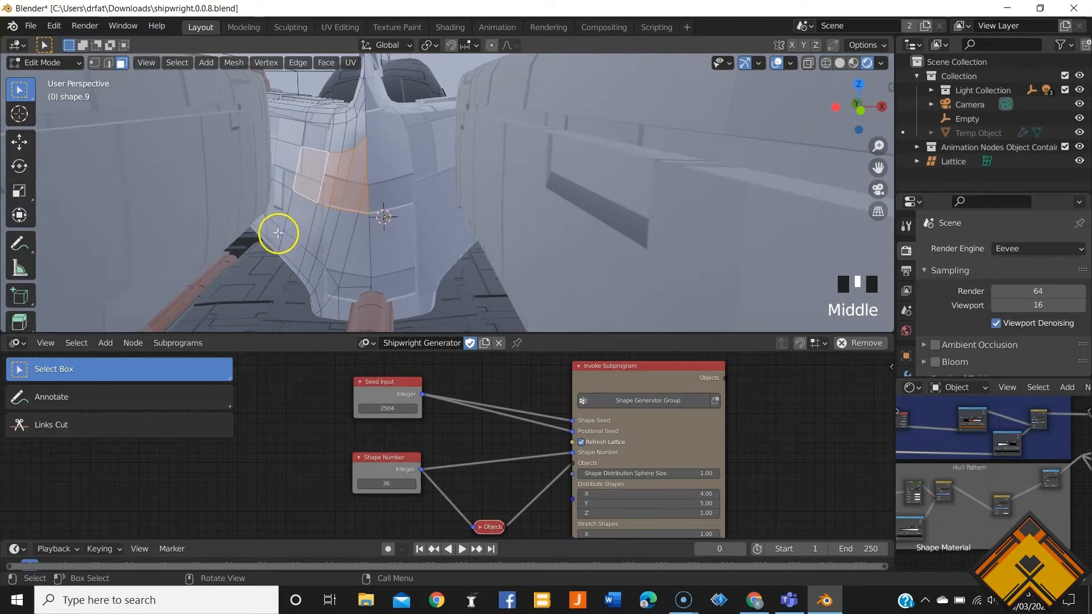
mouse_move(316, 239)
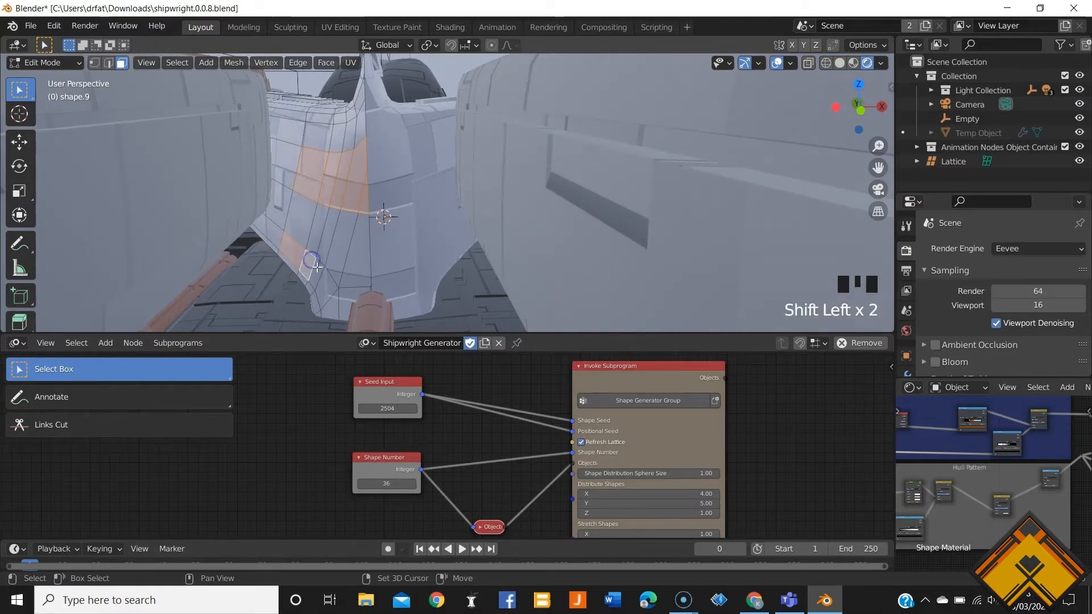
Add hull faces to a selected strip on shape.9 in Edit Mode
click(339, 301)
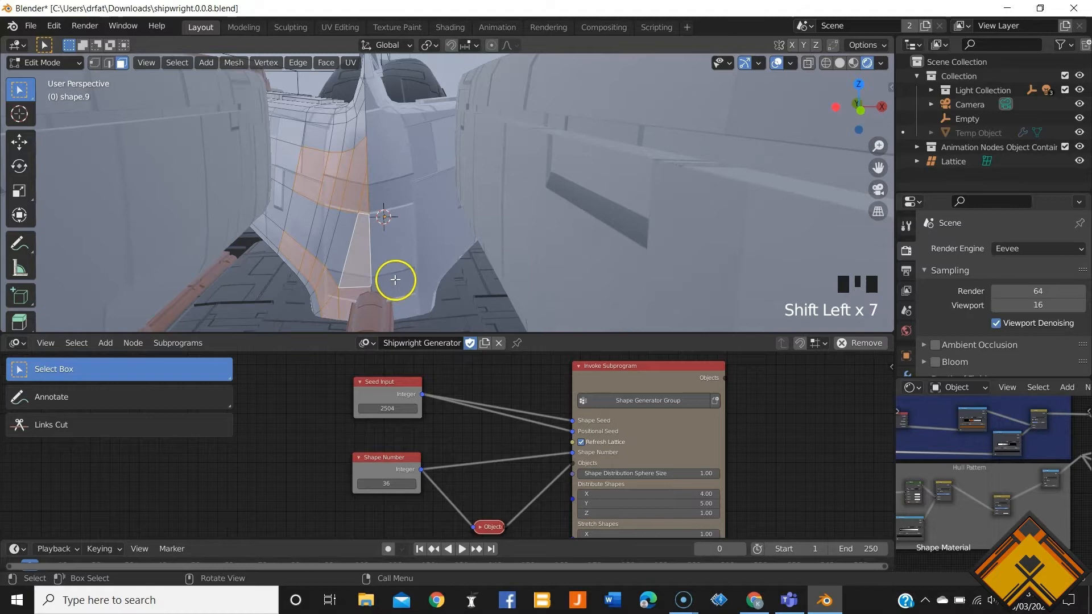
mouse_move(906, 331)
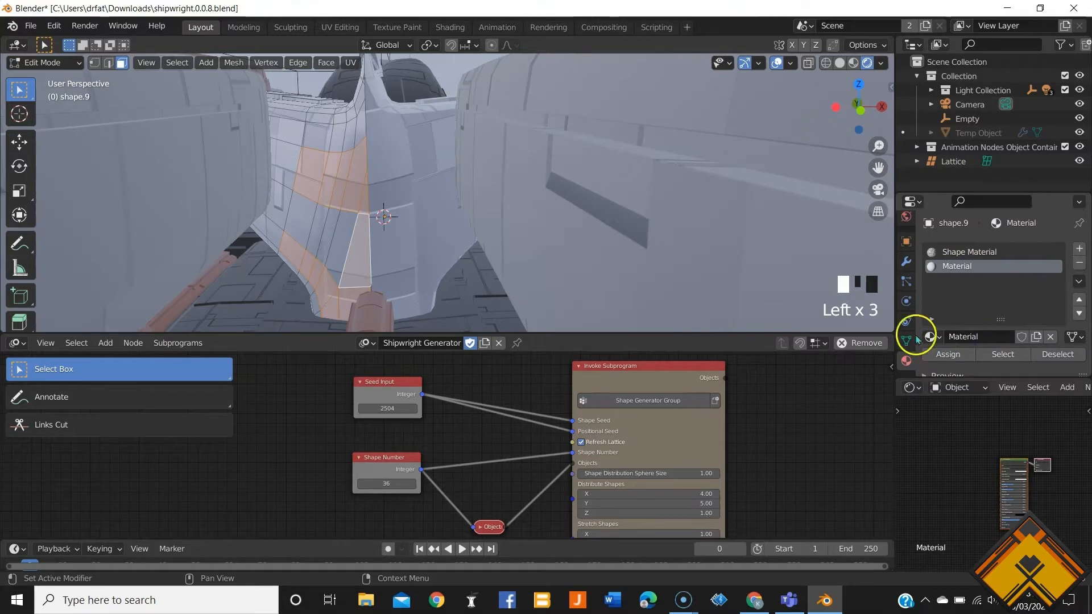
Assign the hull strip to the second material and set its base colour near-black
click(449, 27)
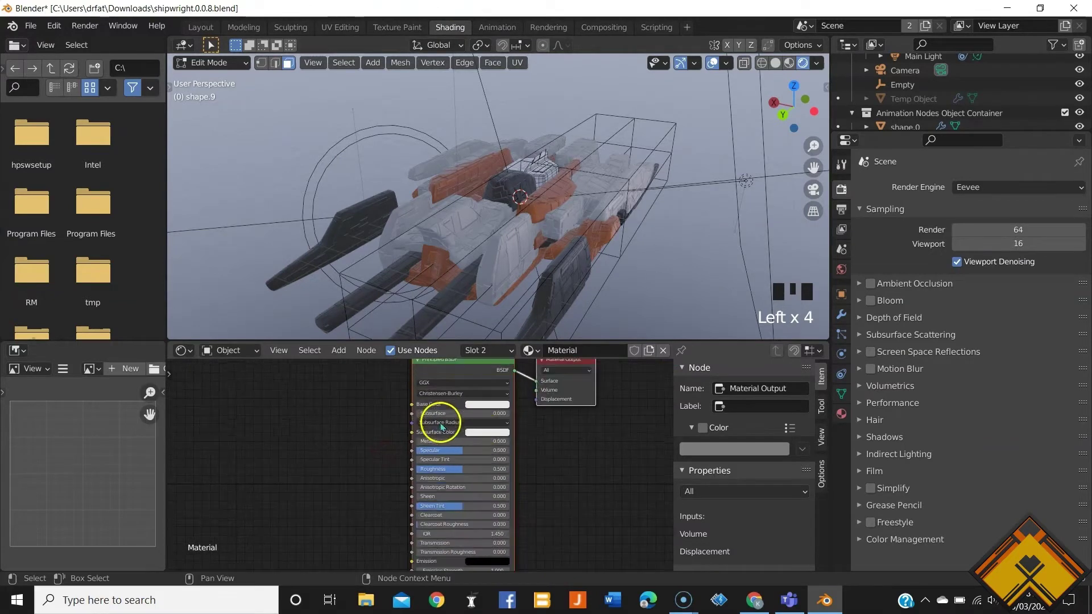
mouse_move(540, 242)
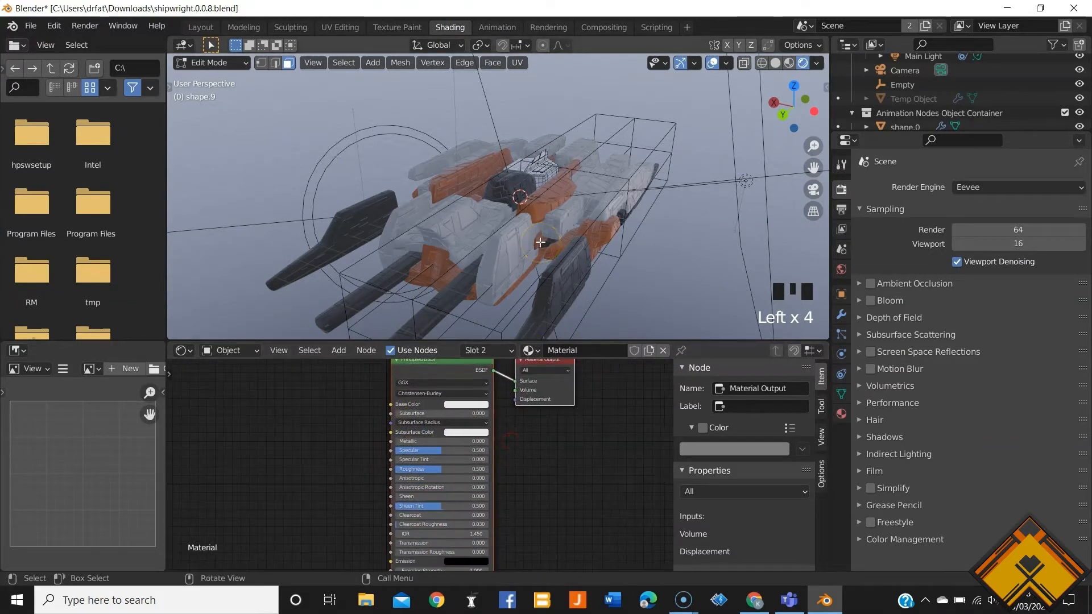
key(NUMPAD_0)
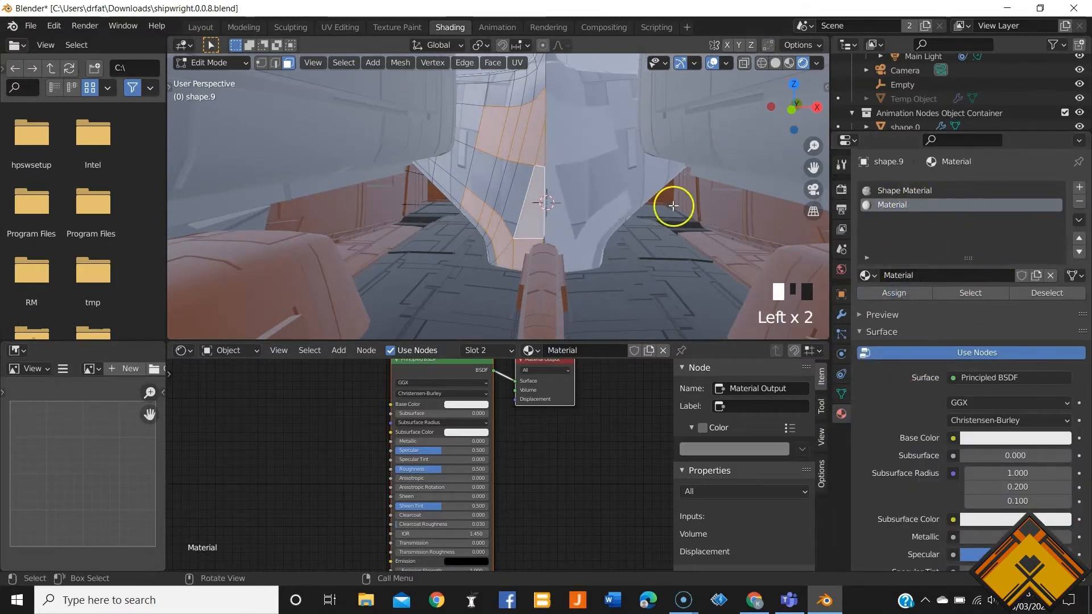
click(465, 403)
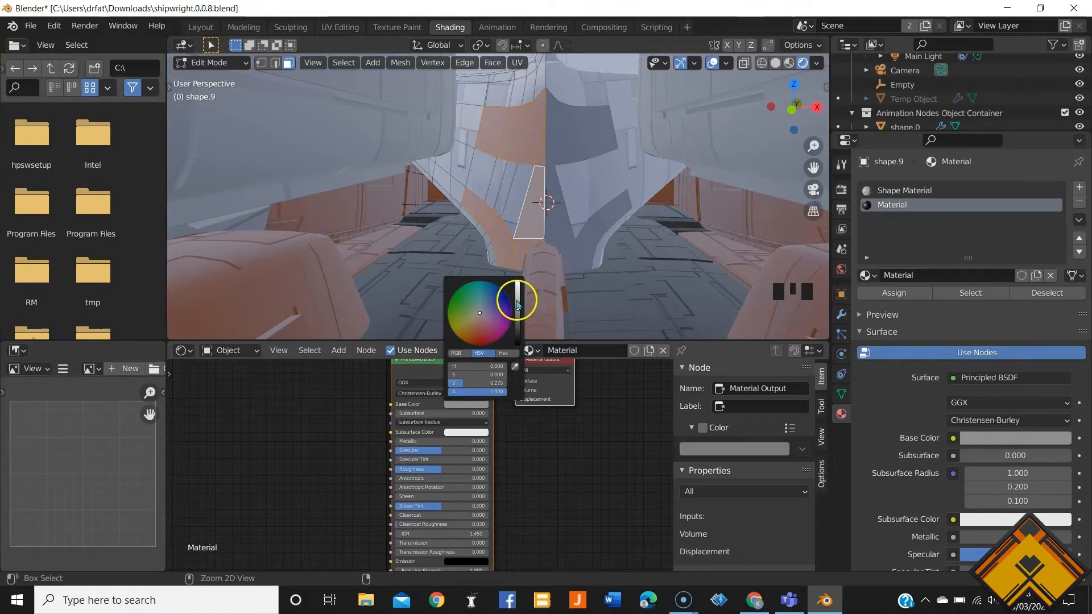
key(ctrl+z)
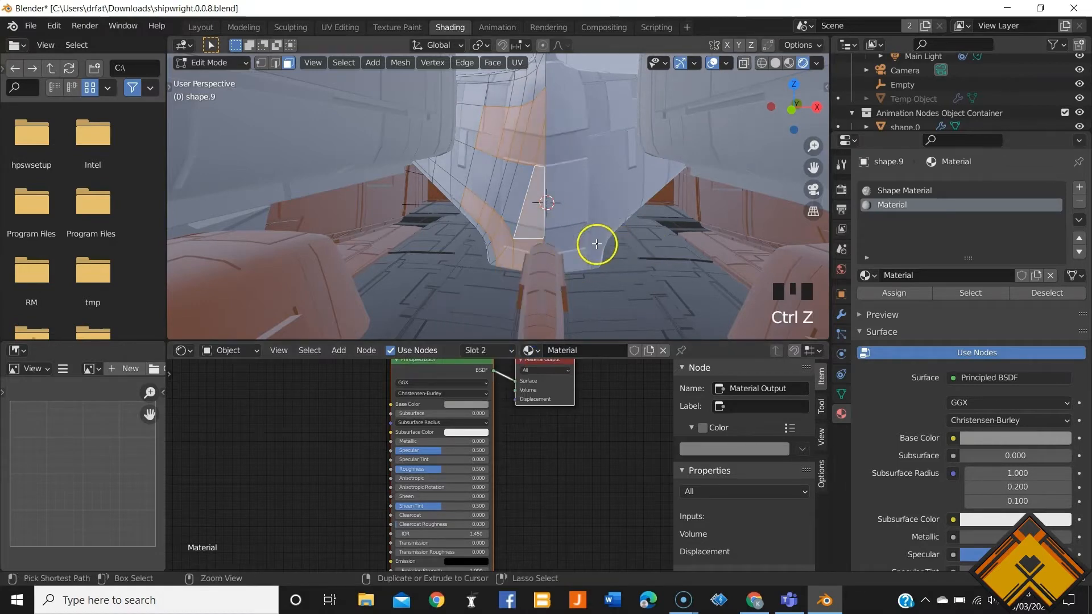
mouse_move(489, 135)
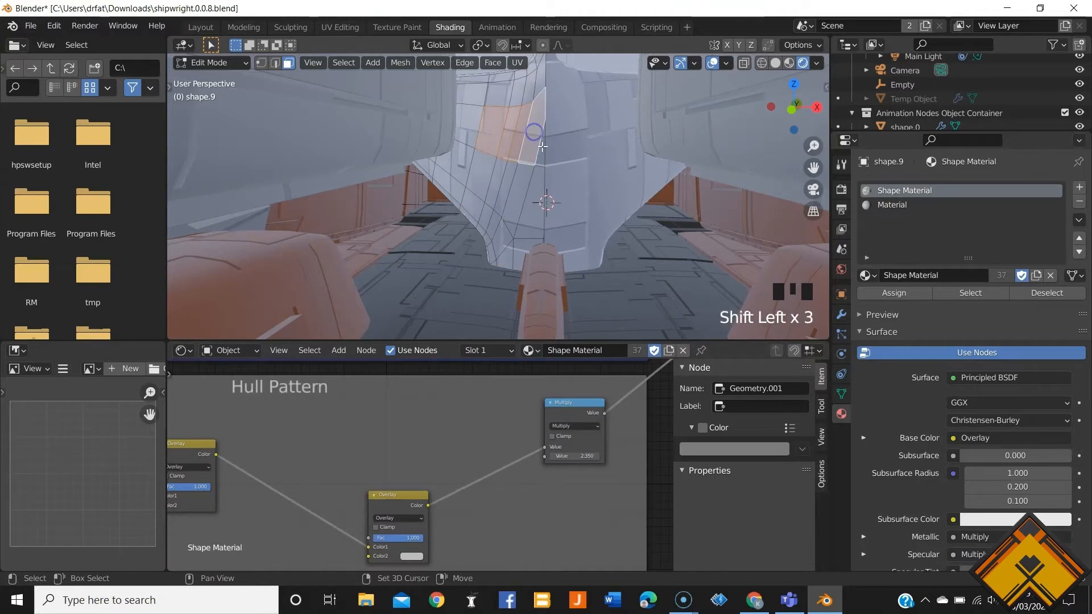
click(898, 204)
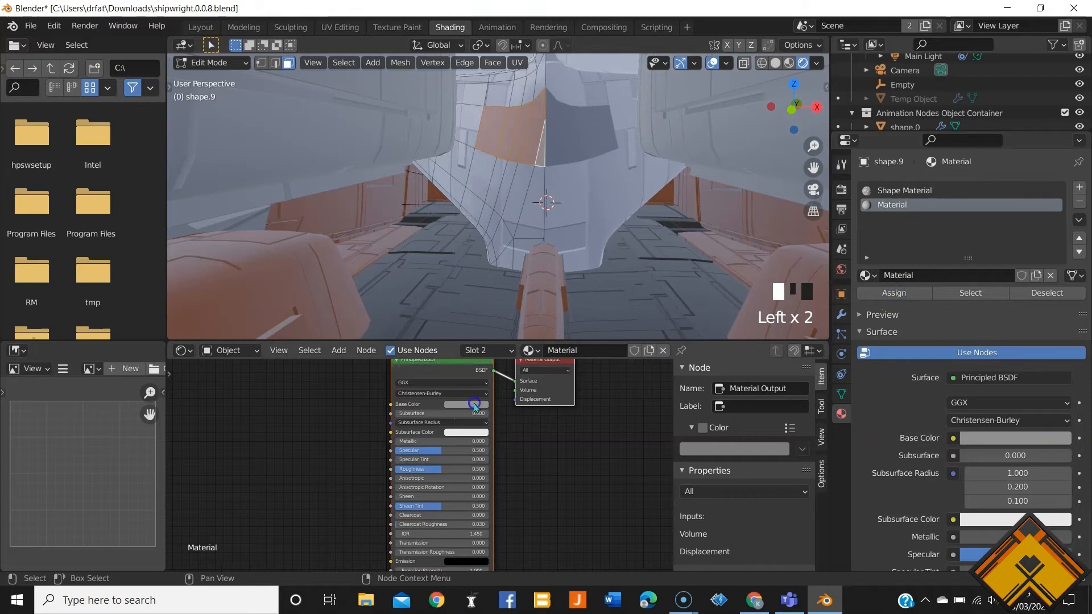
click(473, 405)
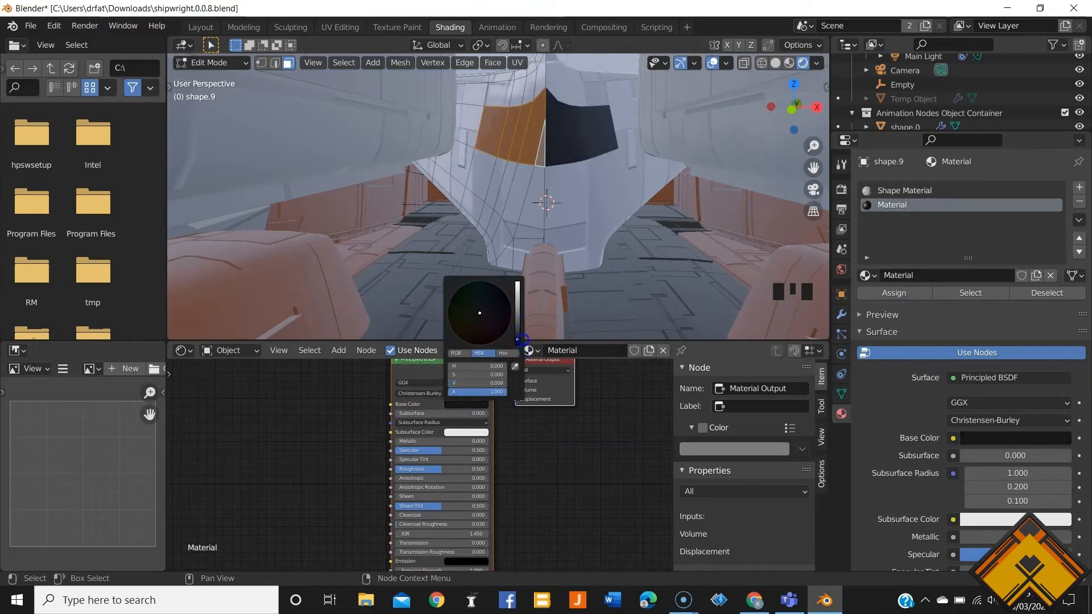
scroll(down, 3)
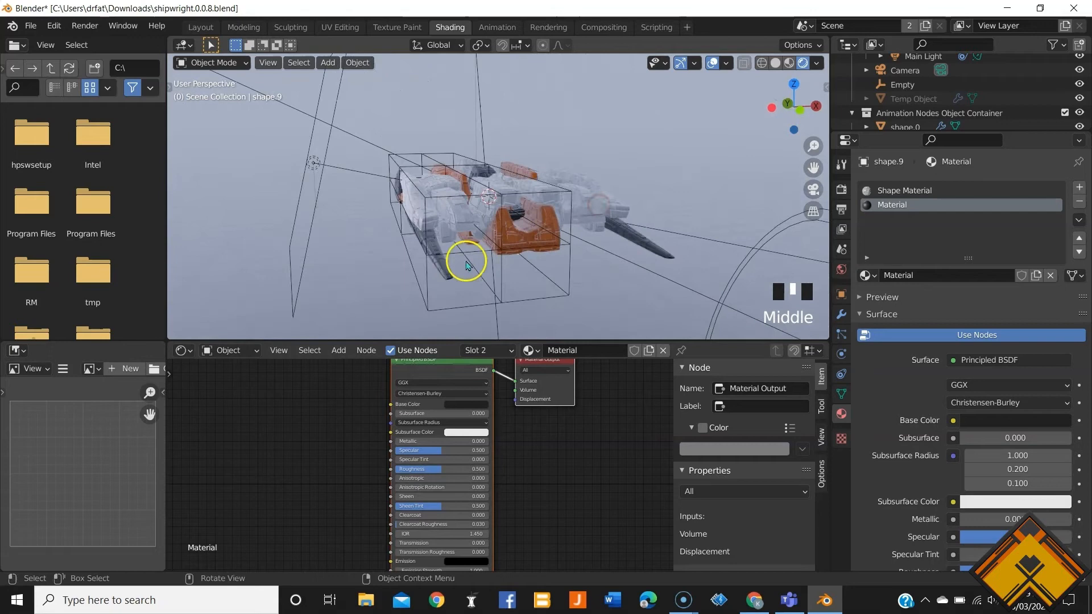
Move lattice control points outward, including a pair of corner points
scroll(up, 3)
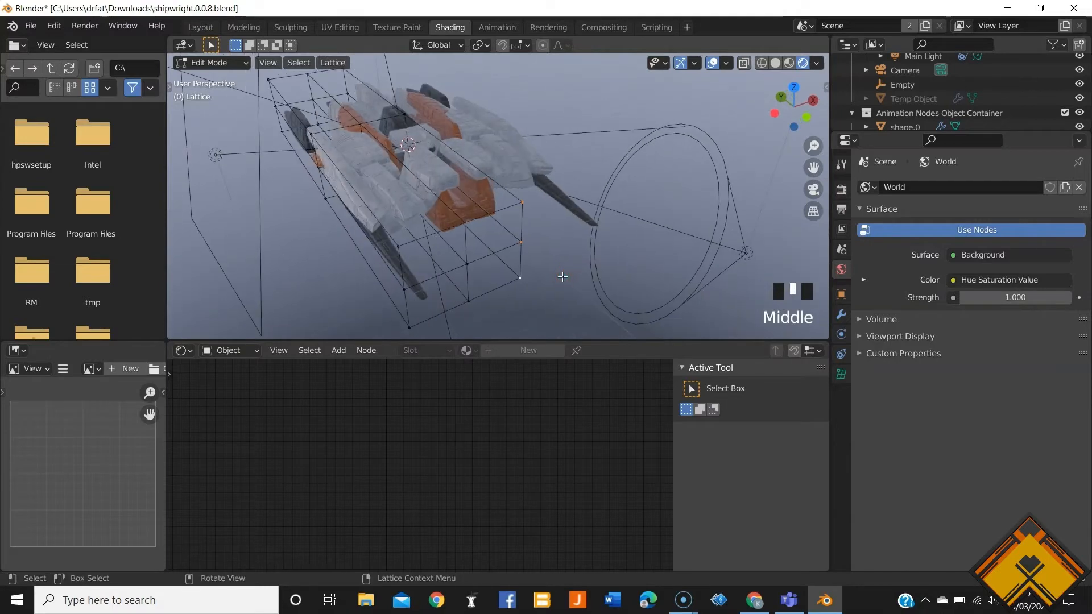
key(g)
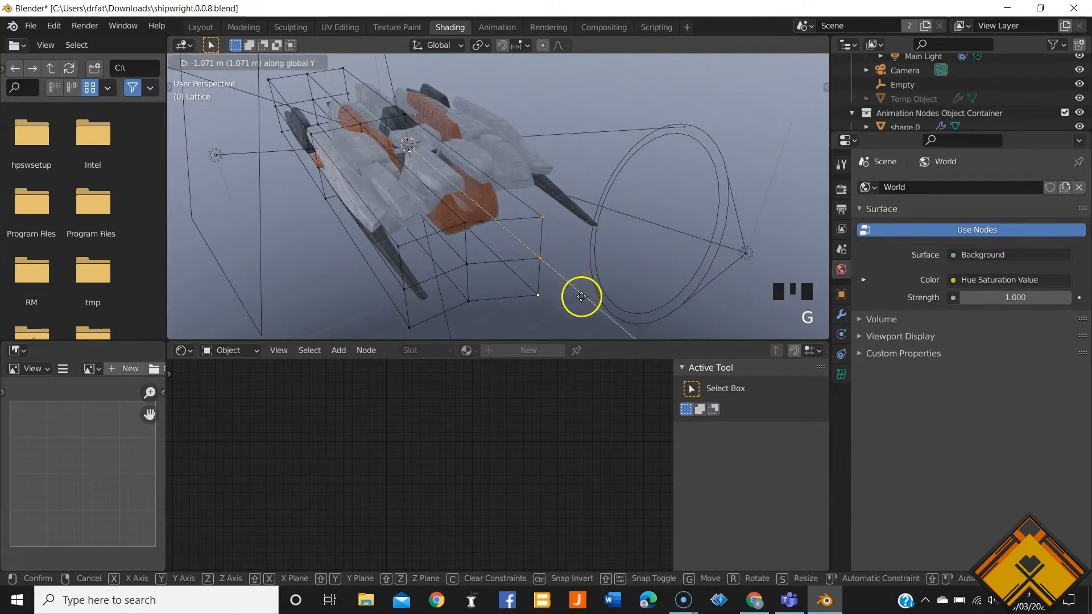
mouse_move(637, 339)
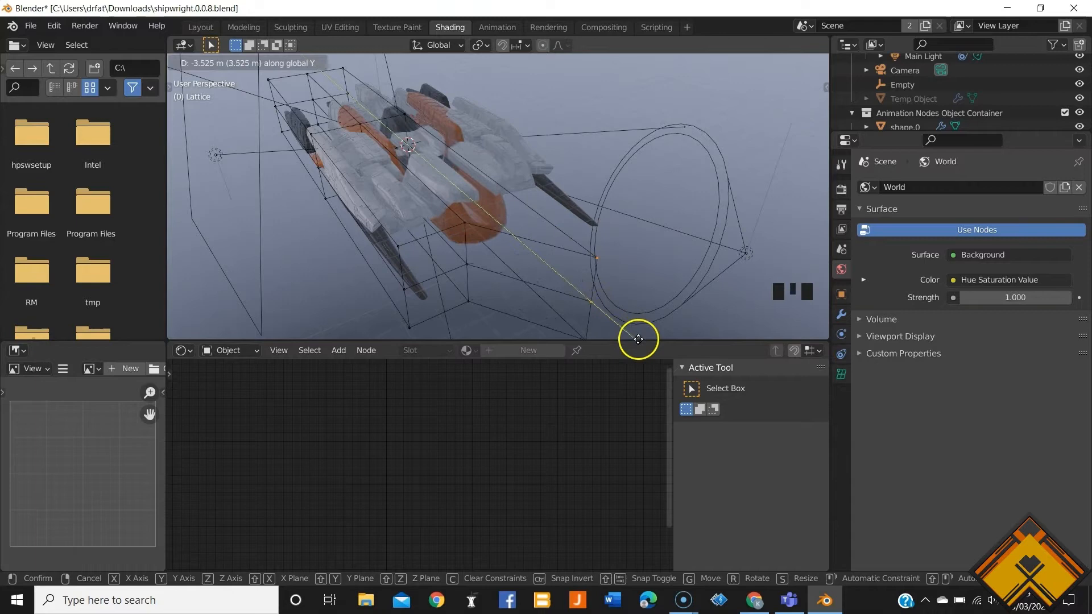
click(636, 339)
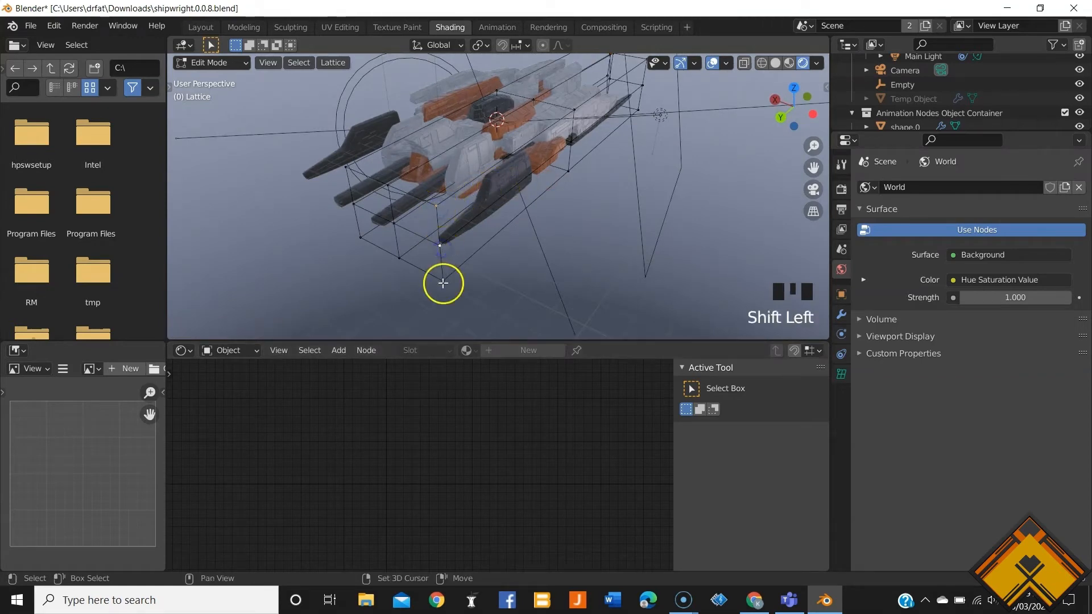
click(579, 162)
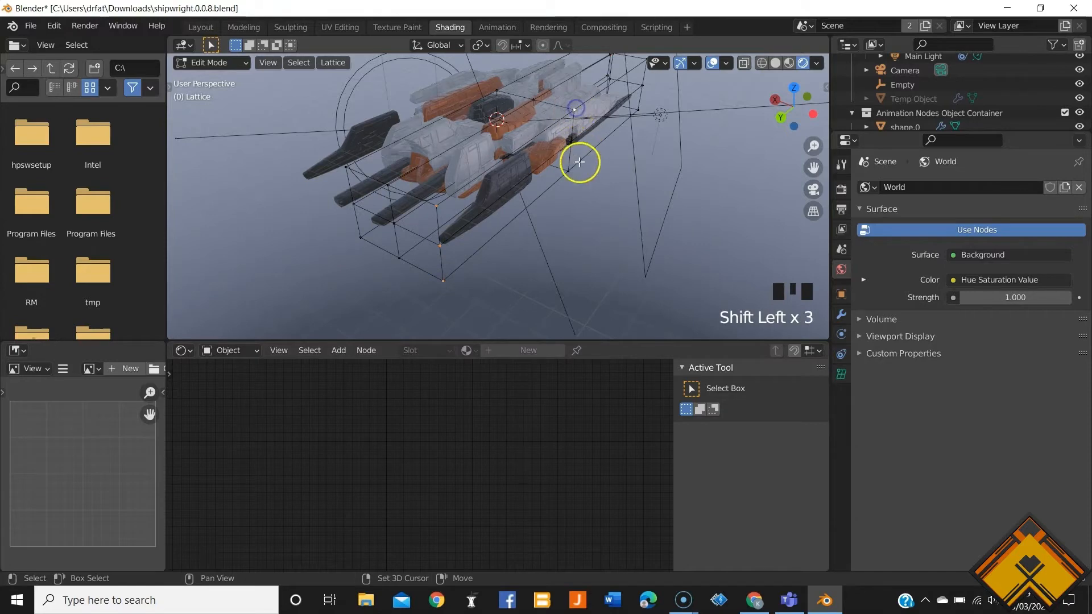
click(571, 139)
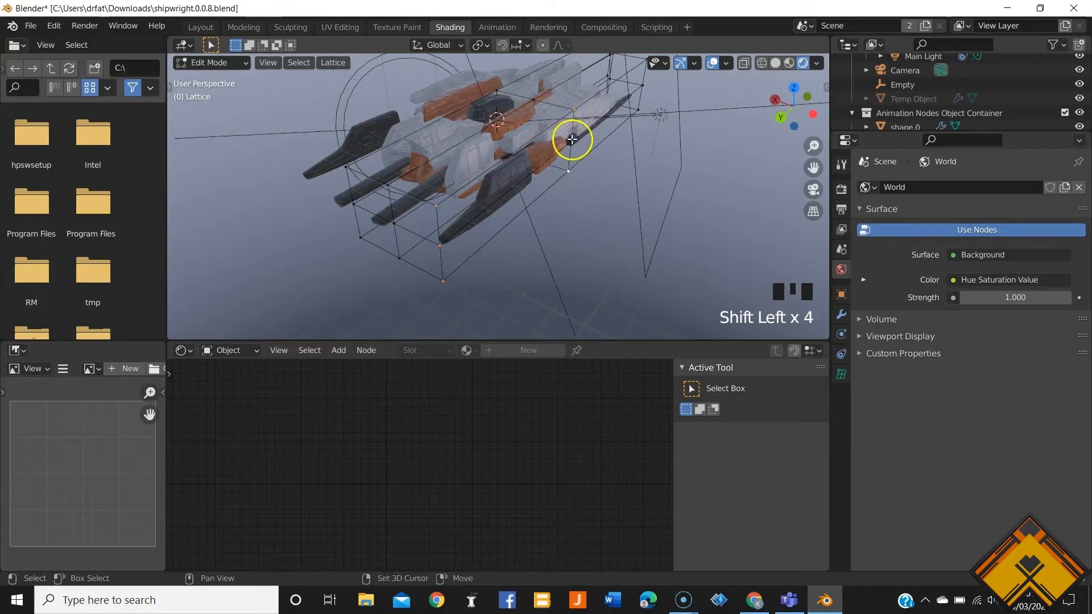
key(g)
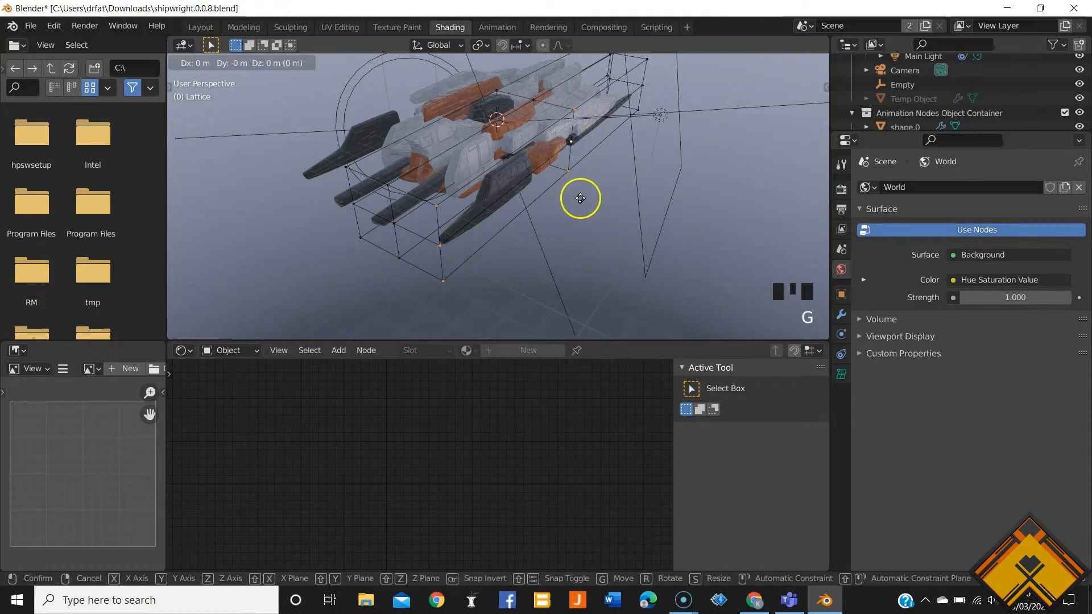
mouse_move(590, 205)
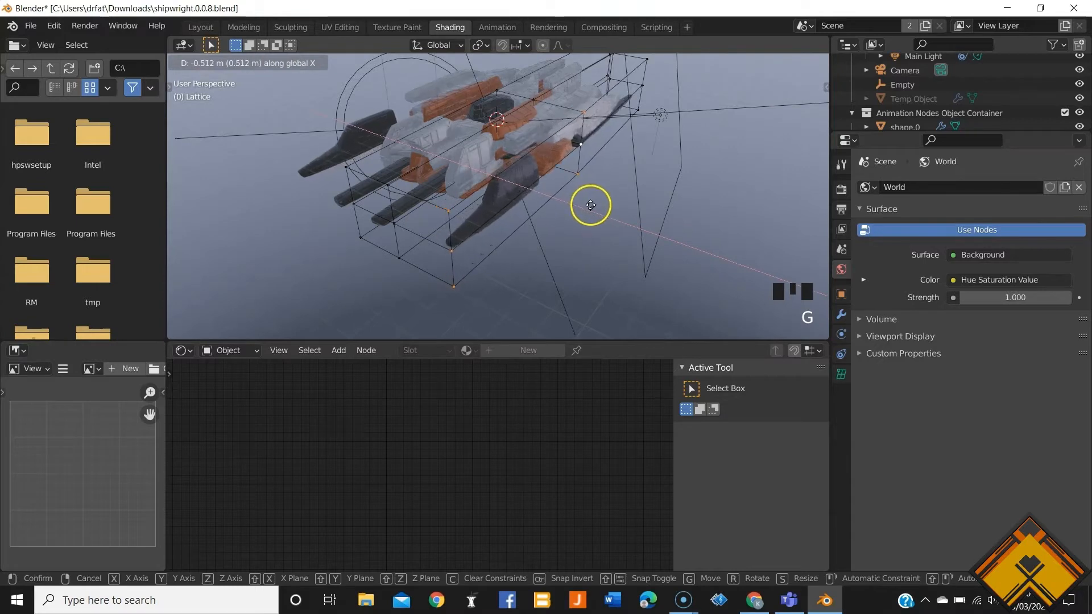
mouse_move(601, 209)
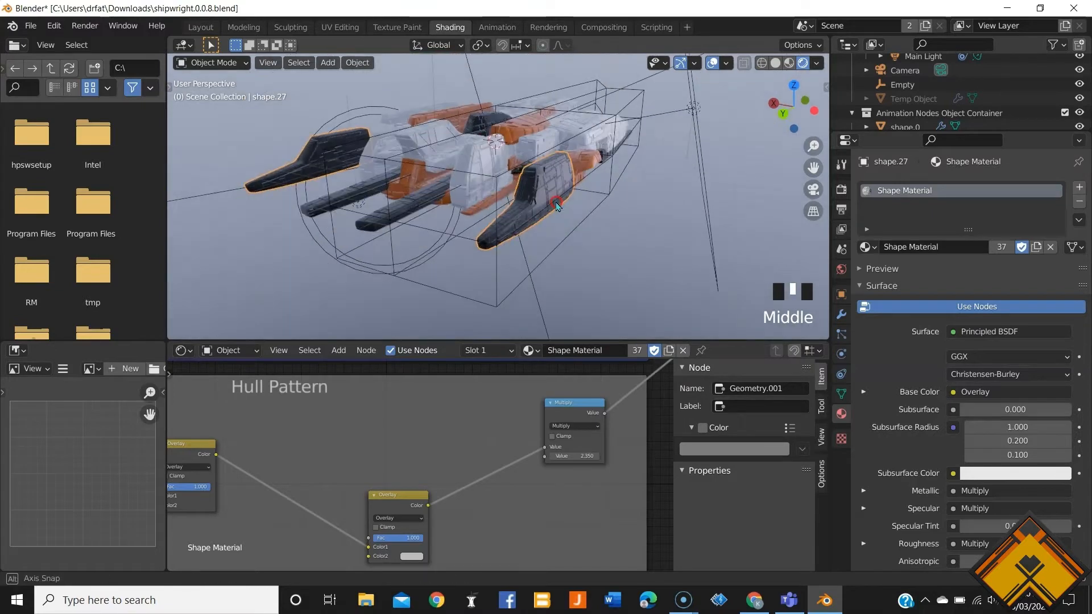
Select the linked fin on shape.27 and slide it along X toward the hull
key(g)
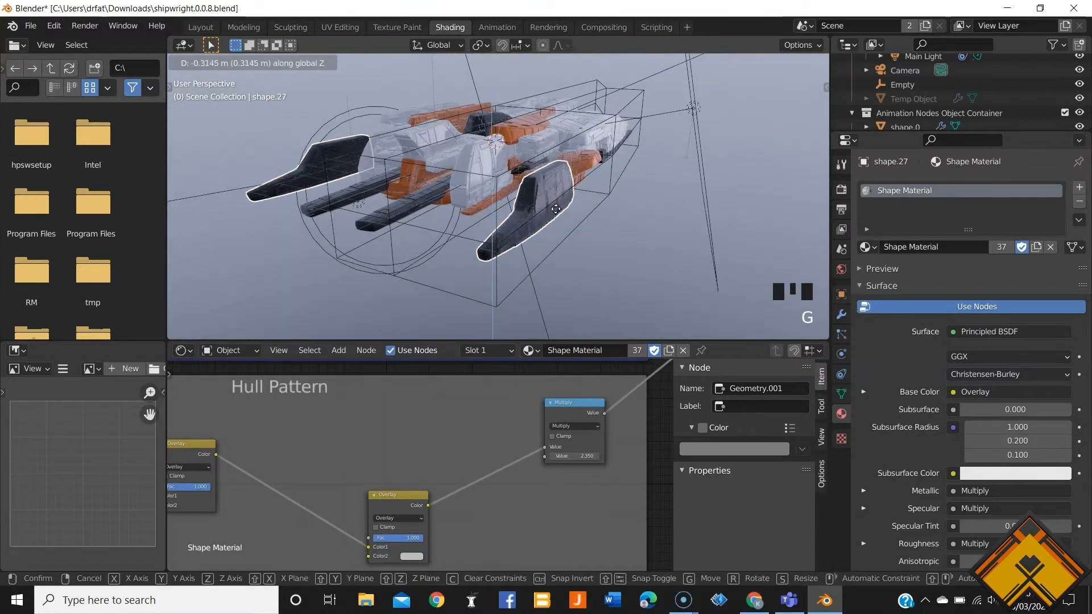
mouse_move(555, 226)
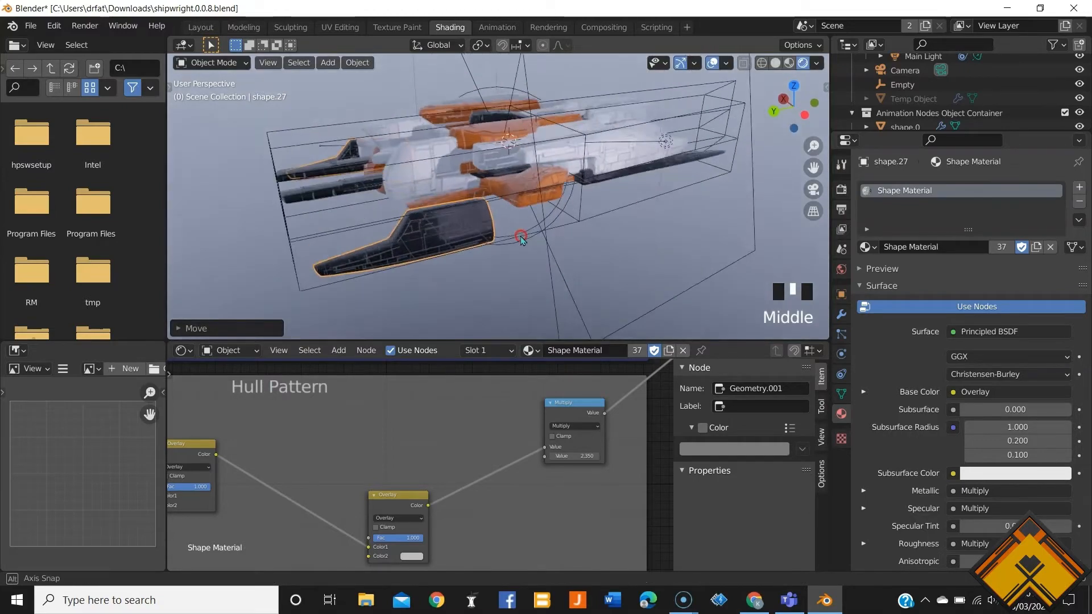
key(Tab)
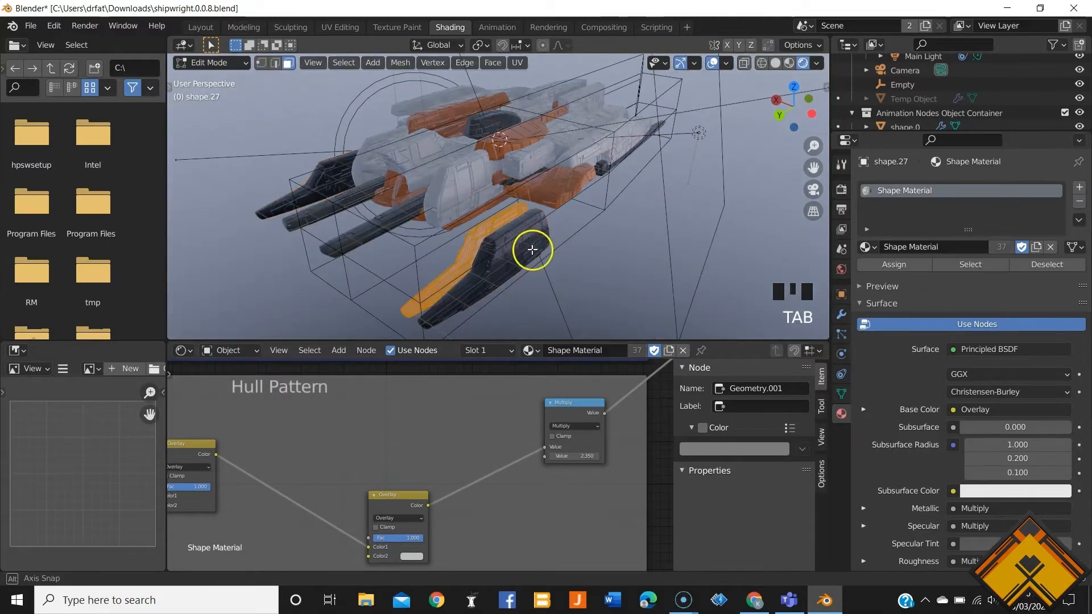
key(Tab)
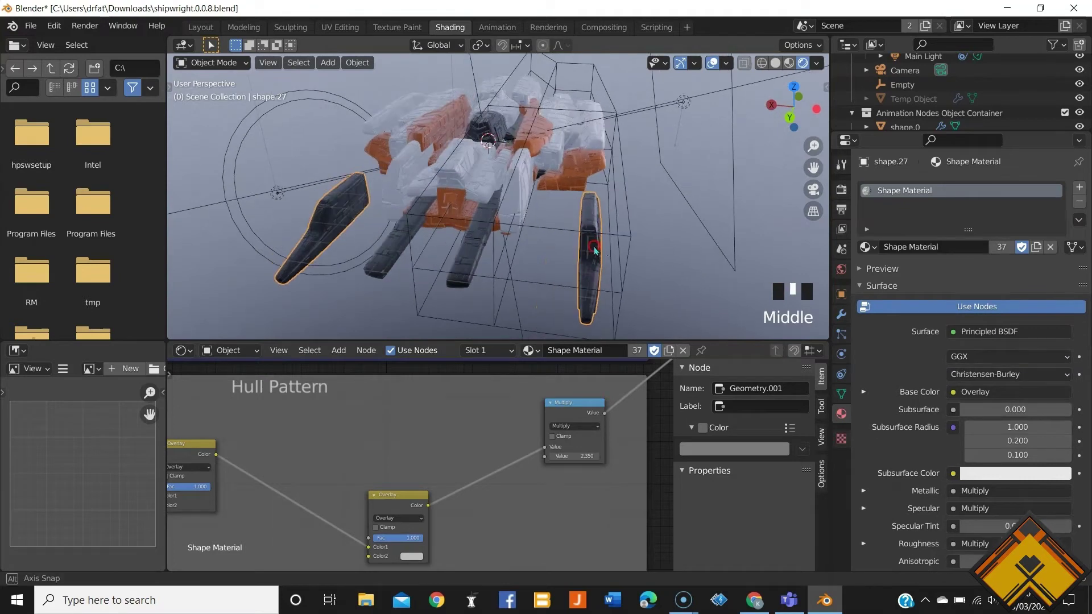
key(Tab)
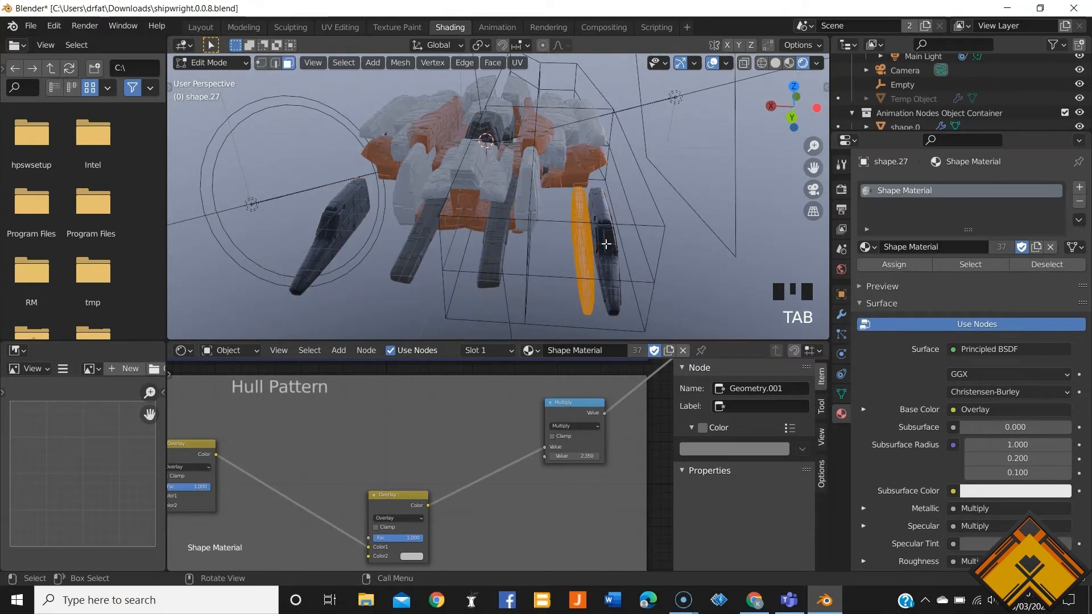
key(l)
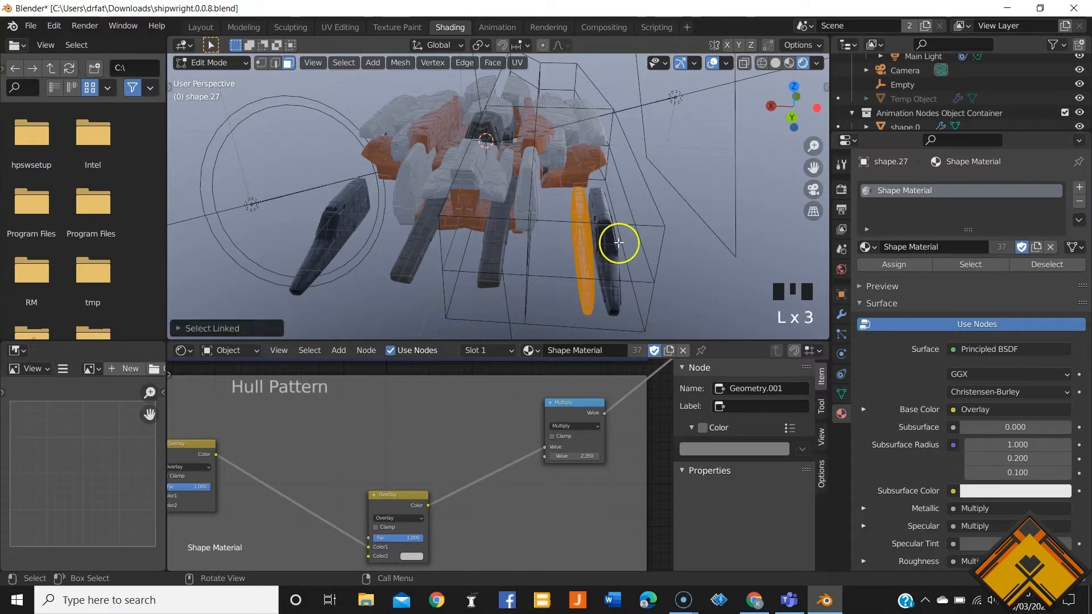
mouse_move(607, 241)
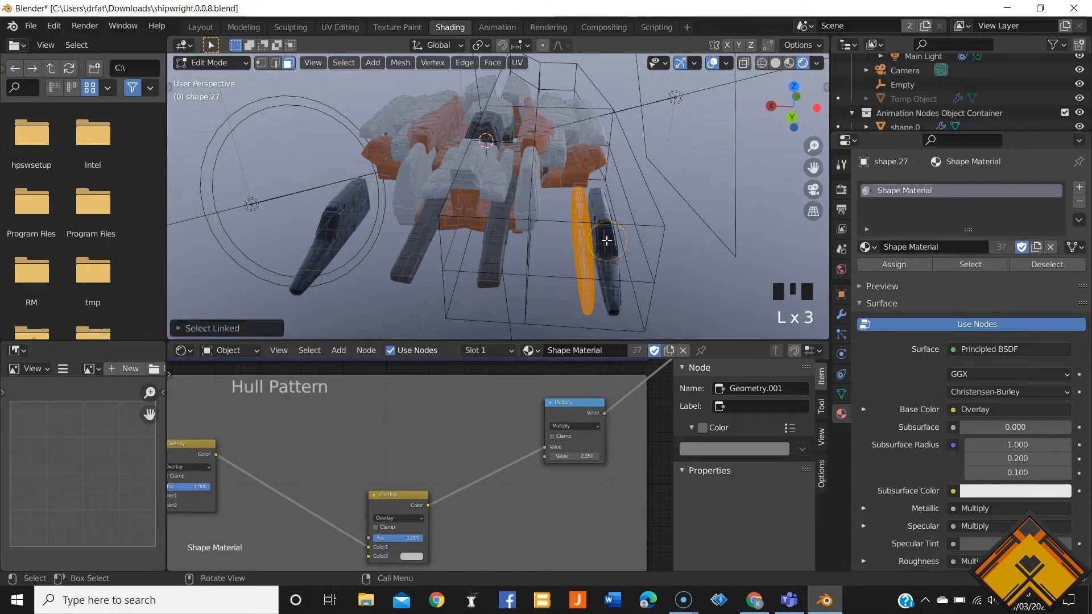
key(g)
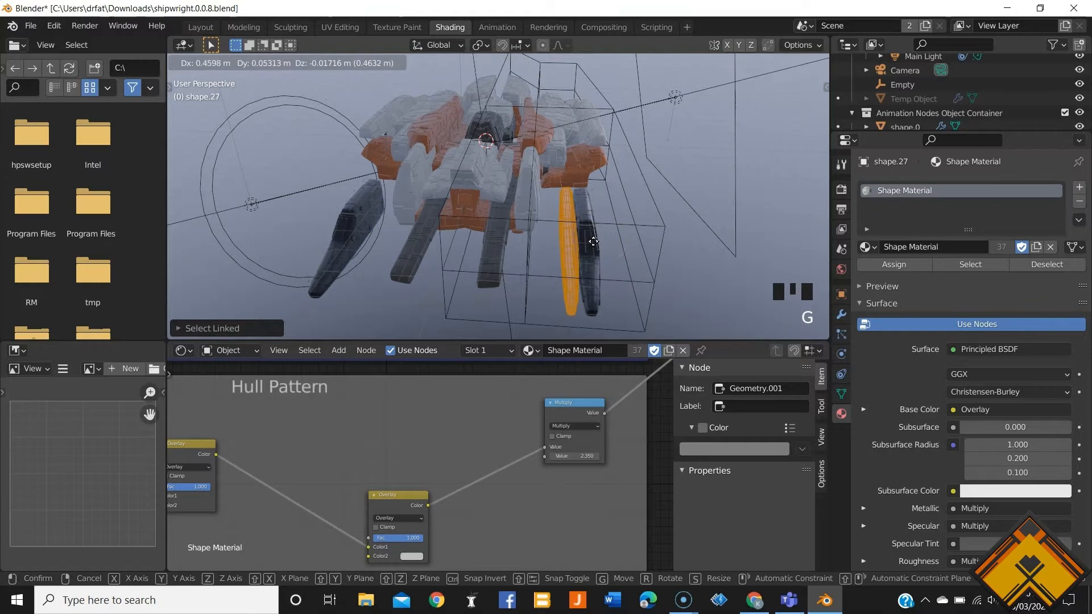
key(x)
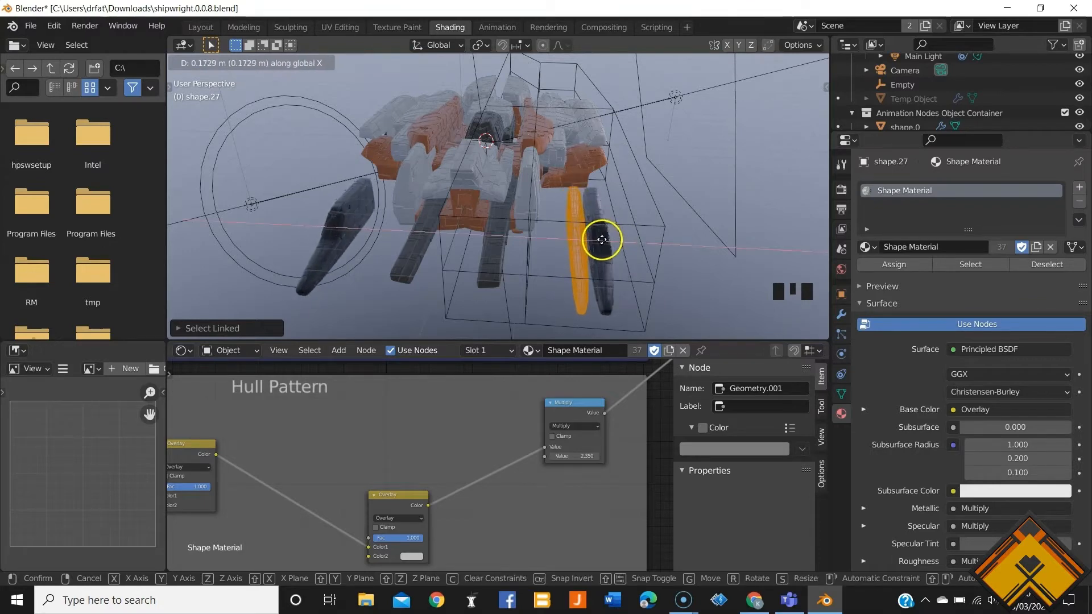
mouse_move(574, 237)
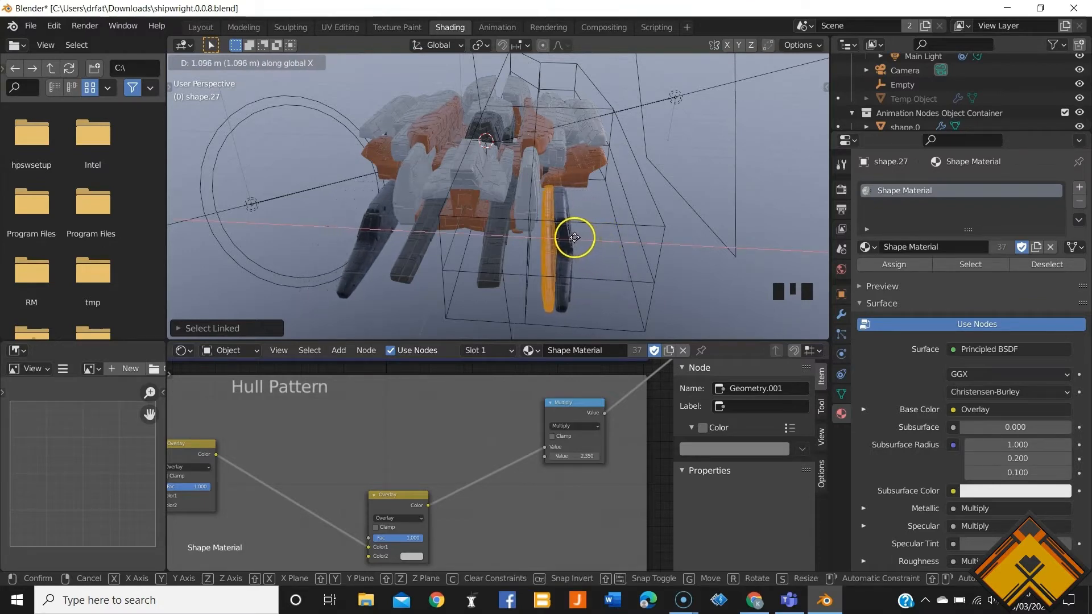
mouse_move(564, 237)
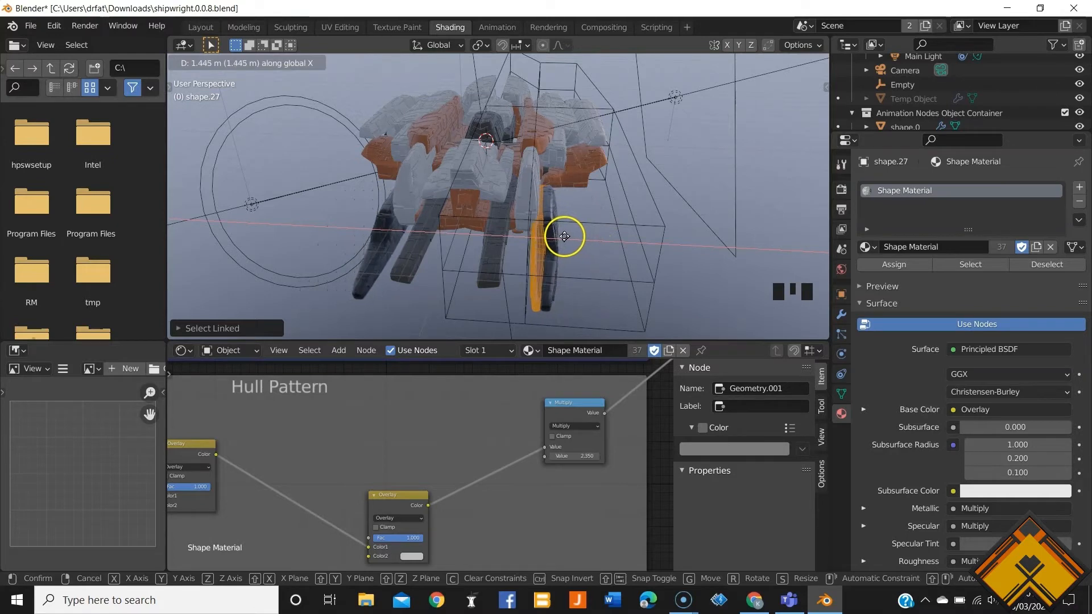
mouse_move(560, 236)
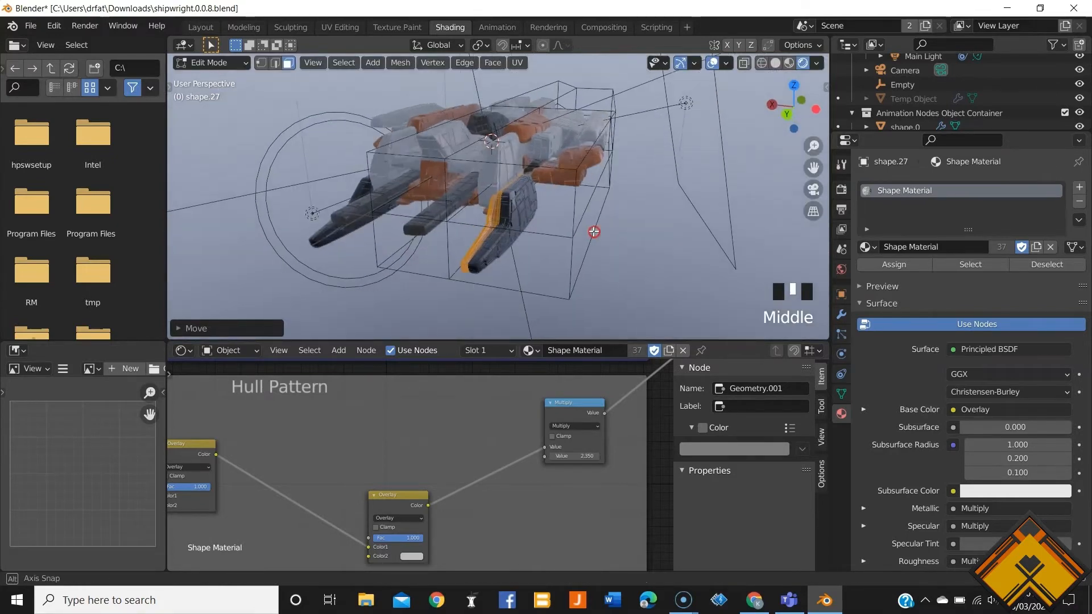
key(Tab)
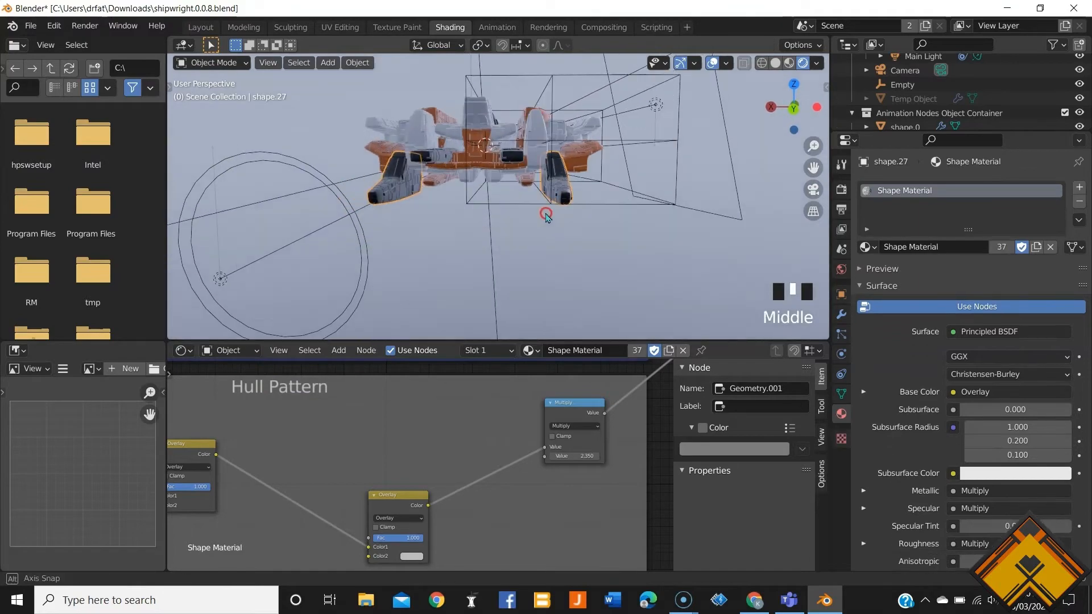
scroll(down, 3)
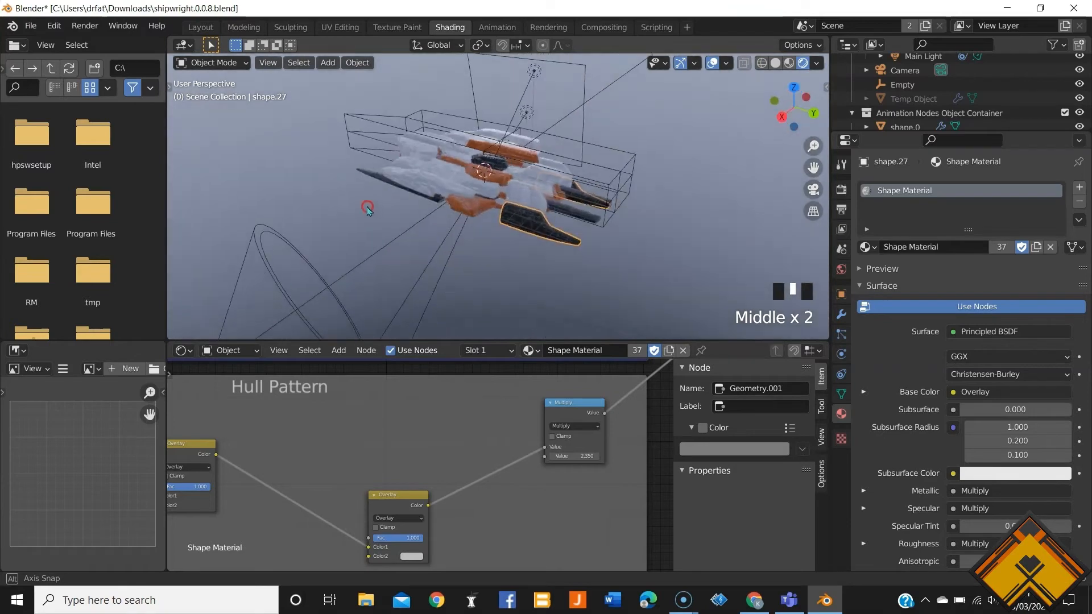
scroll(up, 3)
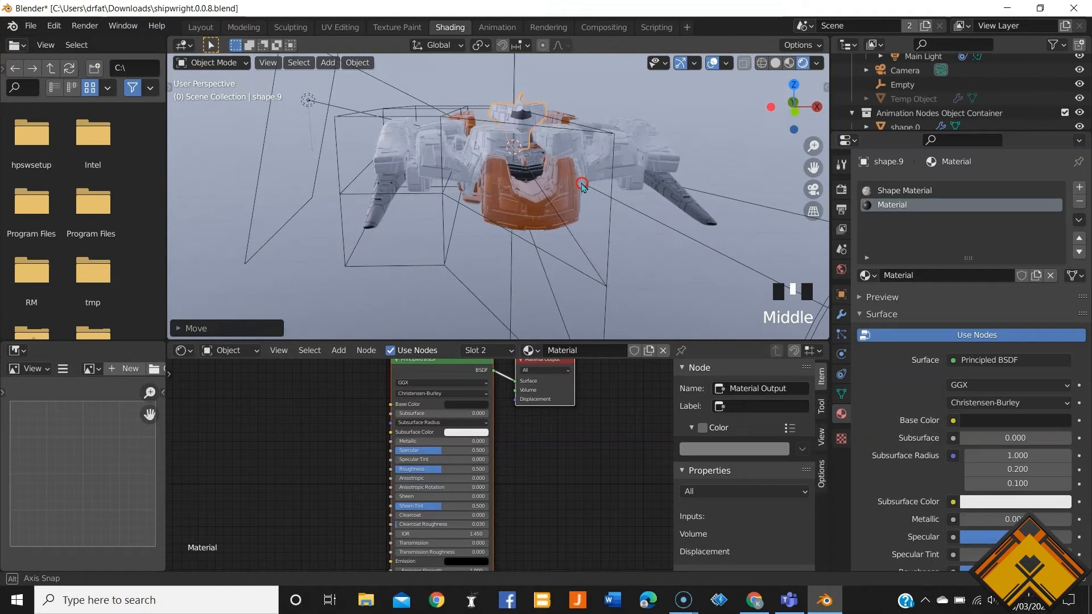
Lower shape.9 about 0.24 m along Z and zoom to view the whole ship
key(g)
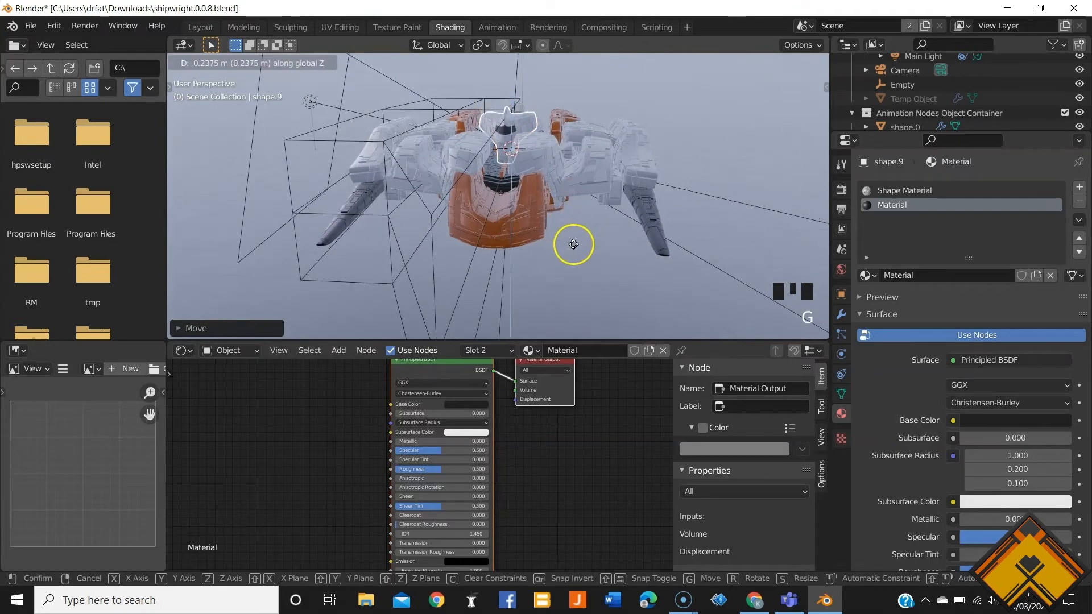
scroll(down, 3)
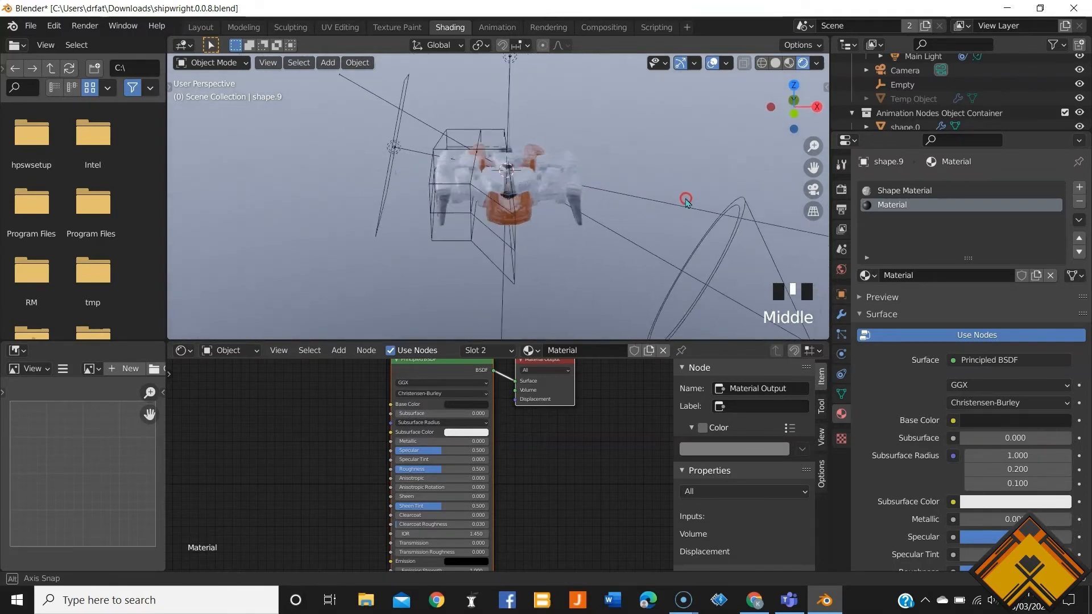
scroll(up, 3)
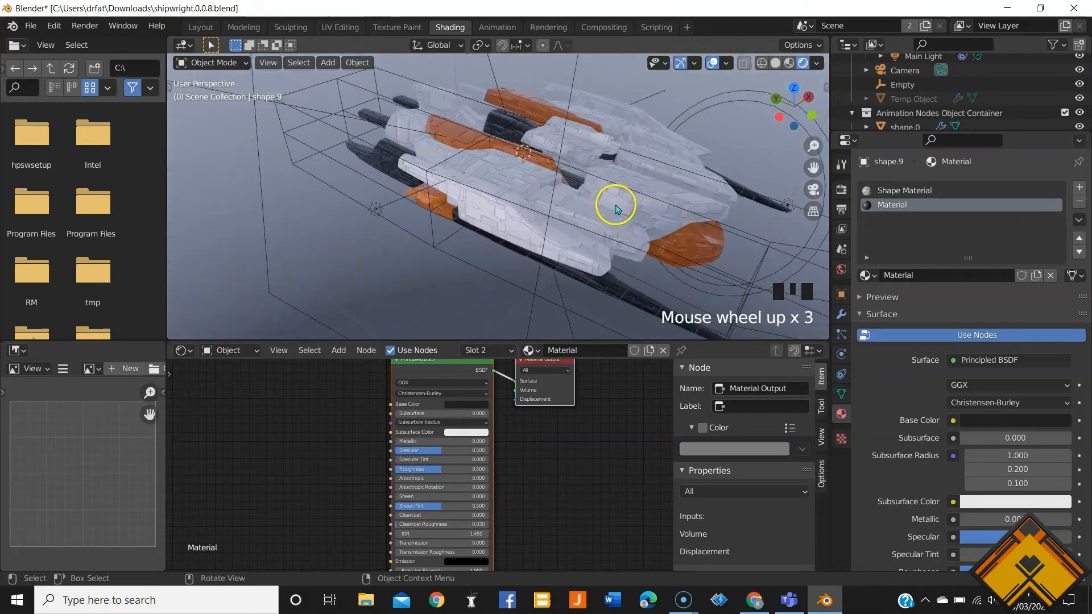
scroll(down, 3)
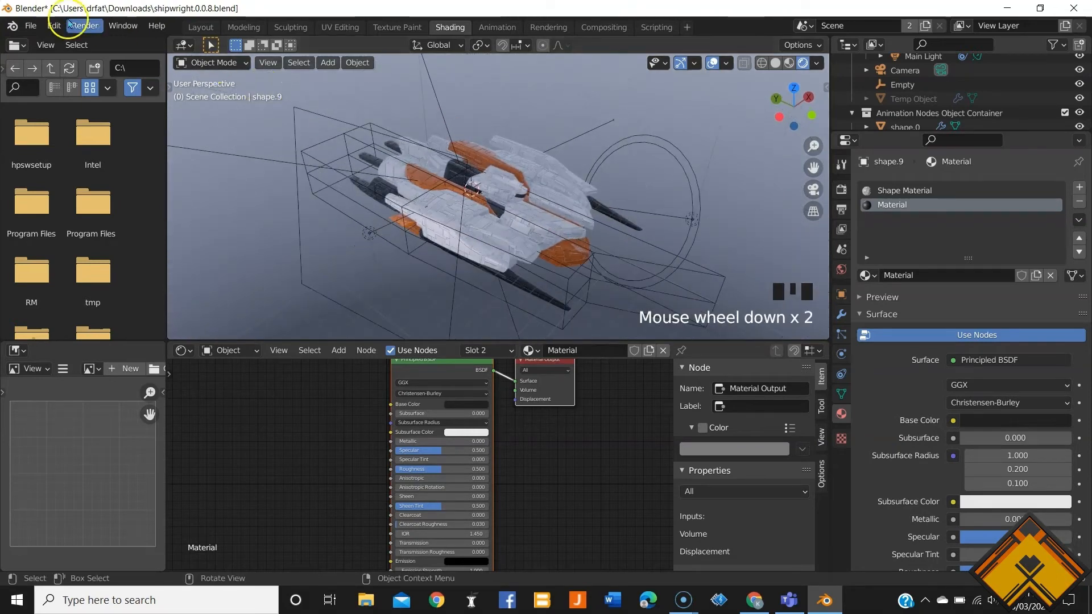
Render a still image of the reshaped spaceship, then close the Blender Render window
click(85, 26)
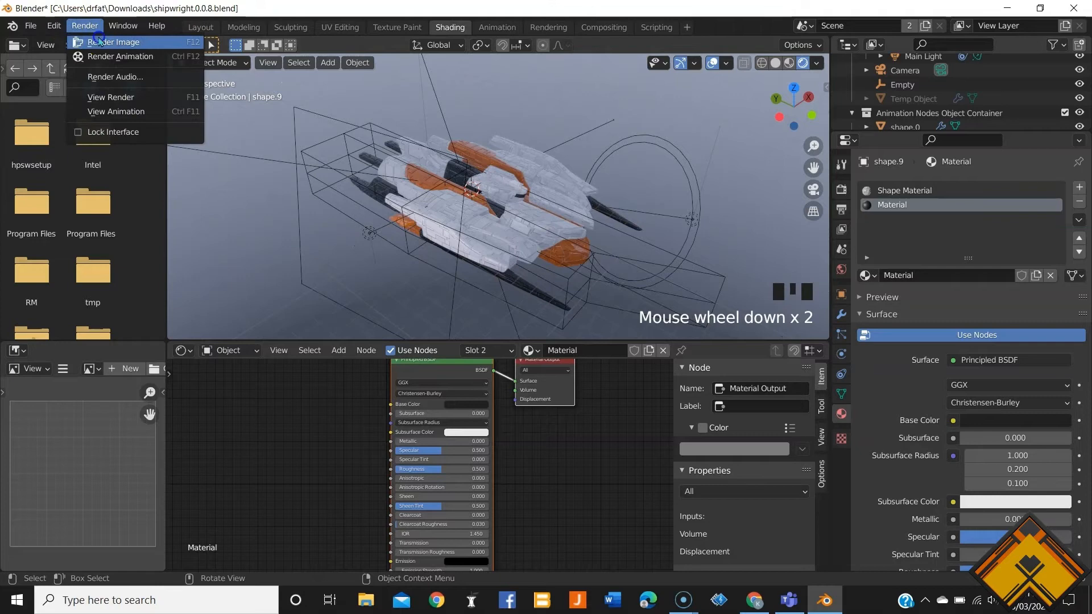
click(112, 41)
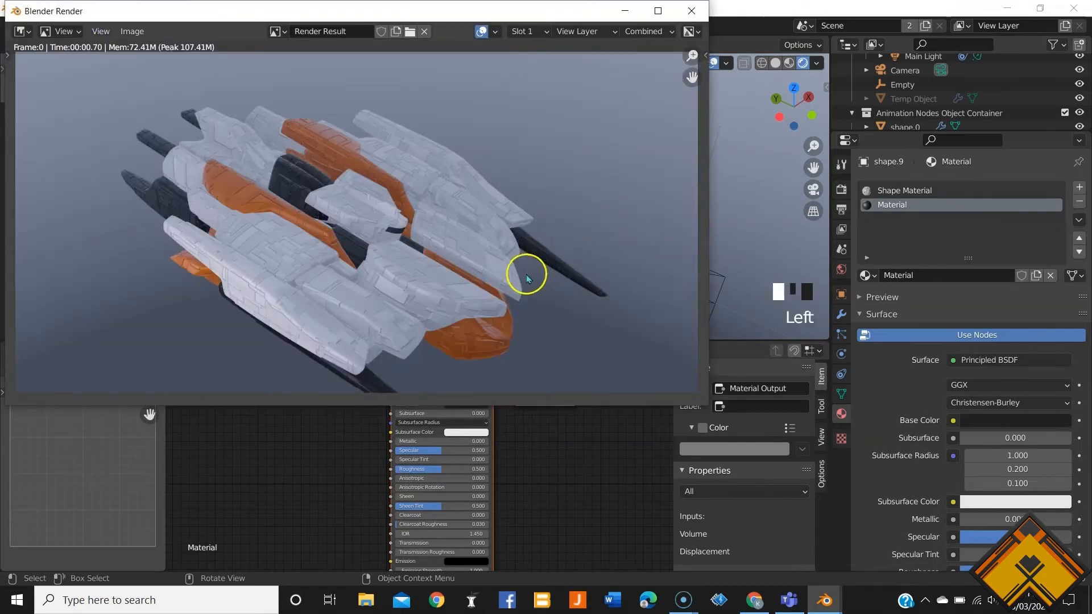
mouse_move(534, 318)
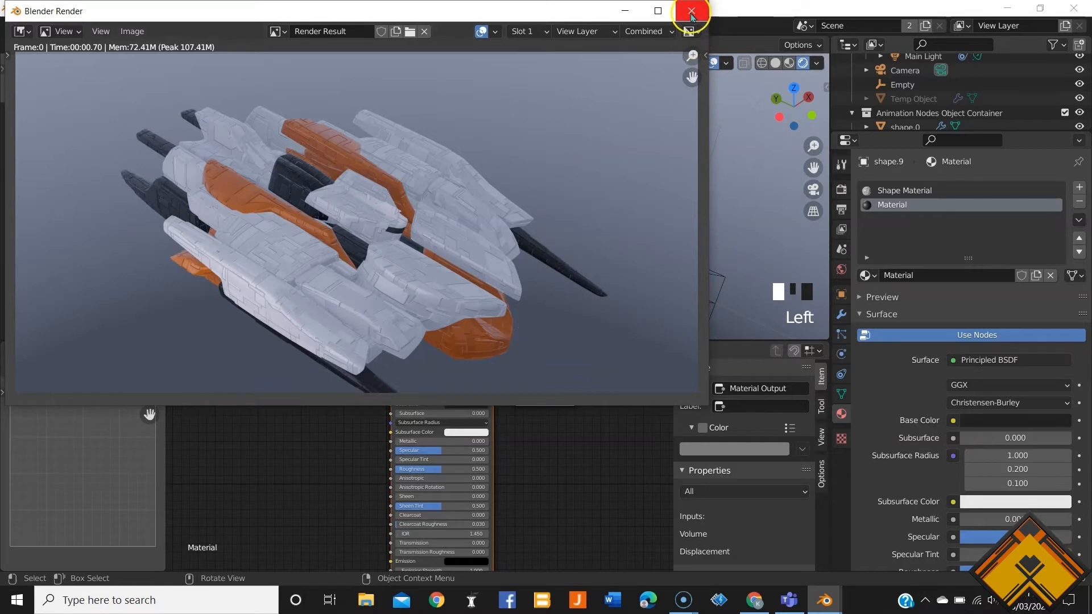
click(688, 11)
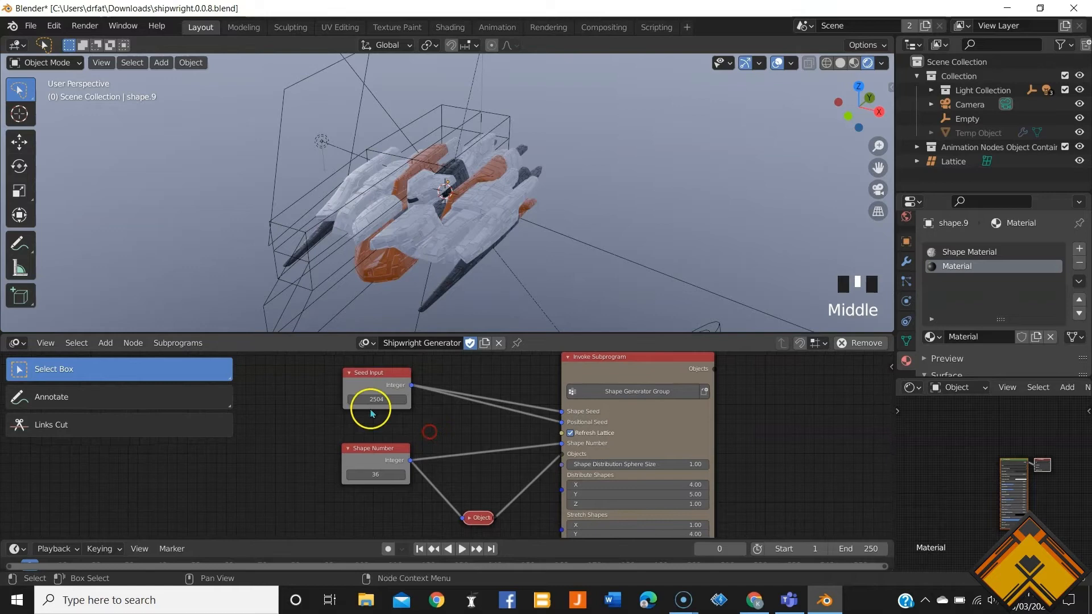
mouse_move(483, 451)
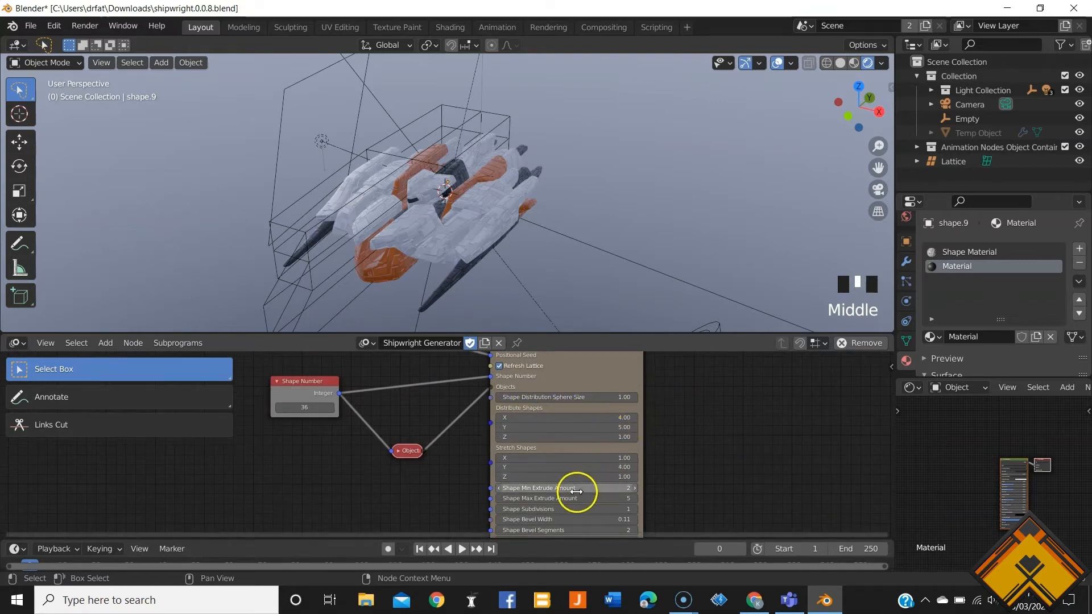
Scroll the generator node down to Distribute Shapes Y (5.00) and start editing its value
scroll(down, 3)
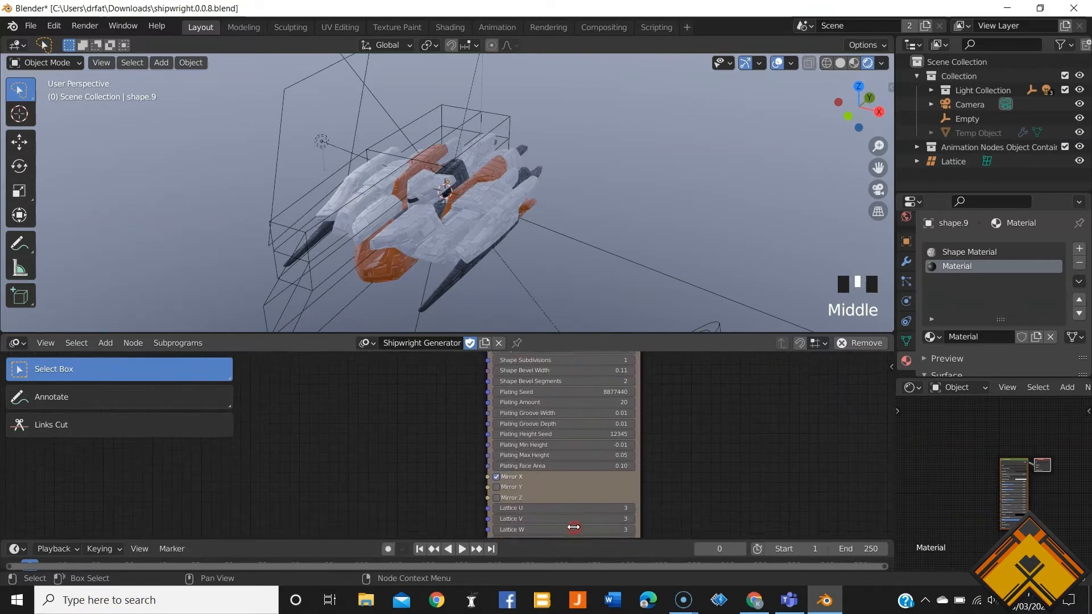
scroll(down, 3)
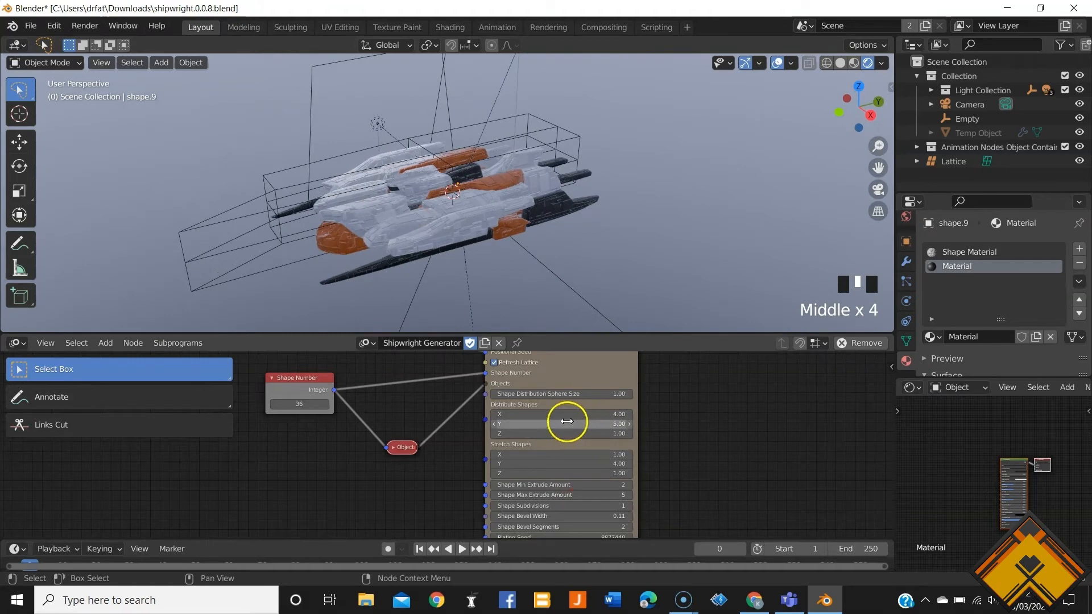
click(560, 423)
text(7)
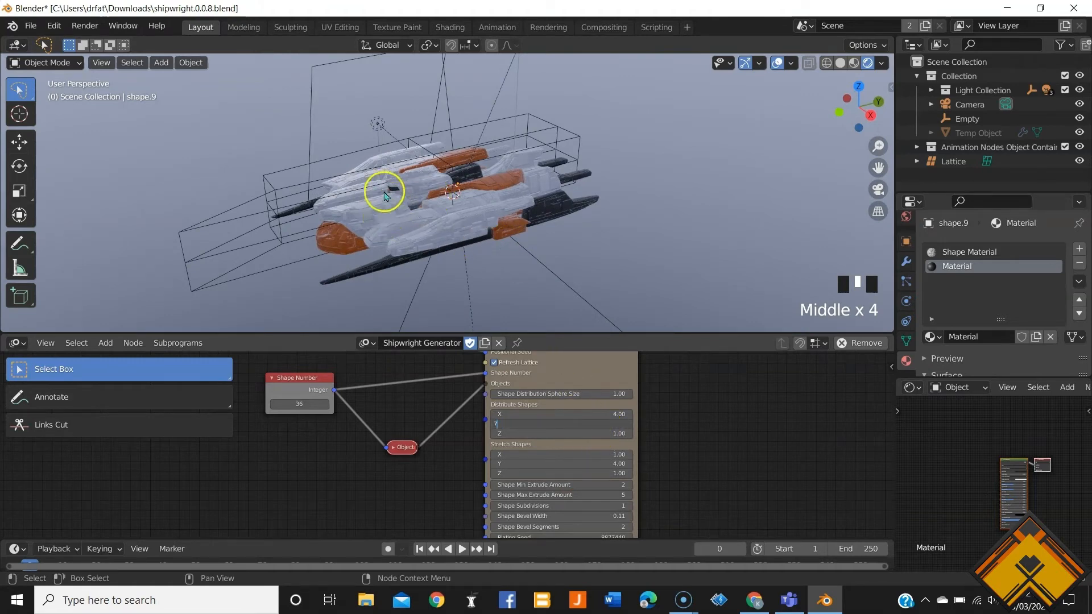
mouse_move(452, 232)
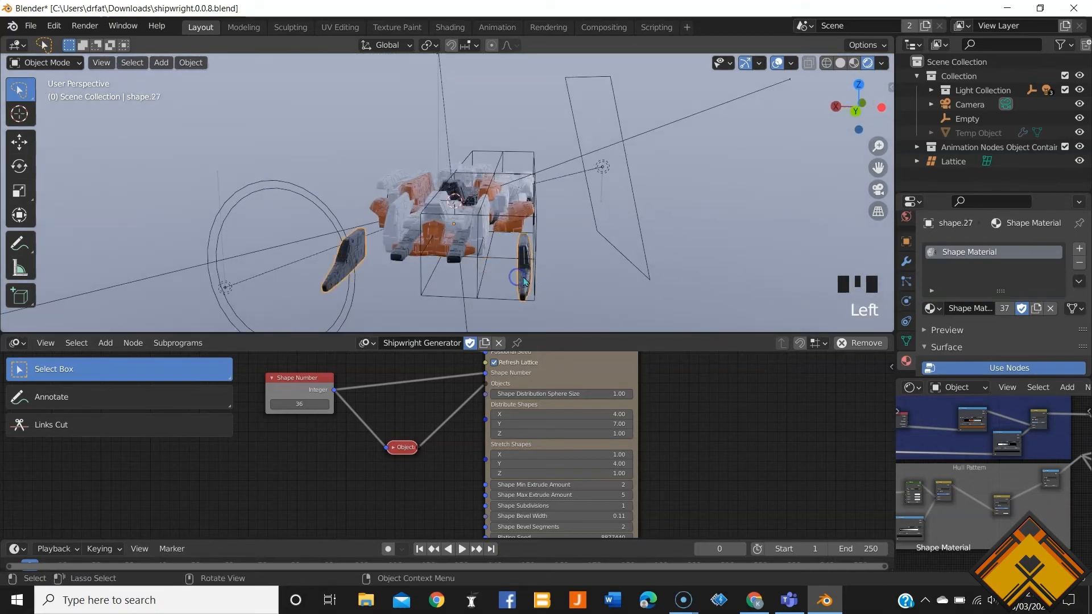
Move the selected fin piece to a new position in Edit Mode
key(Tab)
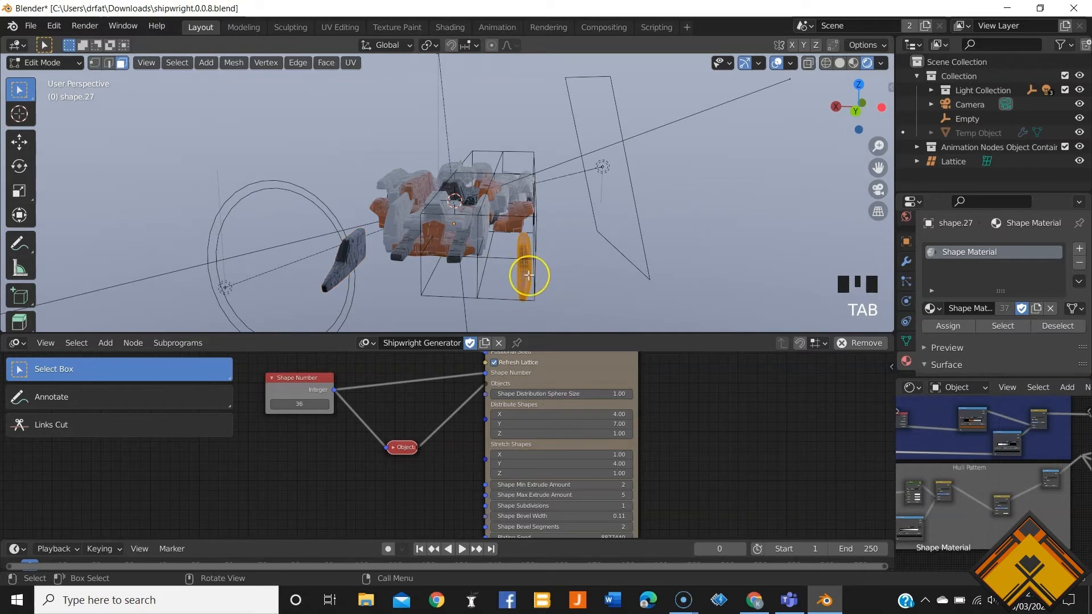
key(g)
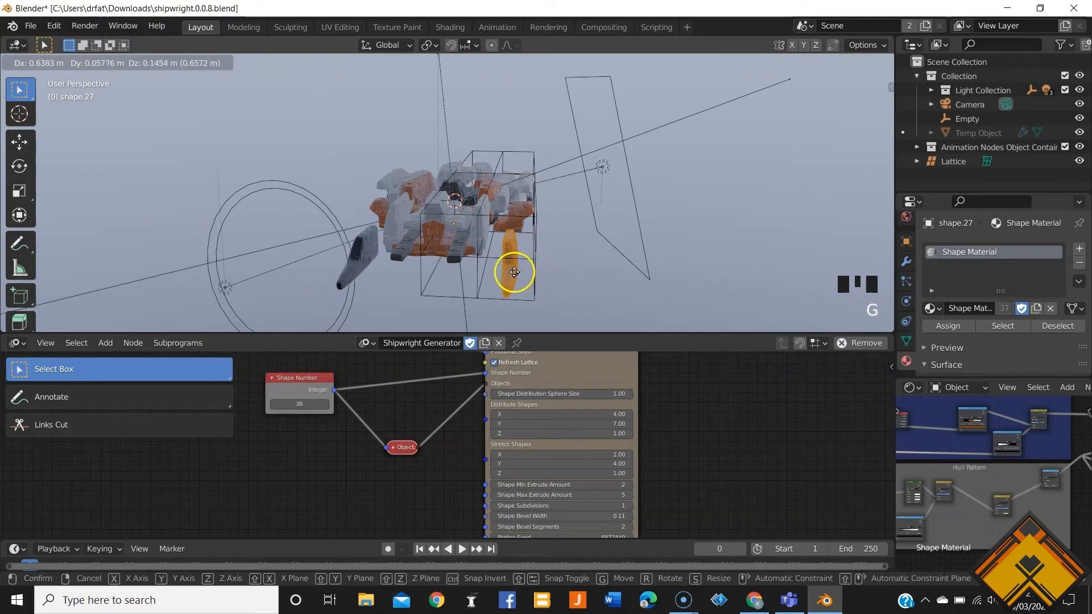
click(514, 272)
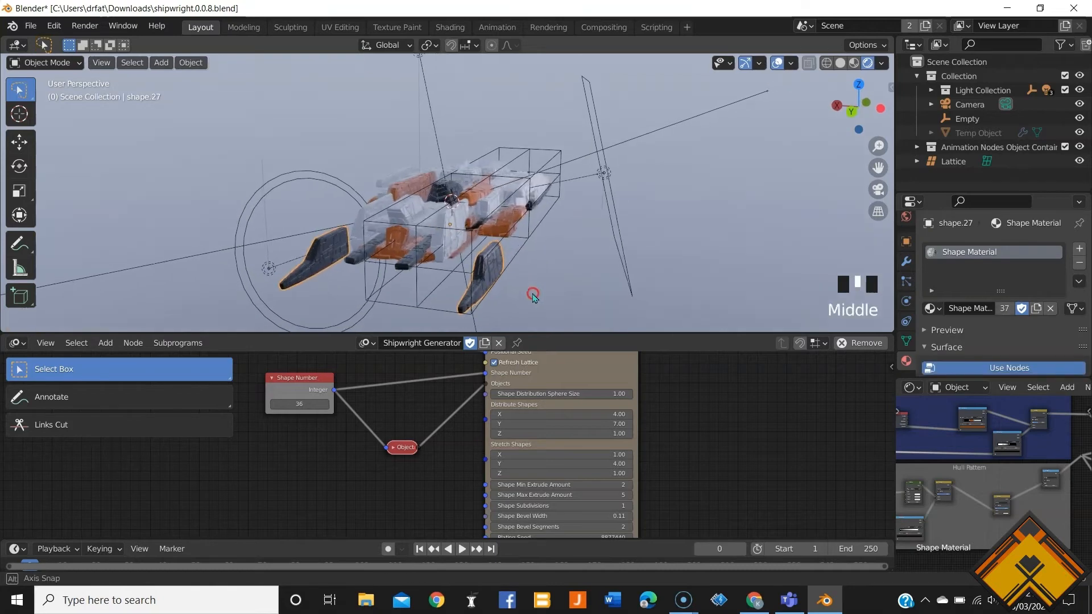
Add a lower lattice corner point to the selection and drag it sideways along X
key(Tab)
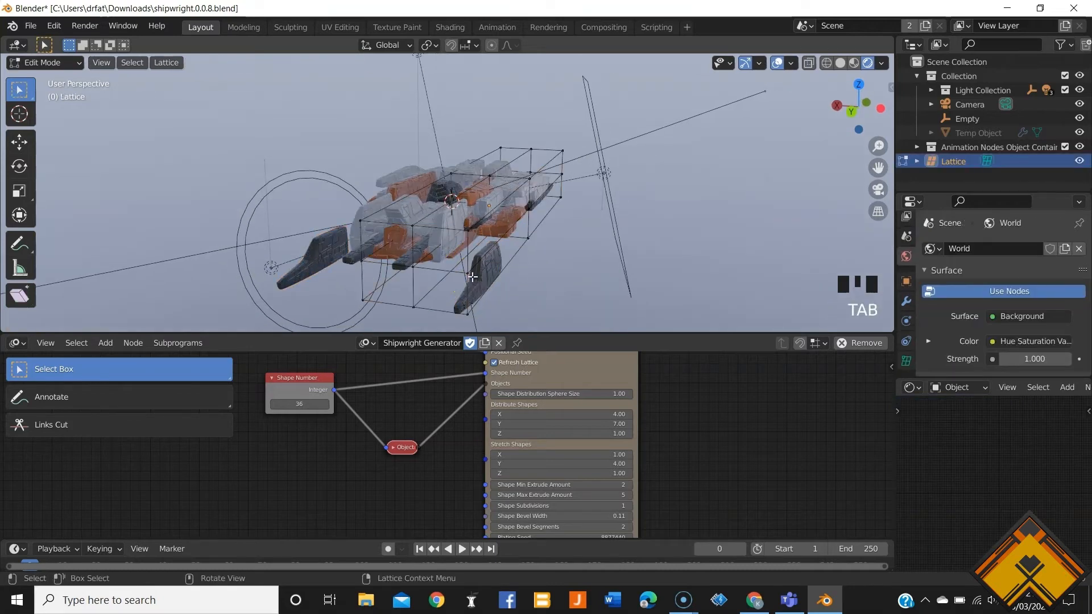
key(shift+left)
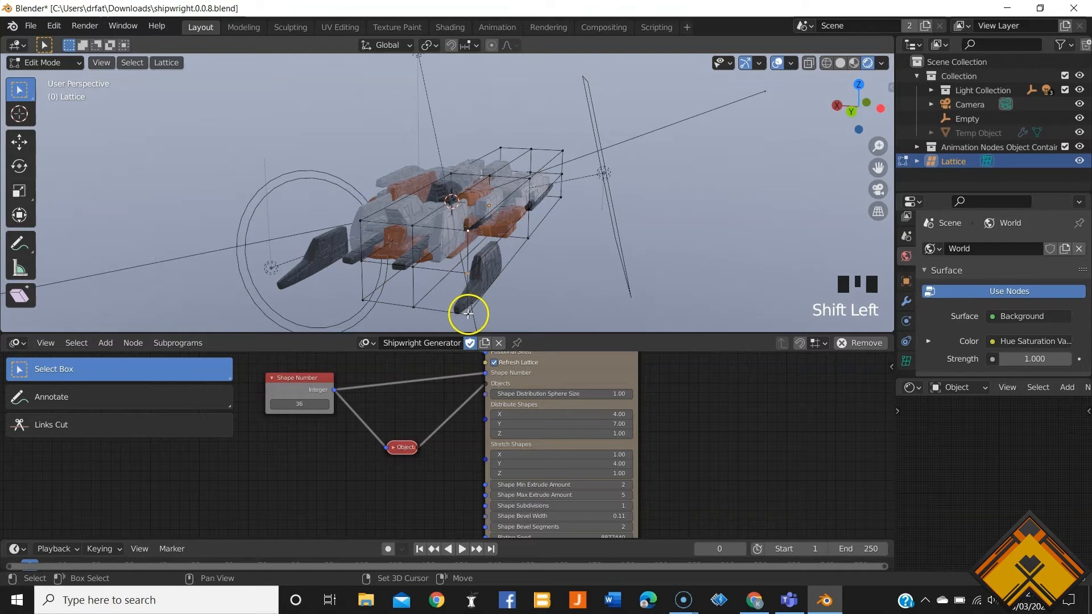
key(g)
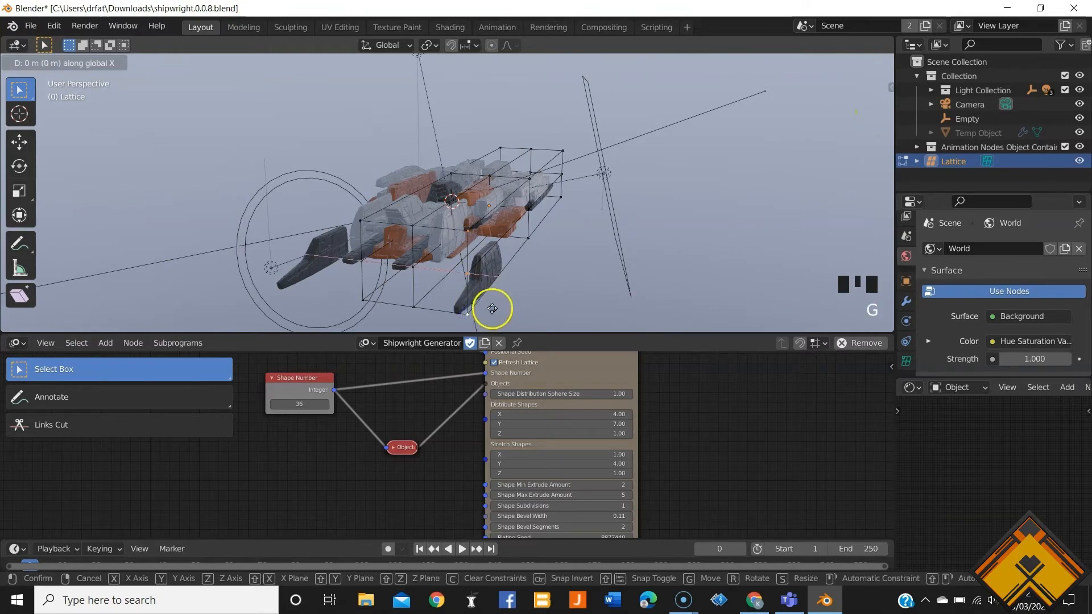
mouse_move(474, 308)
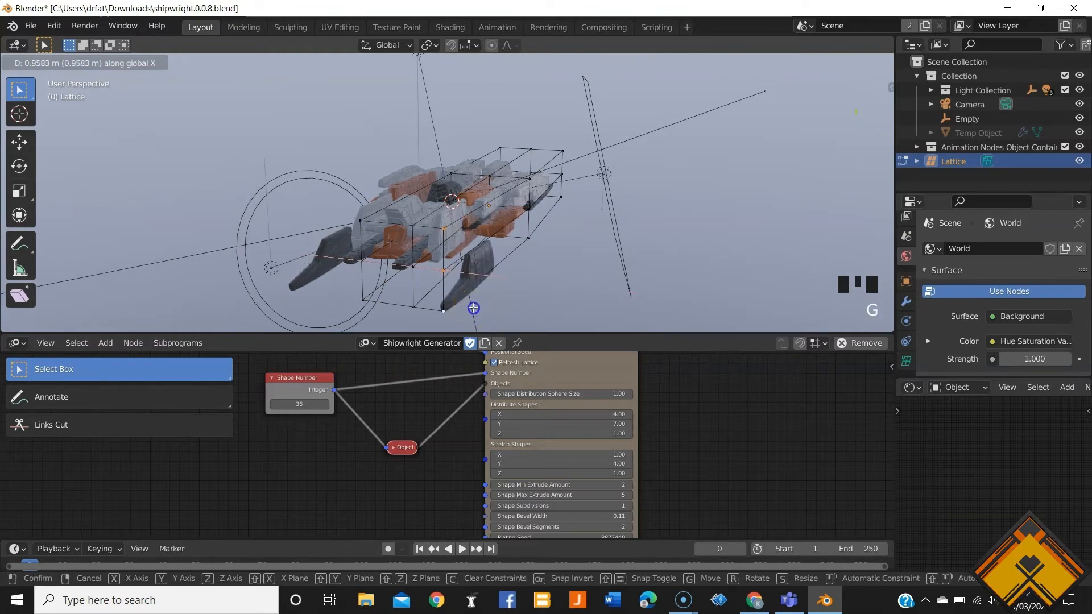
key(Tab)
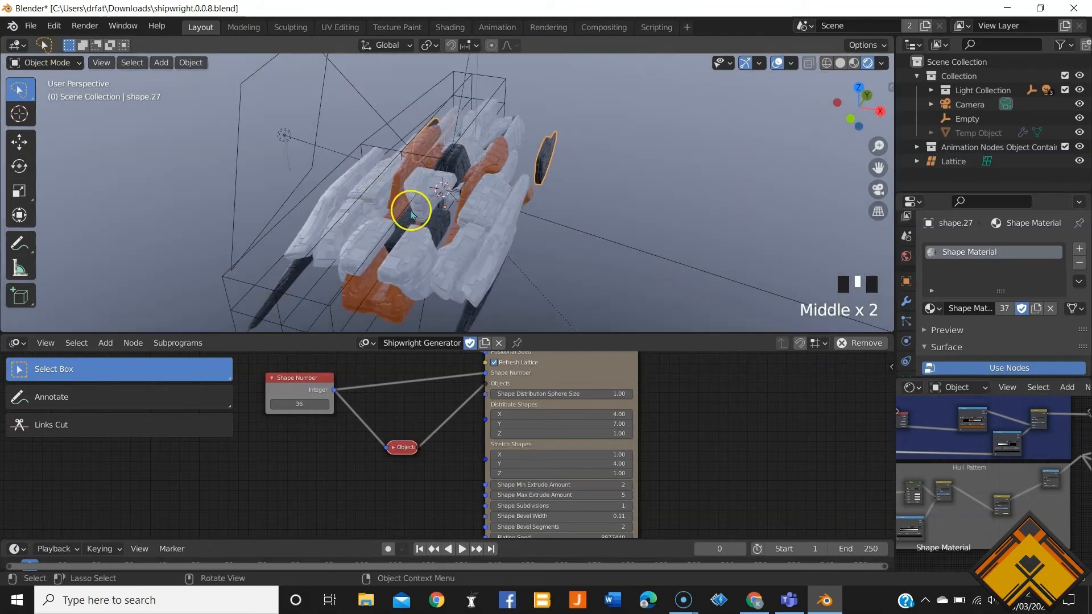
Undo the last change and switch to the Animation workspace
key(ctrl+z)
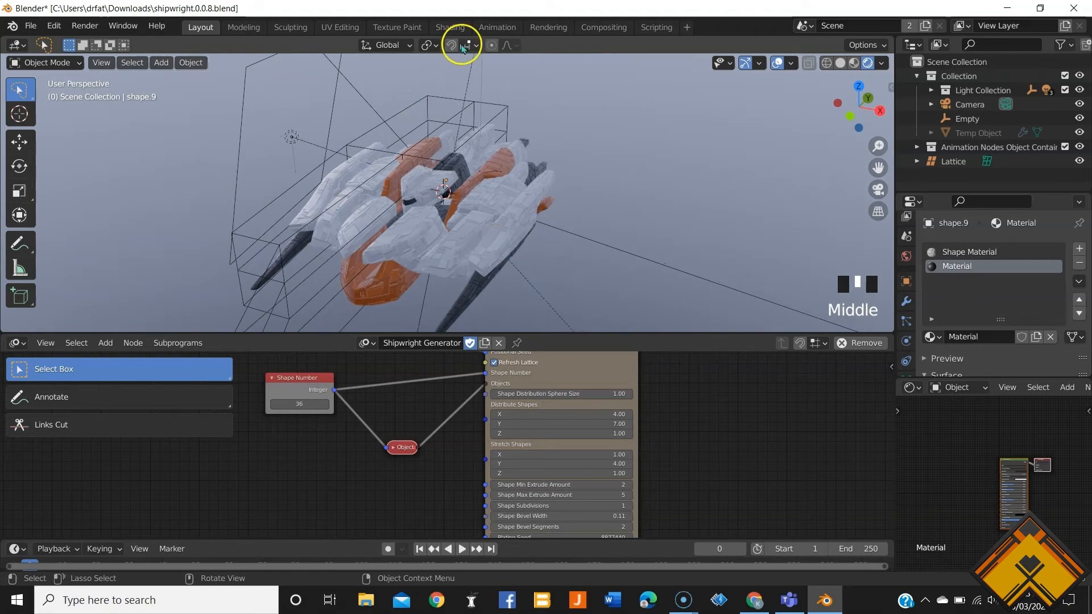
click(496, 26)
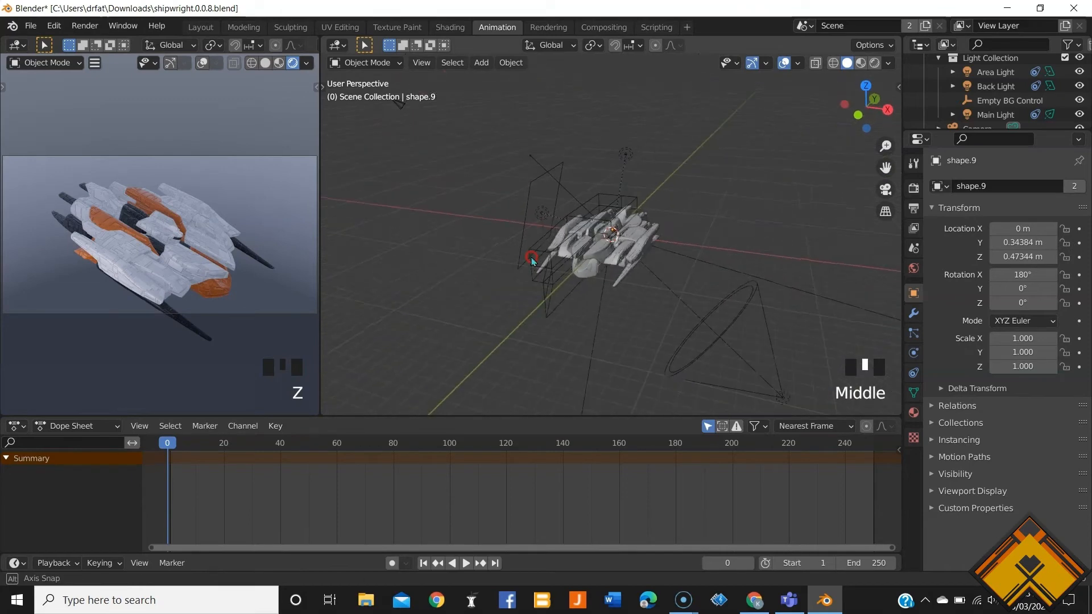
Select the lights, invert the selection, and move the ship parts along Y
click(596, 143)
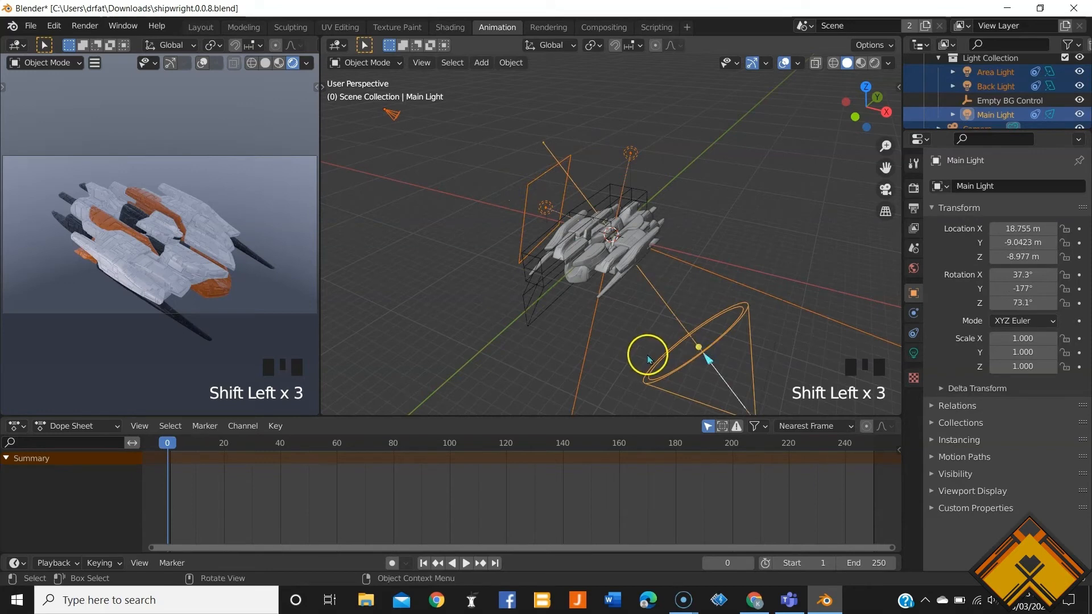
key(ctrl+i)
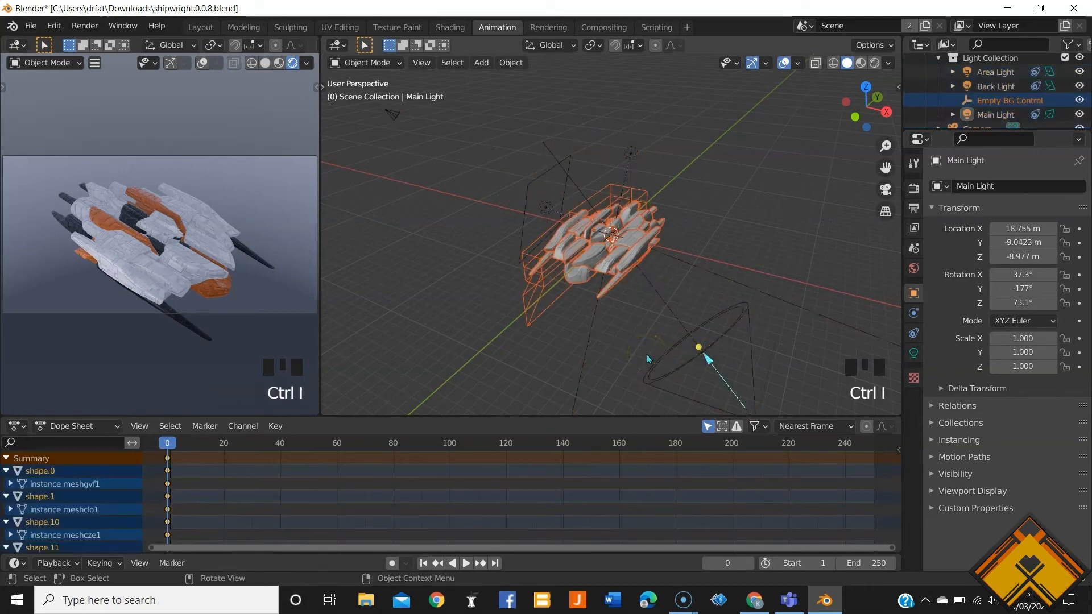
key(g)
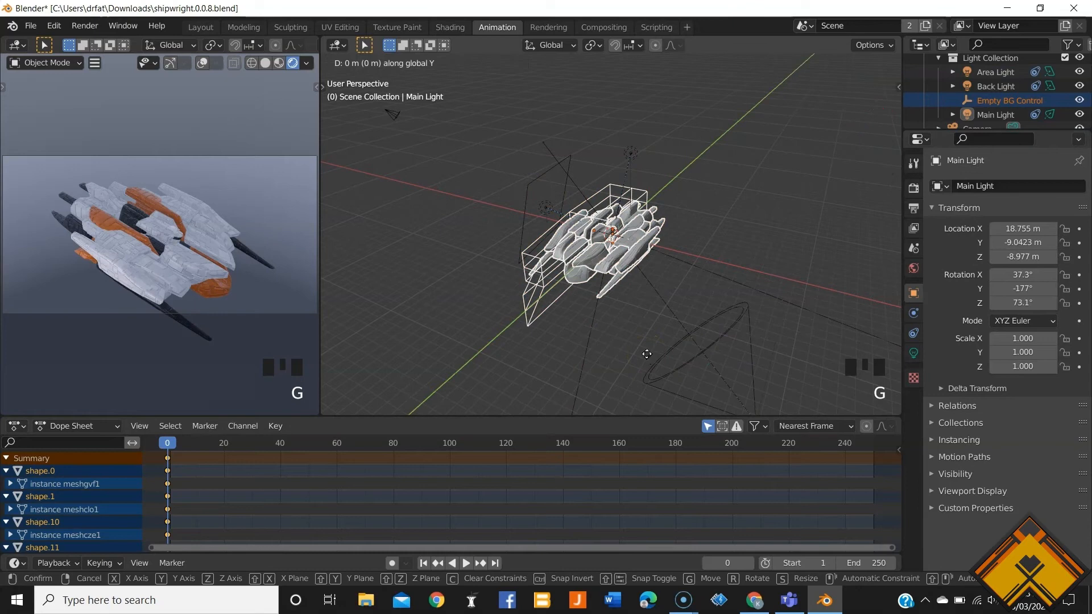
mouse_move(787, 275)
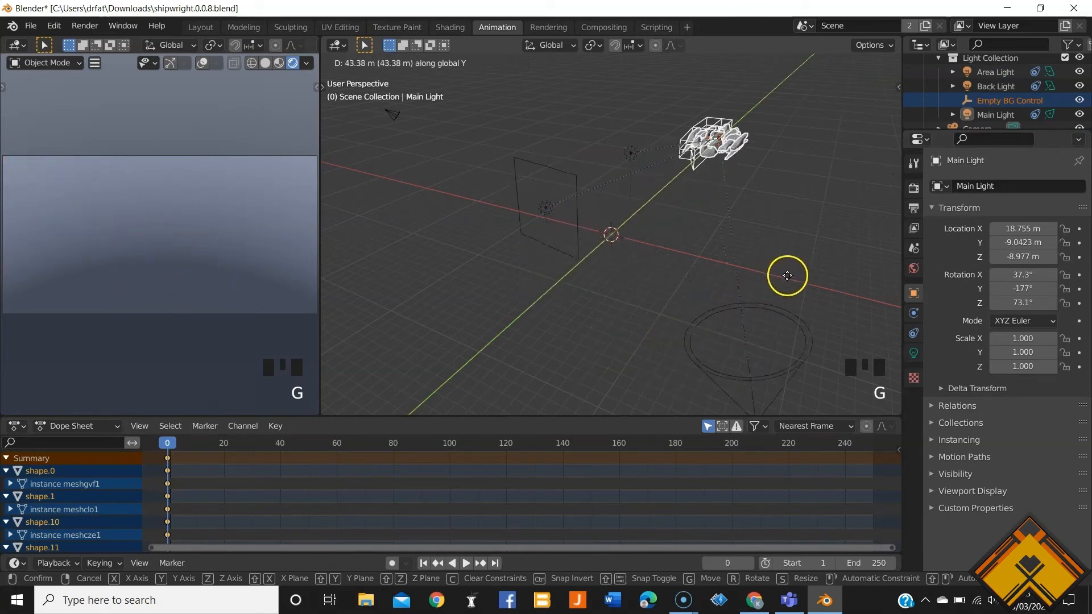
mouse_move(788, 274)
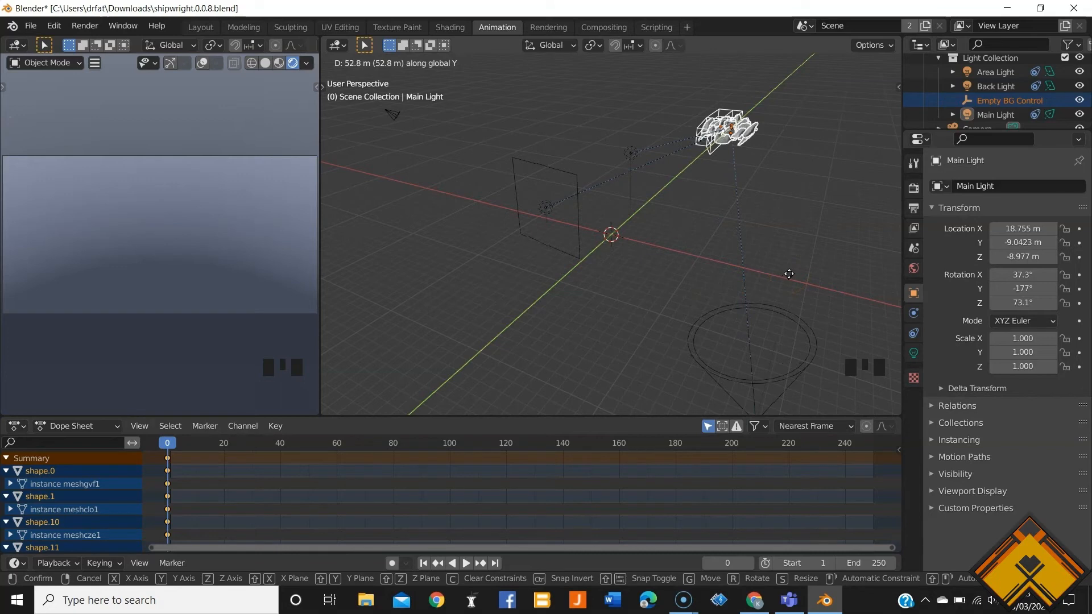
mouse_move(676, 369)
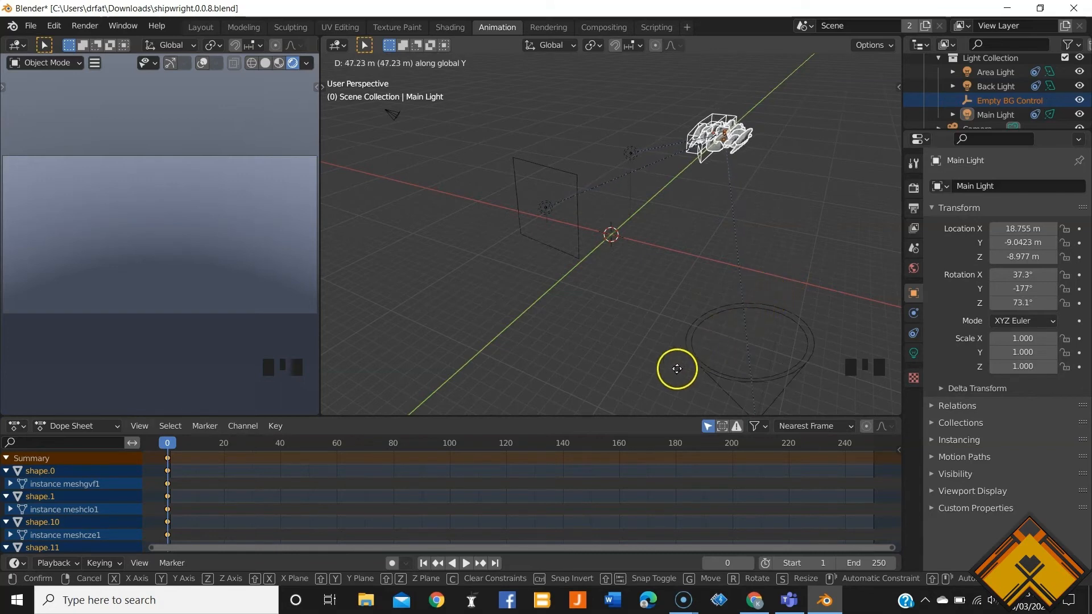
mouse_move(409, 155)
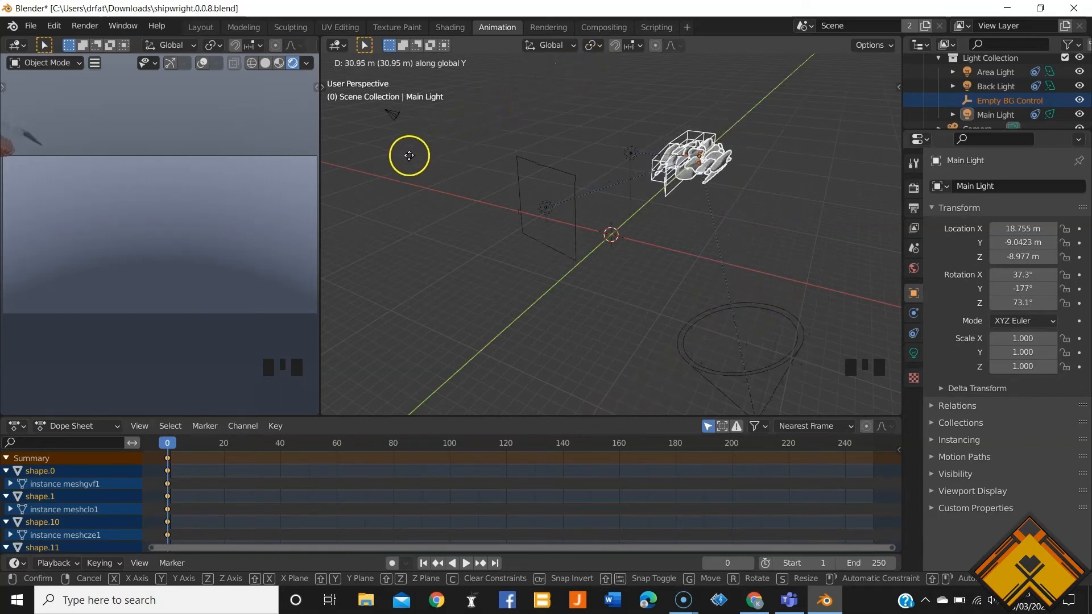
mouse_move(582, 331)
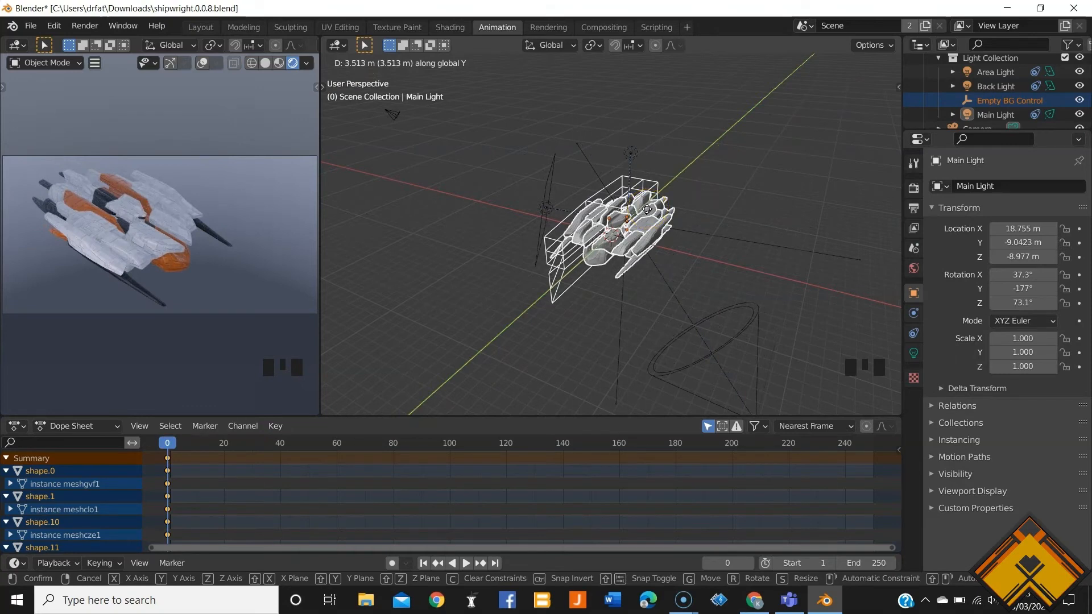
click(84, 26)
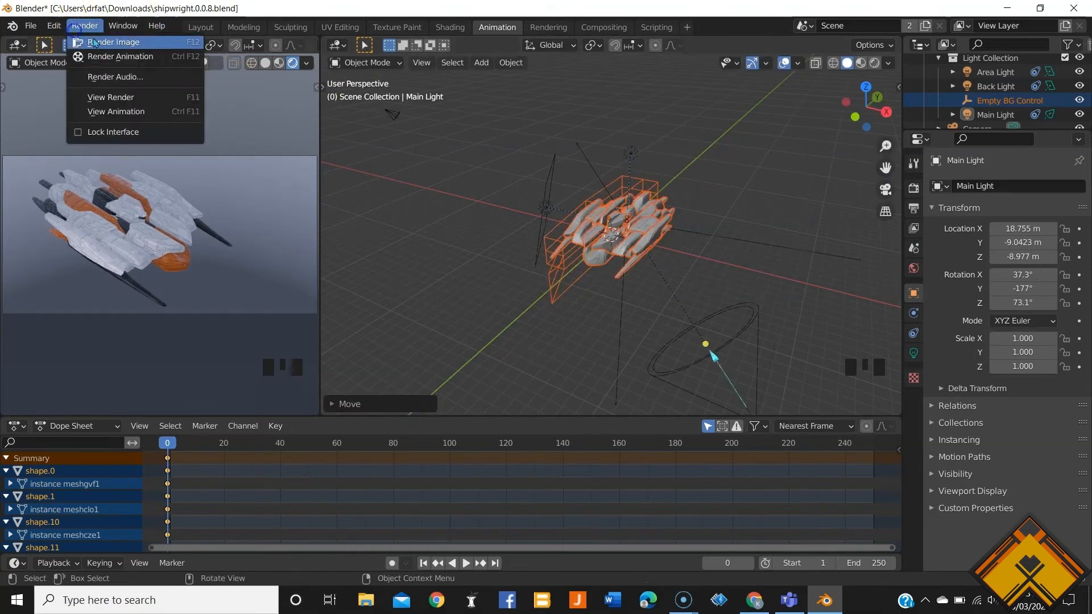
Render a still image of the current frame showing the shifted ship
click(116, 41)
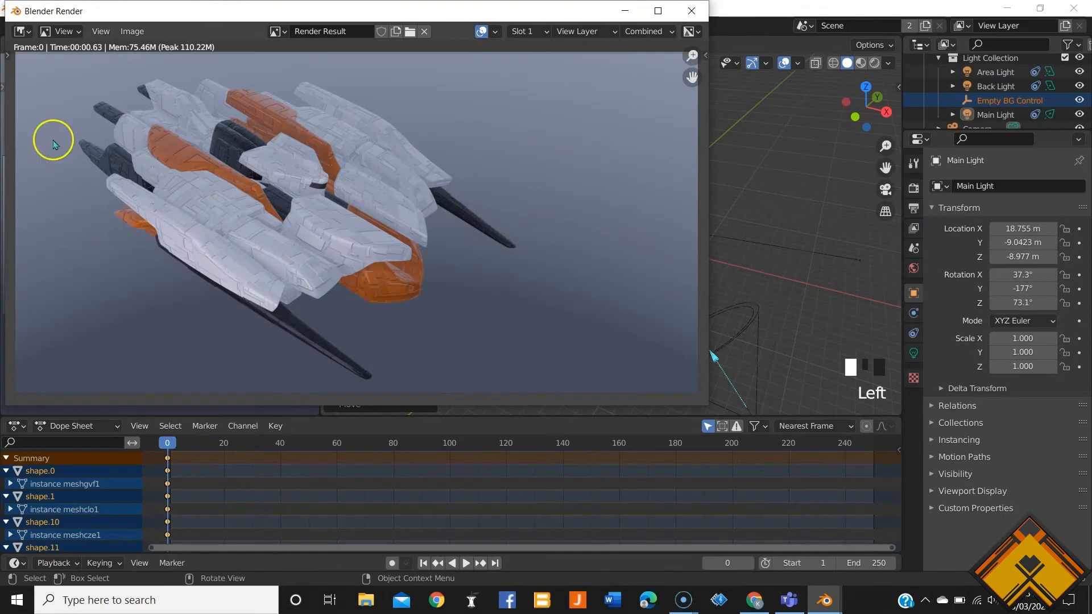
mouse_move(523, 177)
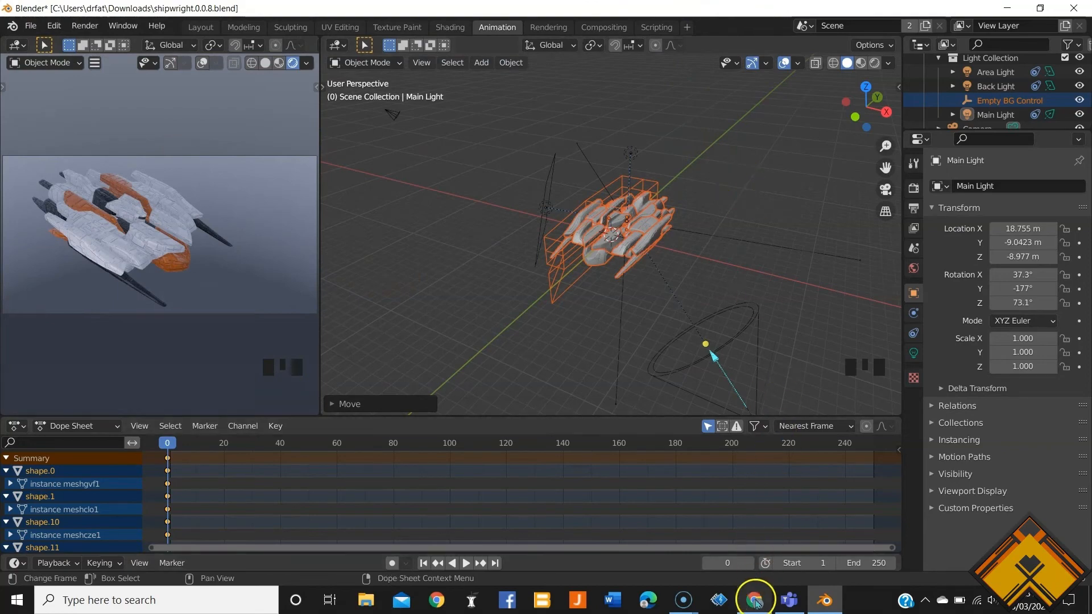
Switch to the browser and scroll the store to The Shipwright product page's version list
click(753, 600)
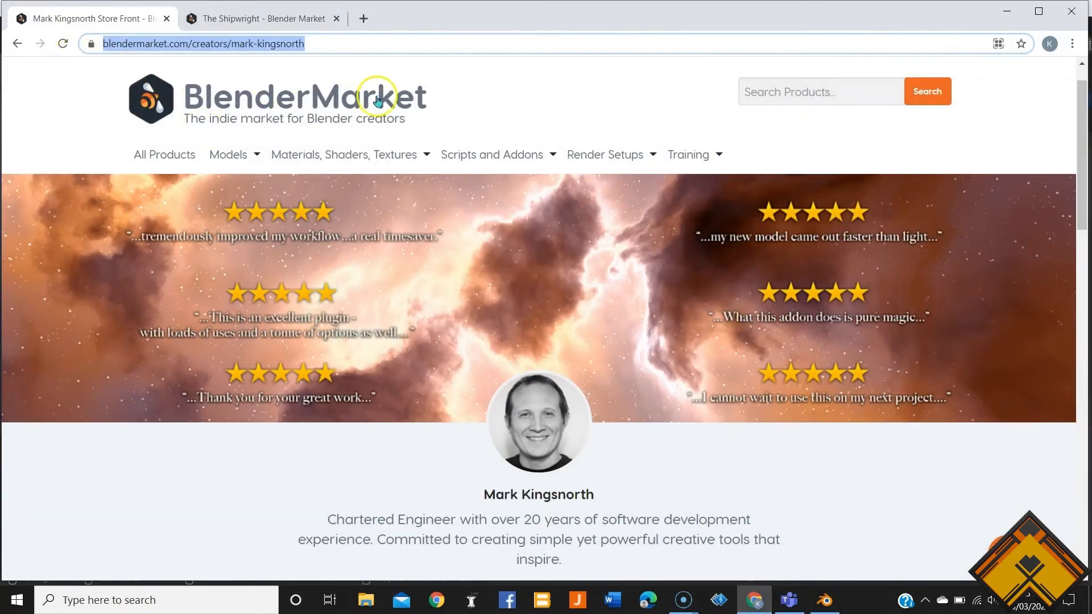
mouse_move(554, 418)
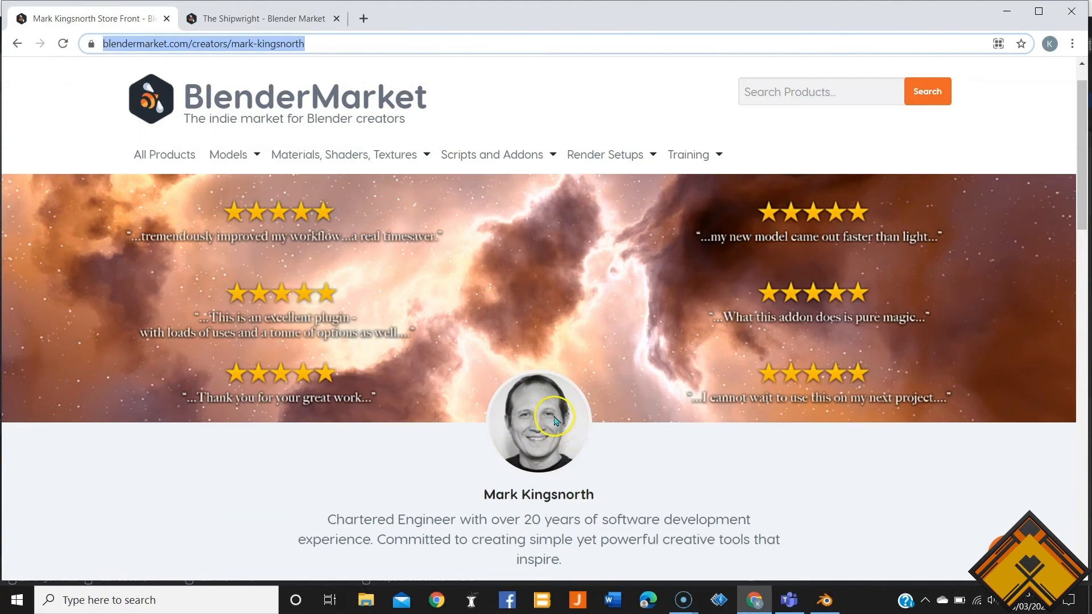
scroll(down, 3)
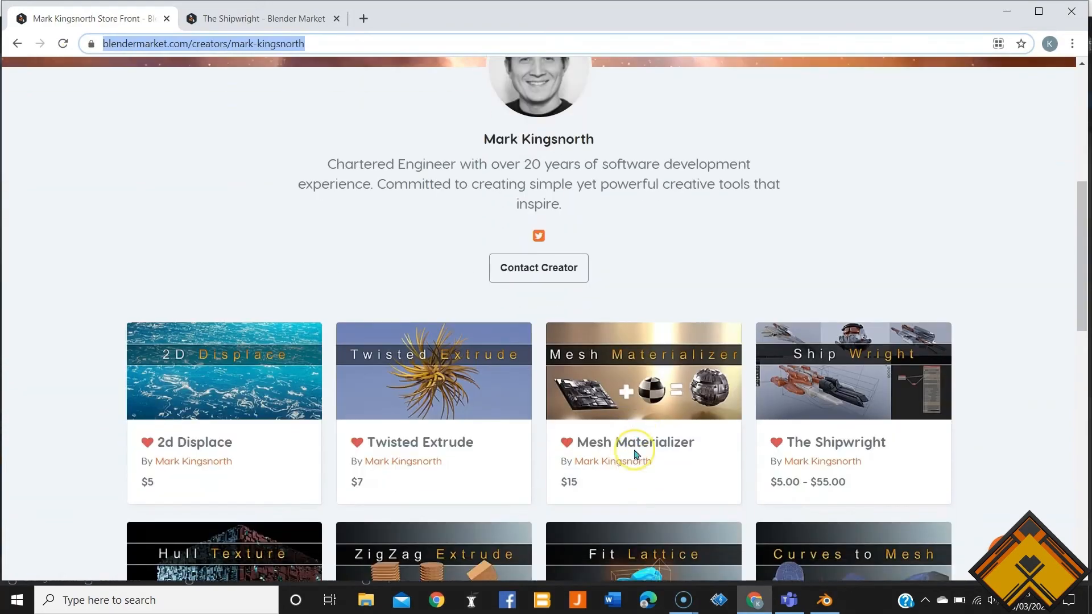
scroll(down, 3)
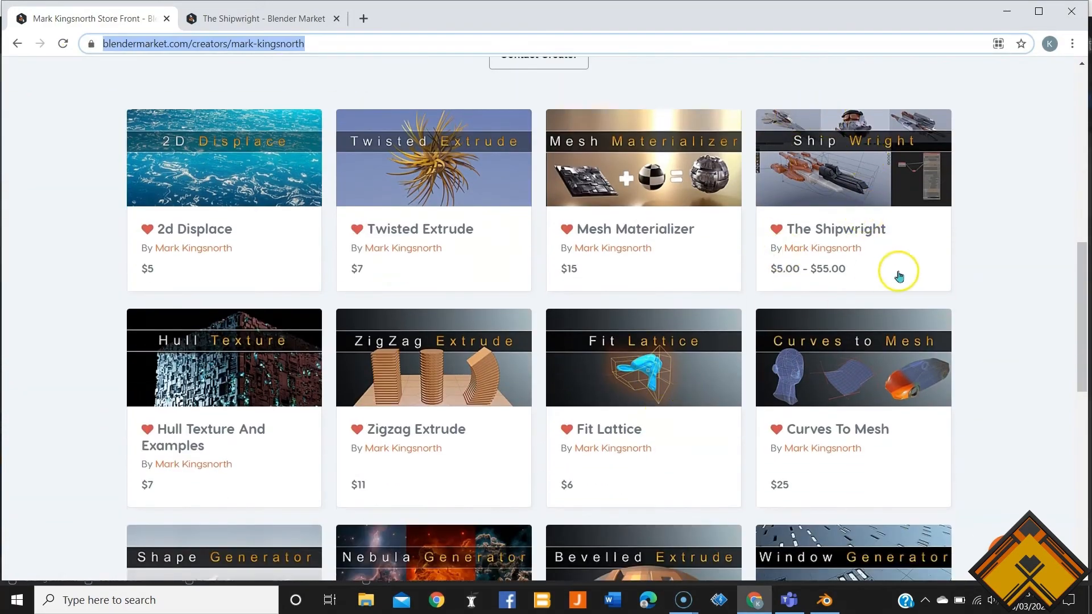
mouse_move(824, 278)
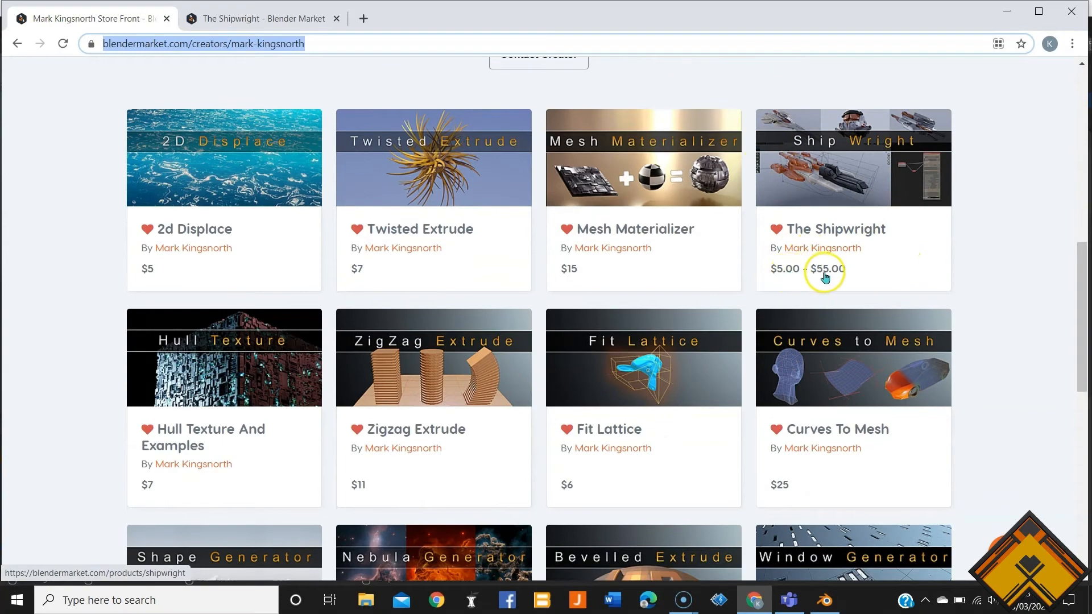
scroll(down, 3)
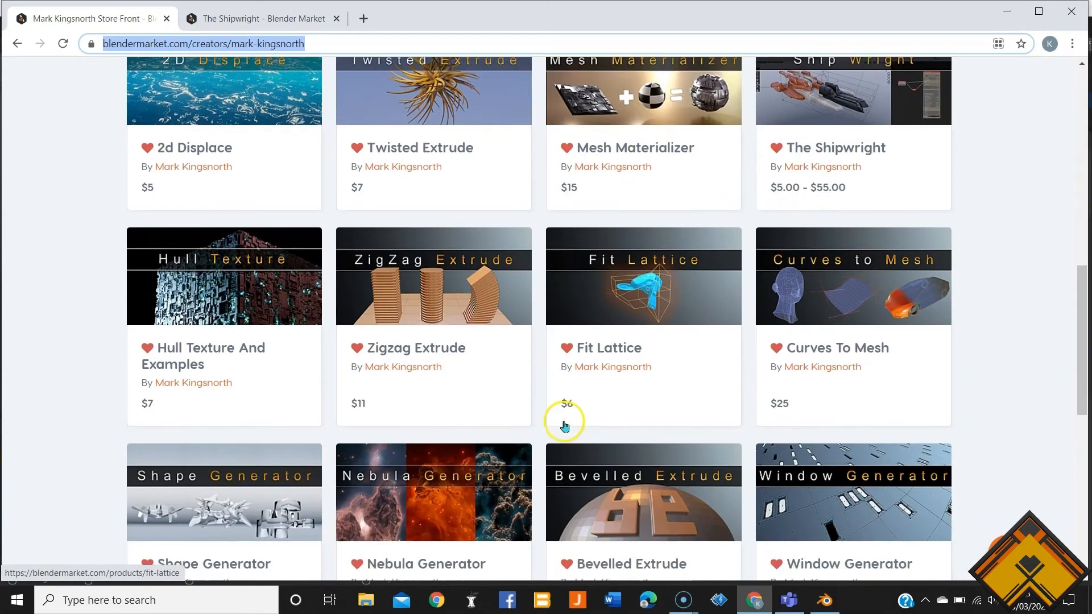
scroll(down, 3)
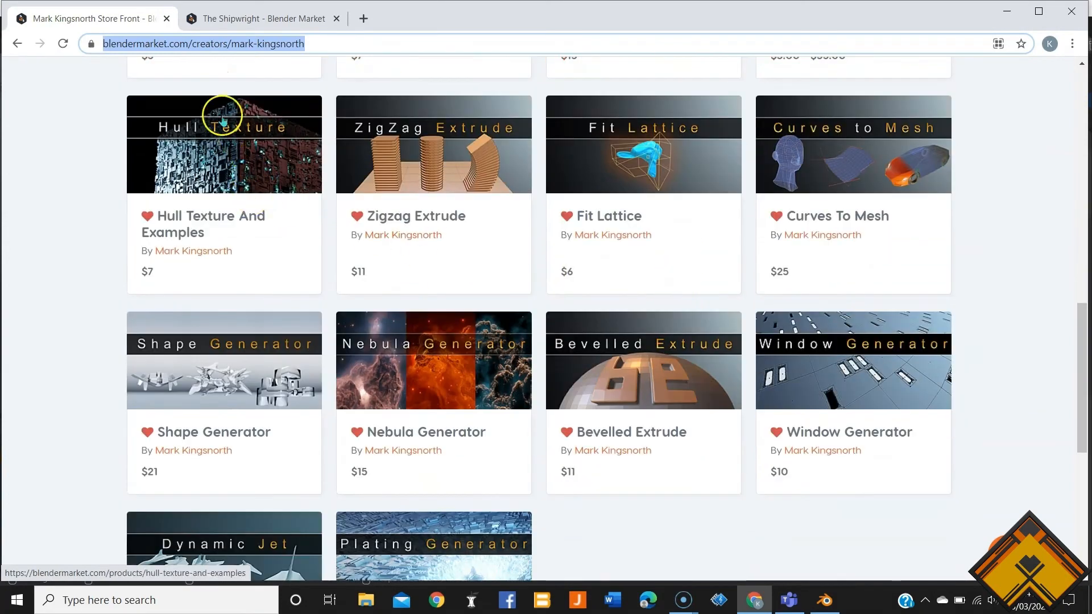
scroll(down, 3)
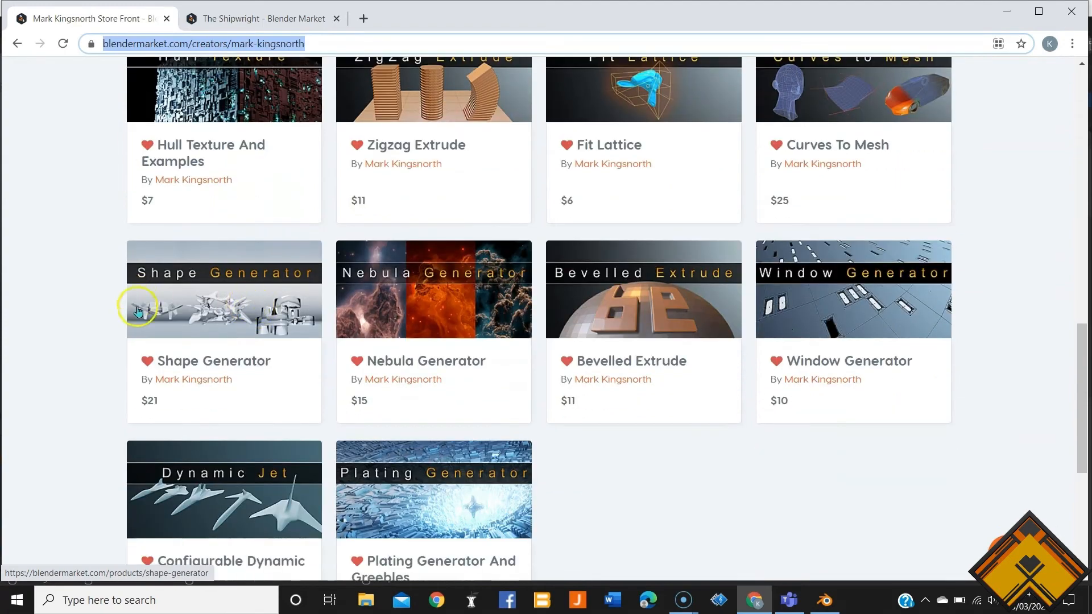
scroll(down, 3)
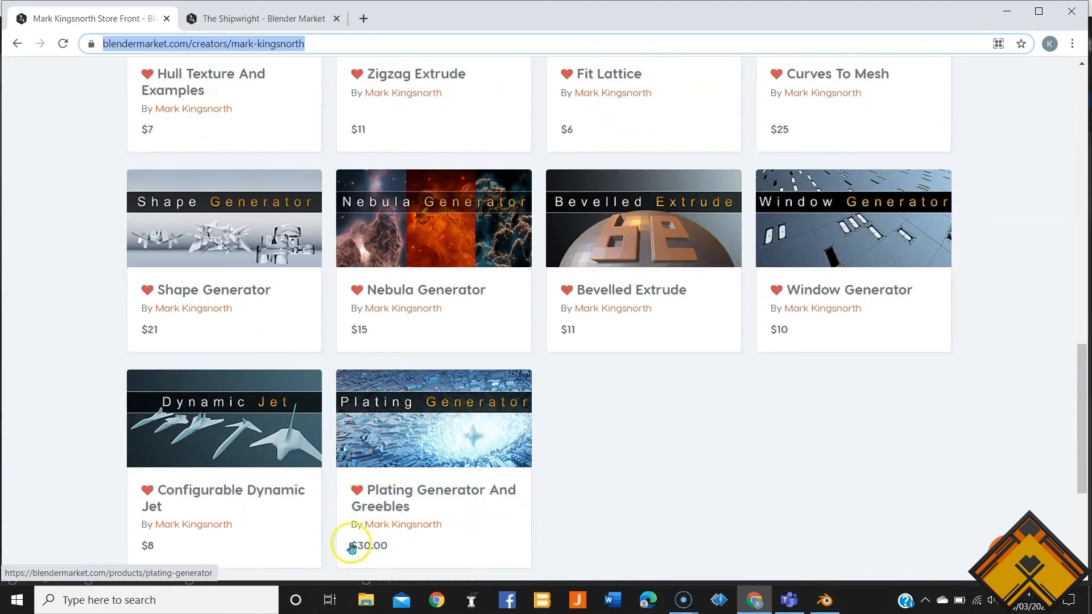
mouse_move(180, 308)
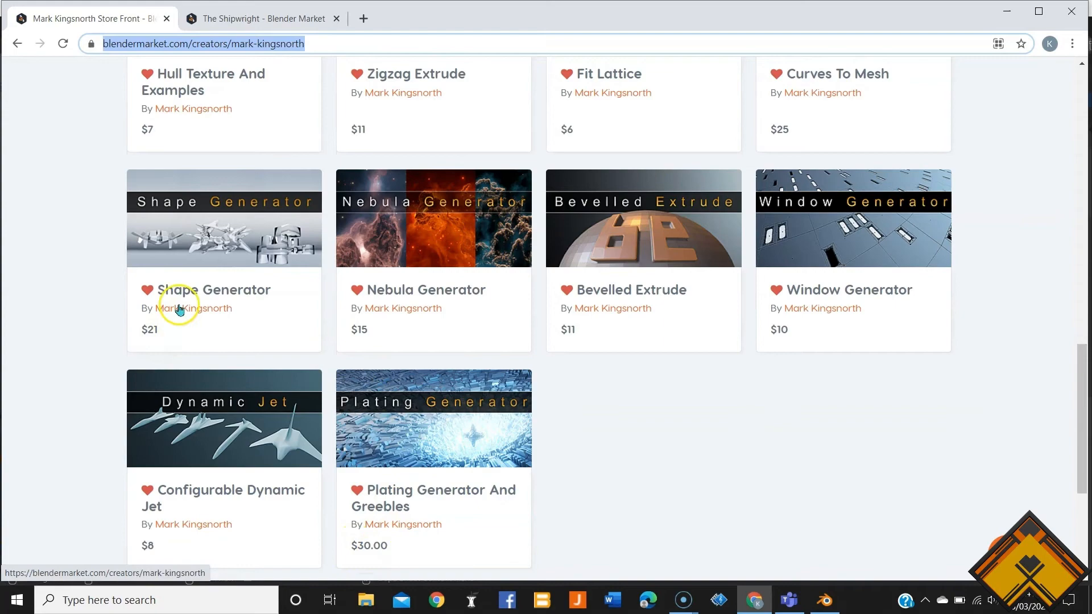
scroll(up, 3)
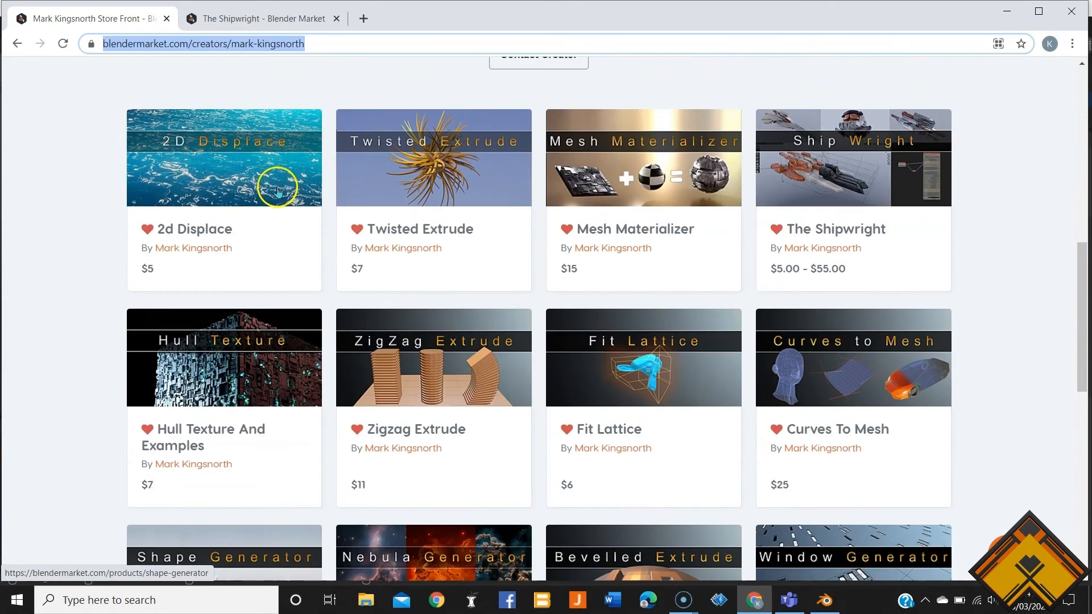
scroll(up, 3)
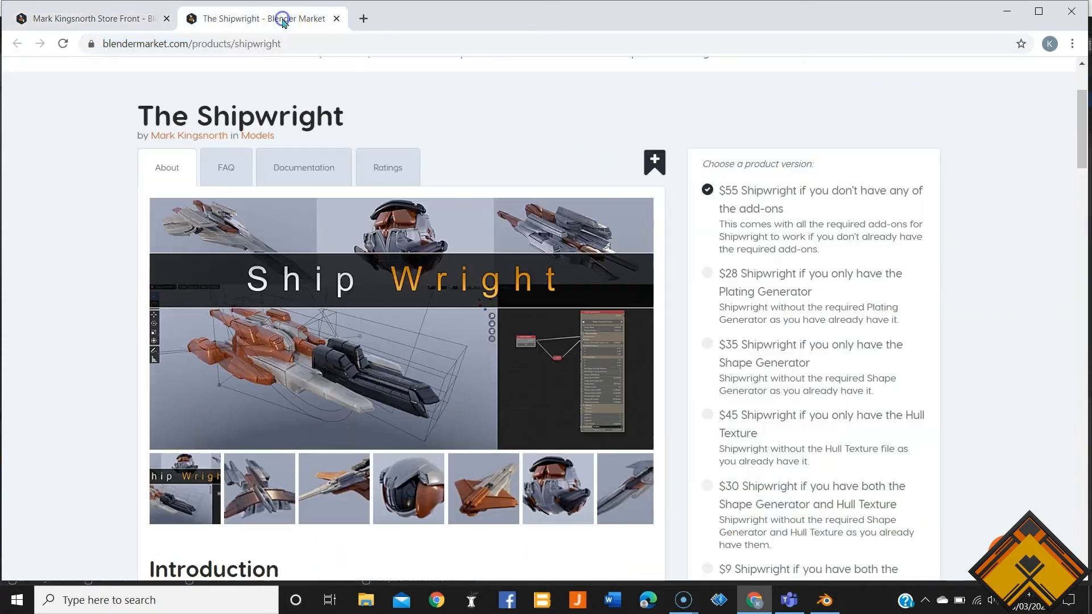
Review the version options and purchase the $55 Shipwright version including all required add-ons
scroll(down, 3)
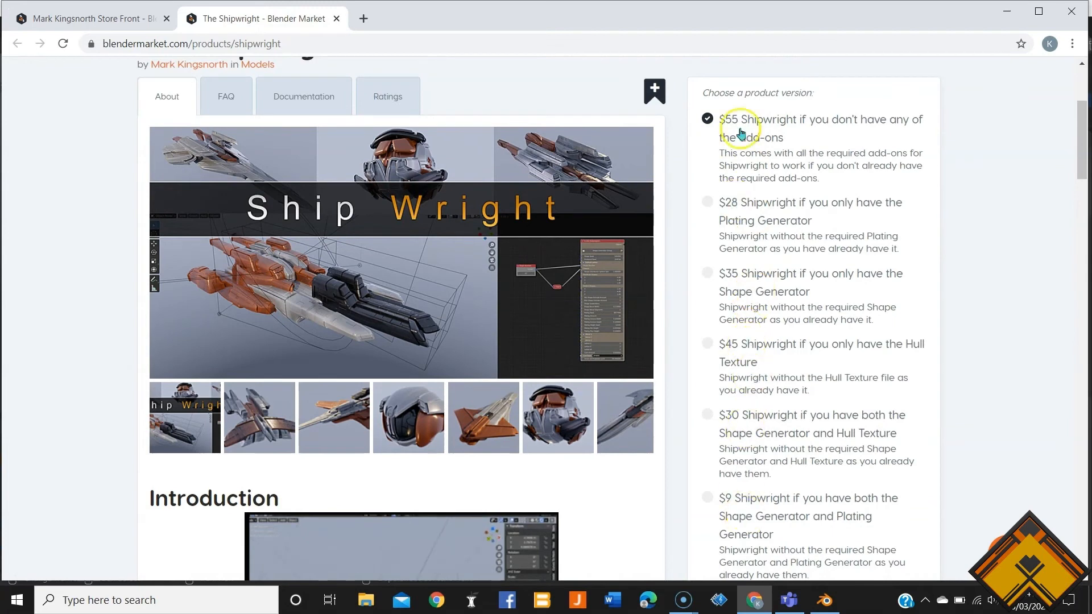
mouse_move(800, 133)
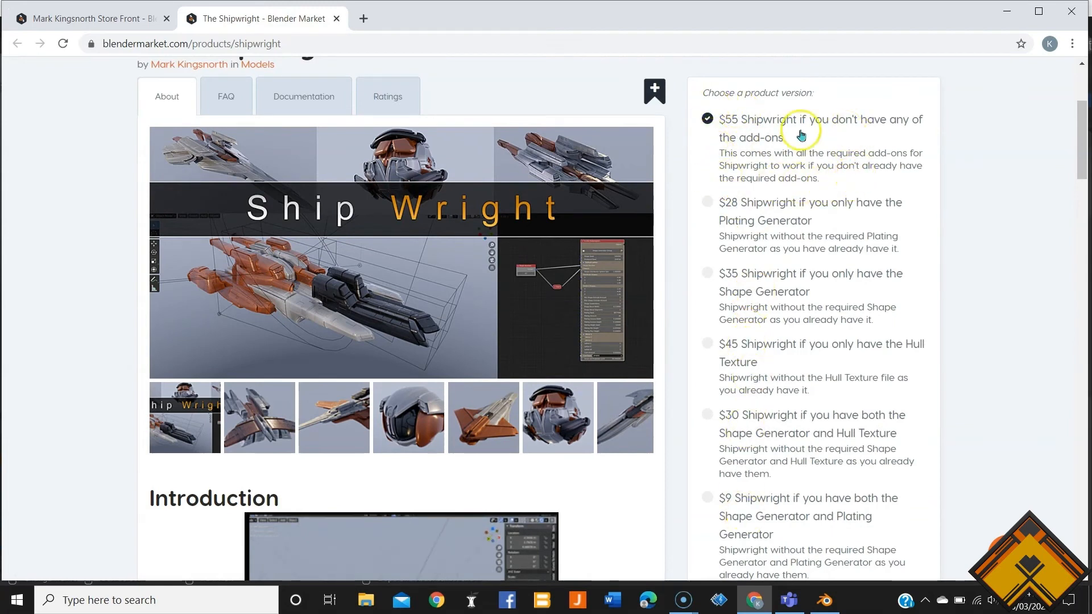
mouse_move(876, 160)
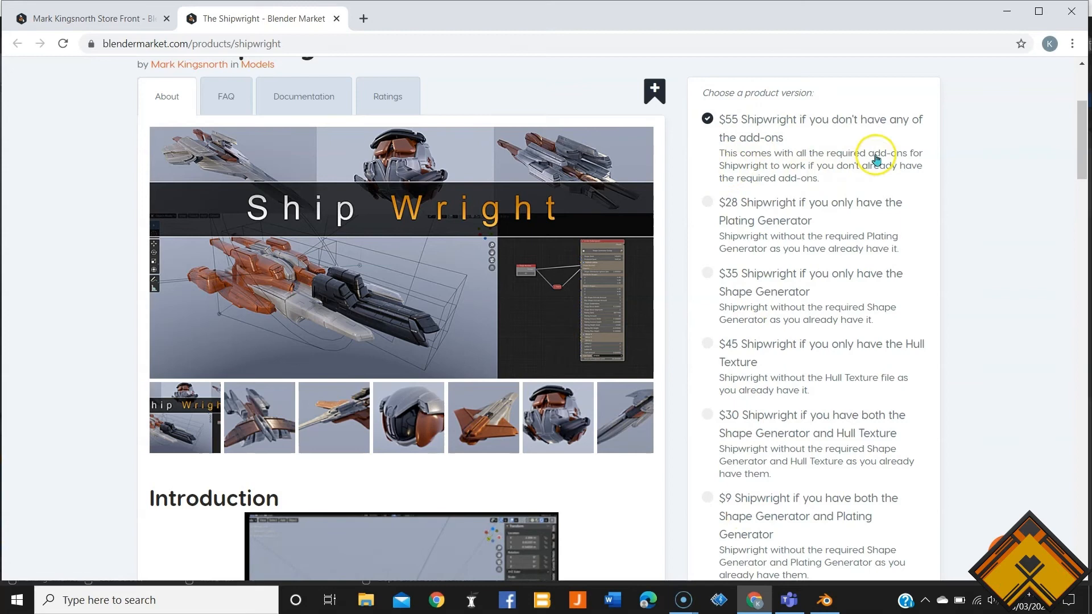
mouse_move(752, 268)
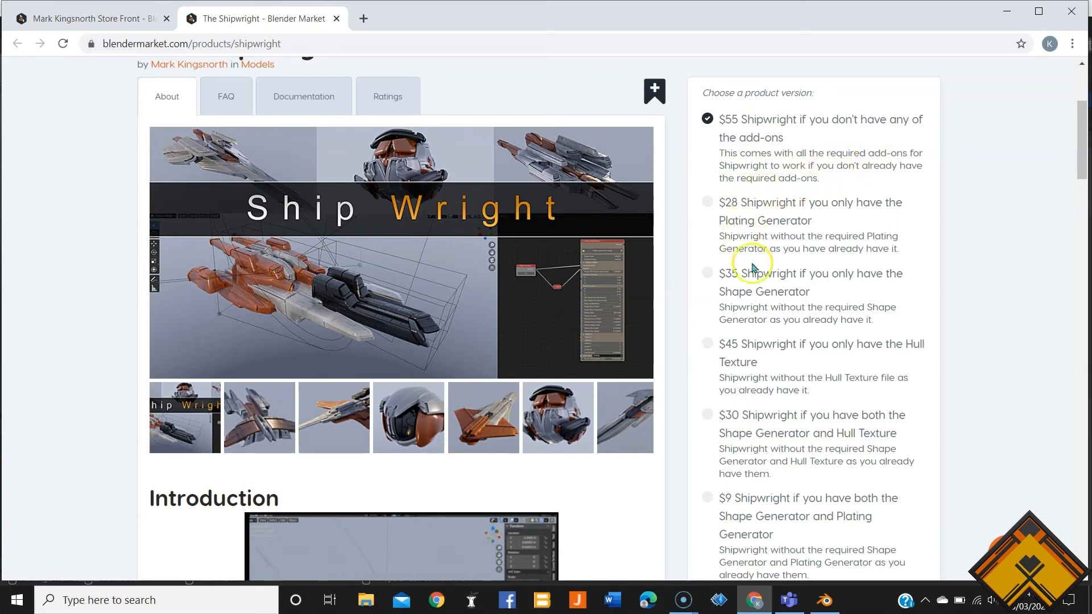
scroll(down, 3)
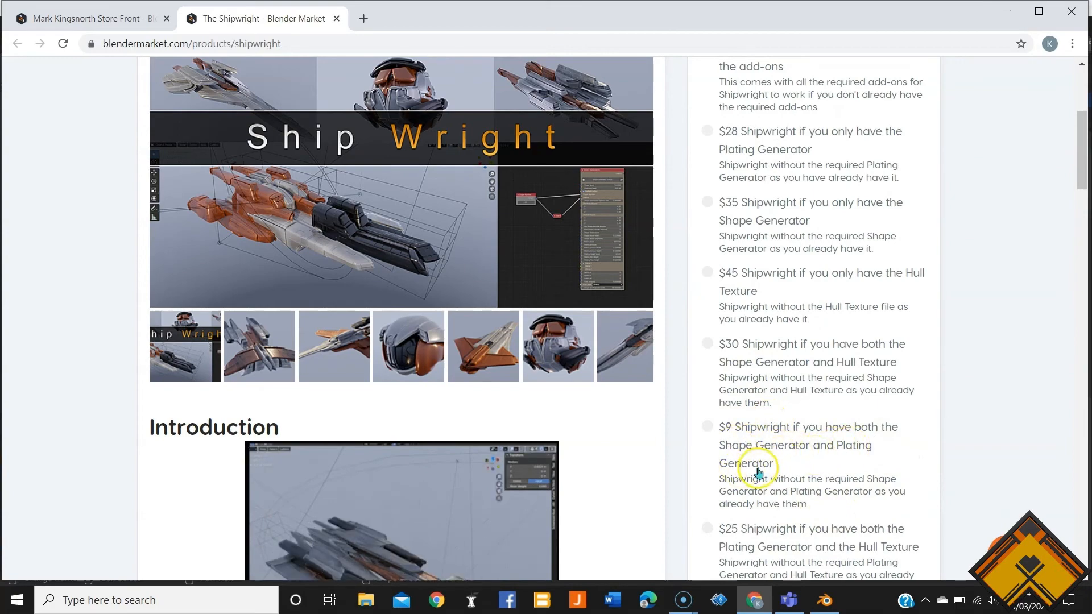
scroll(down, 3)
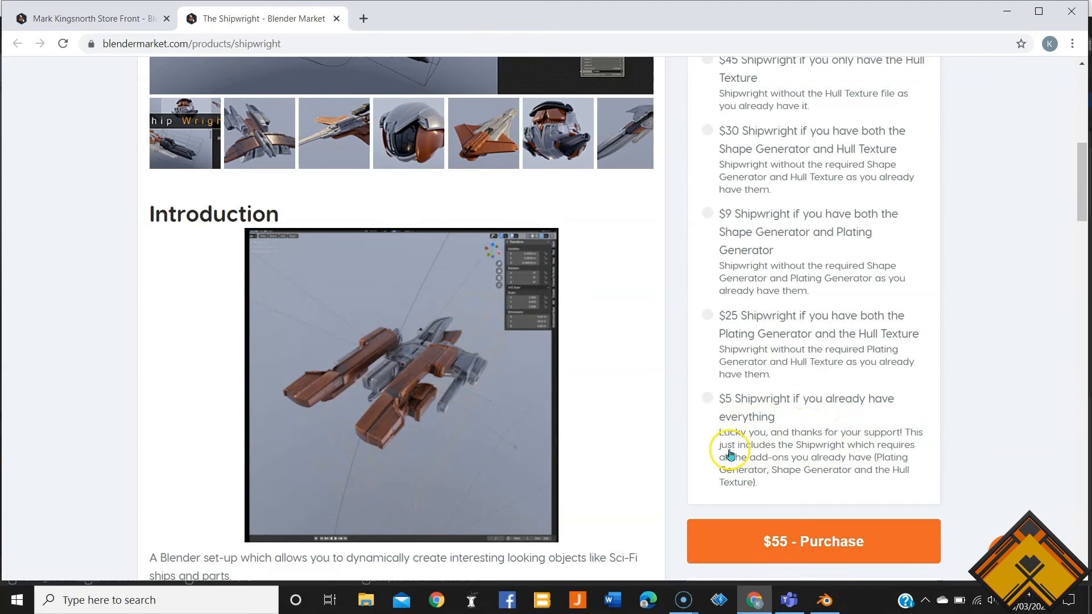
mouse_move(791, 466)
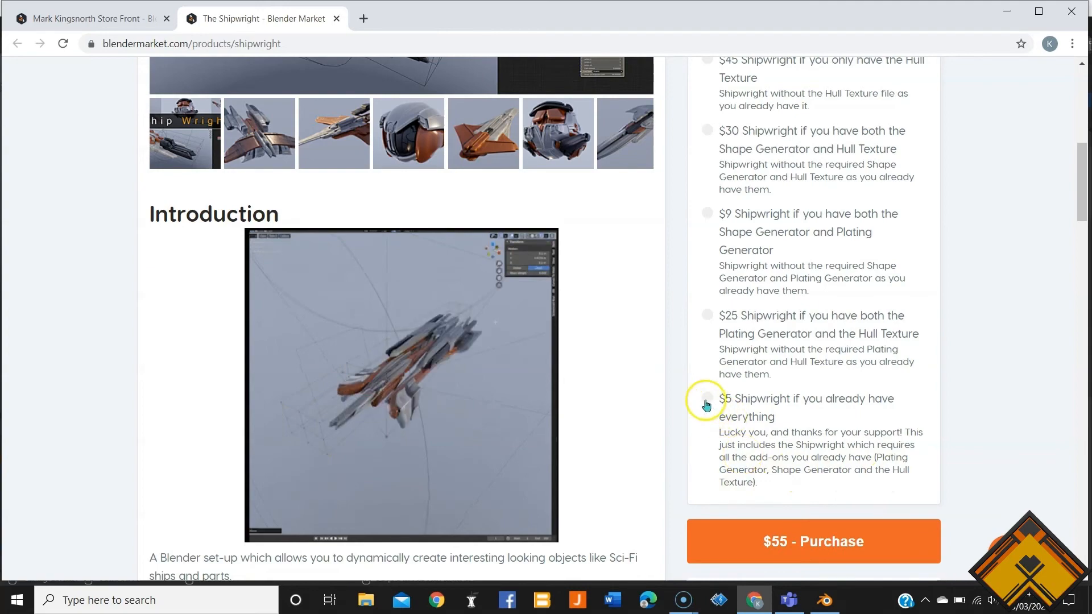
scroll(up, 3)
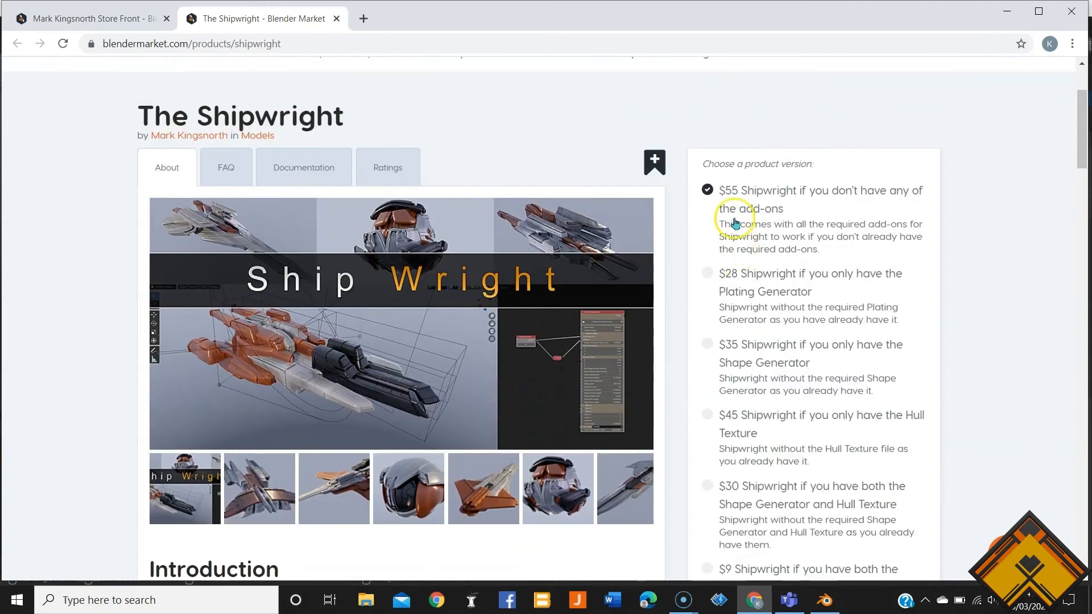
scroll(down, 3)
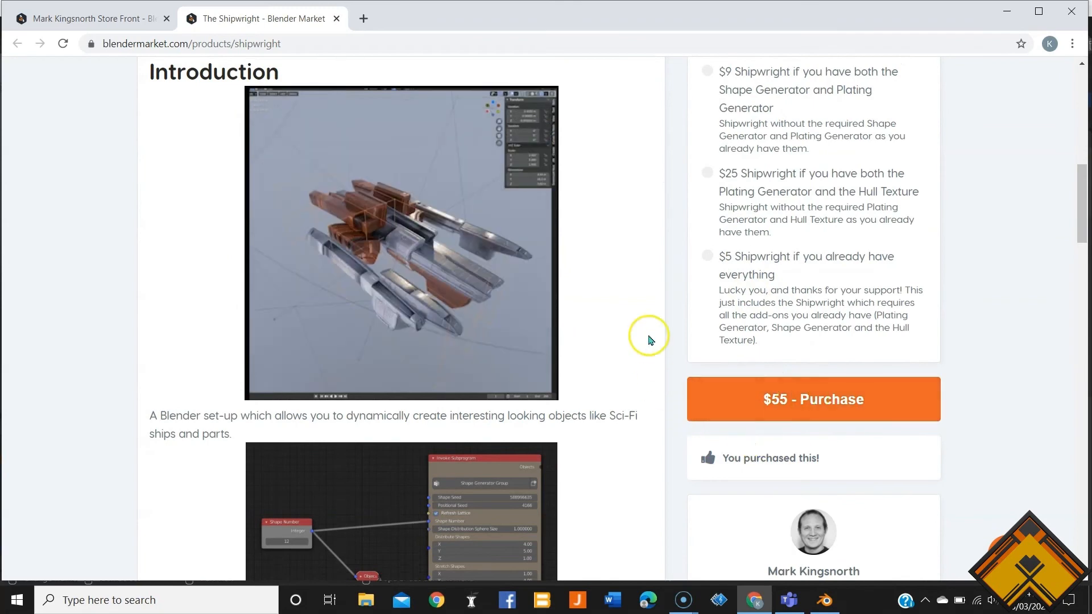
scroll(up, 3)
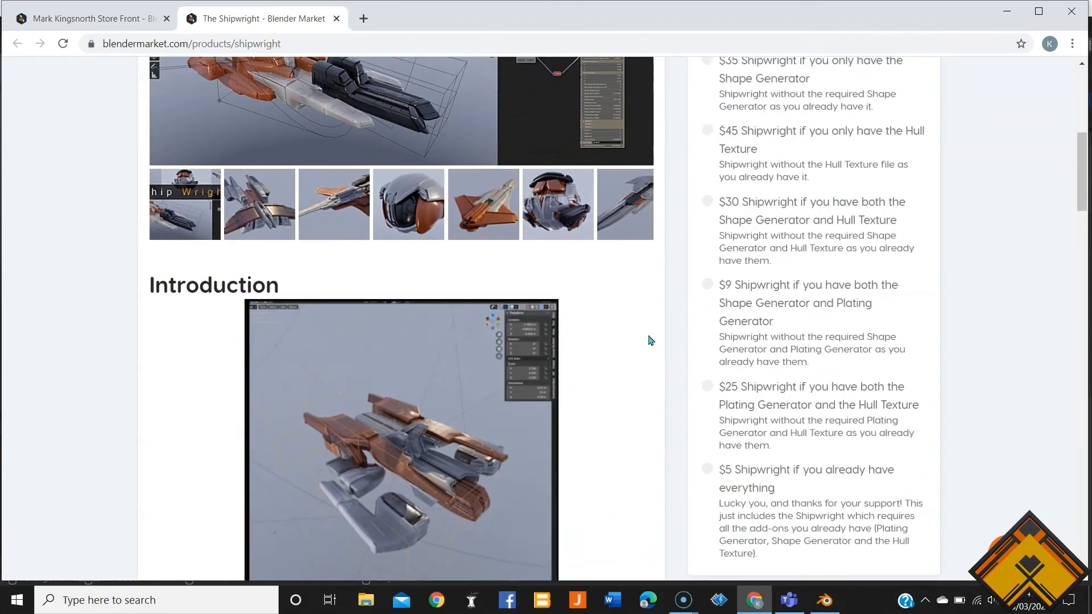
scroll(down, 3)
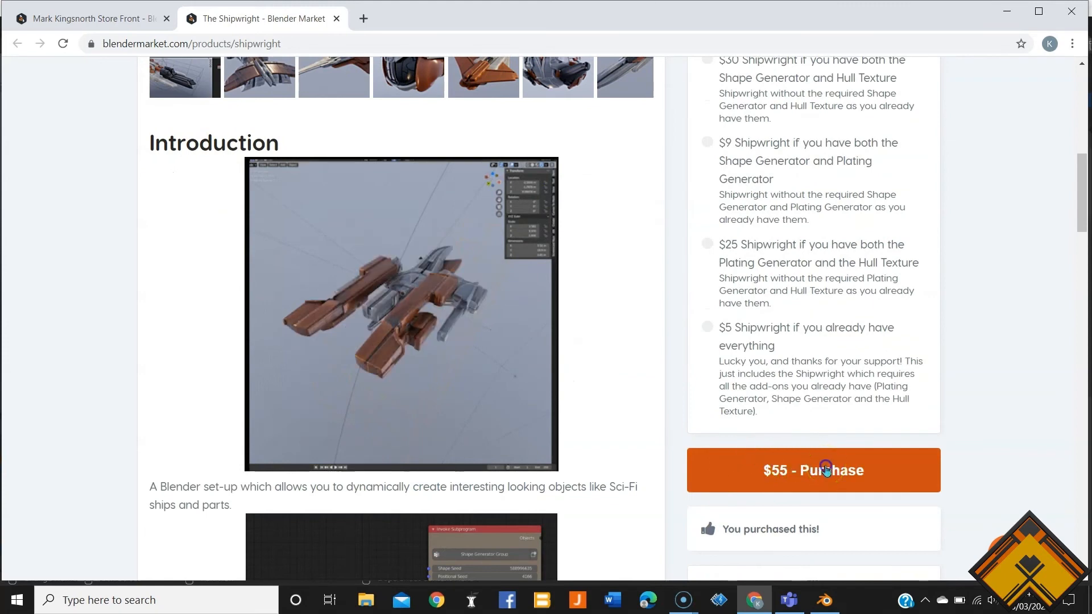
click(813, 470)
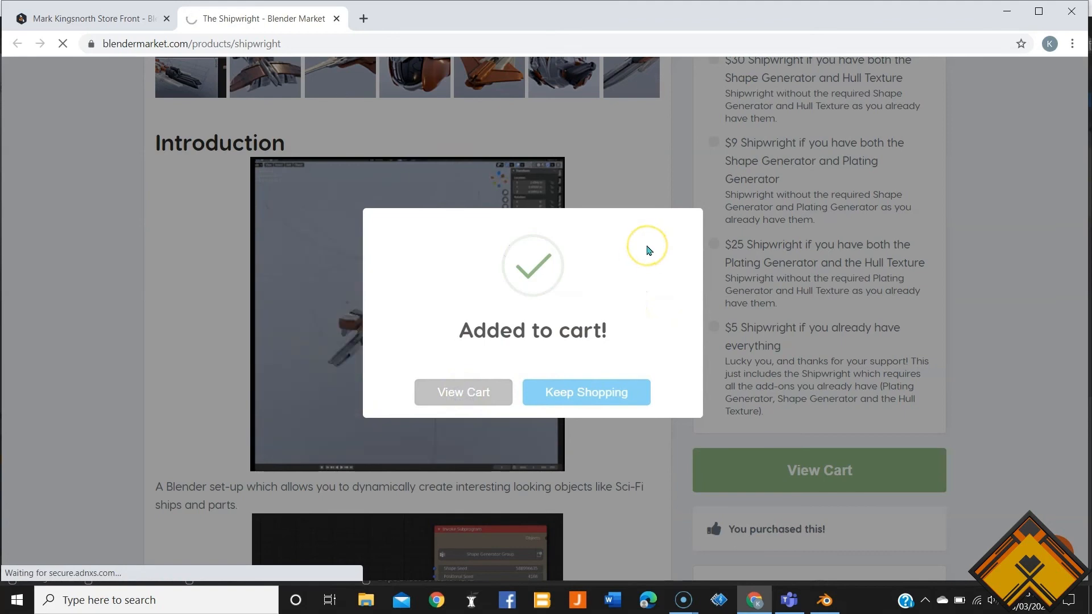
View the cart holding The Shipwright and continue to checkout
click(463, 392)
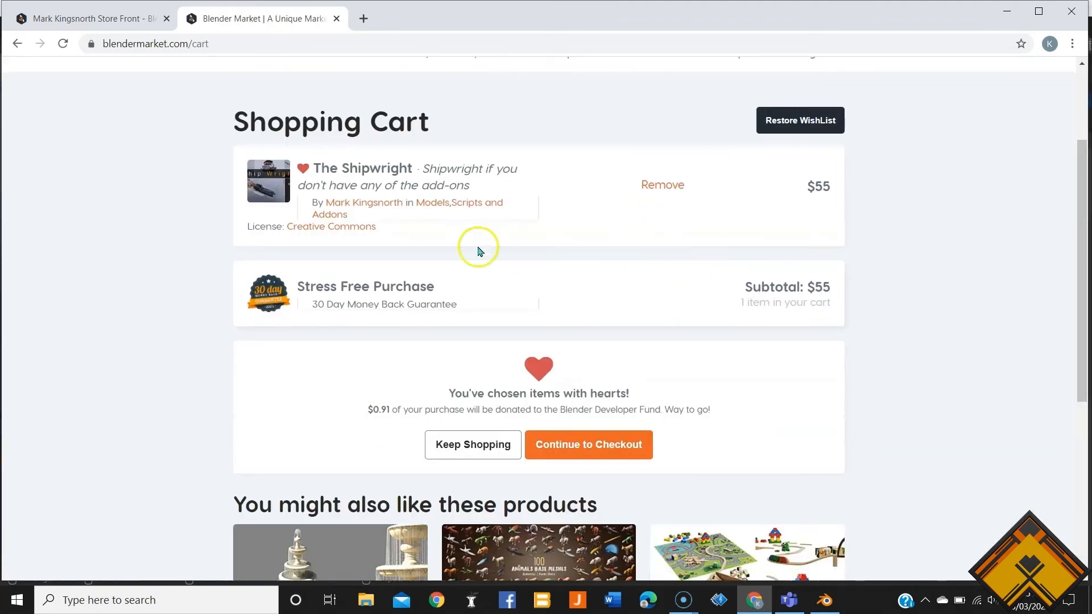
click(587, 444)
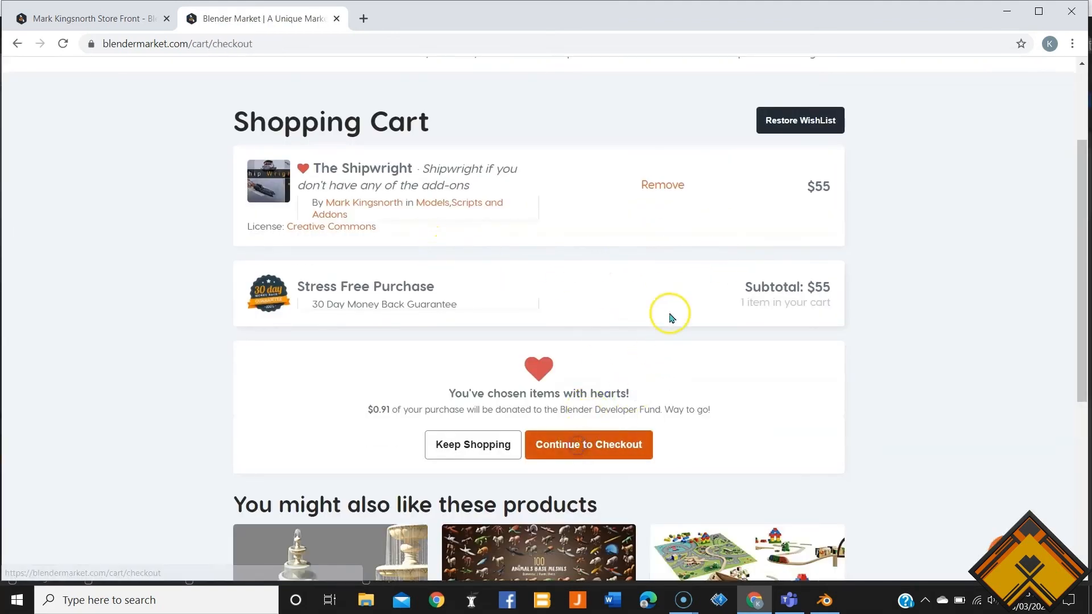
click(587, 444)
text(R)
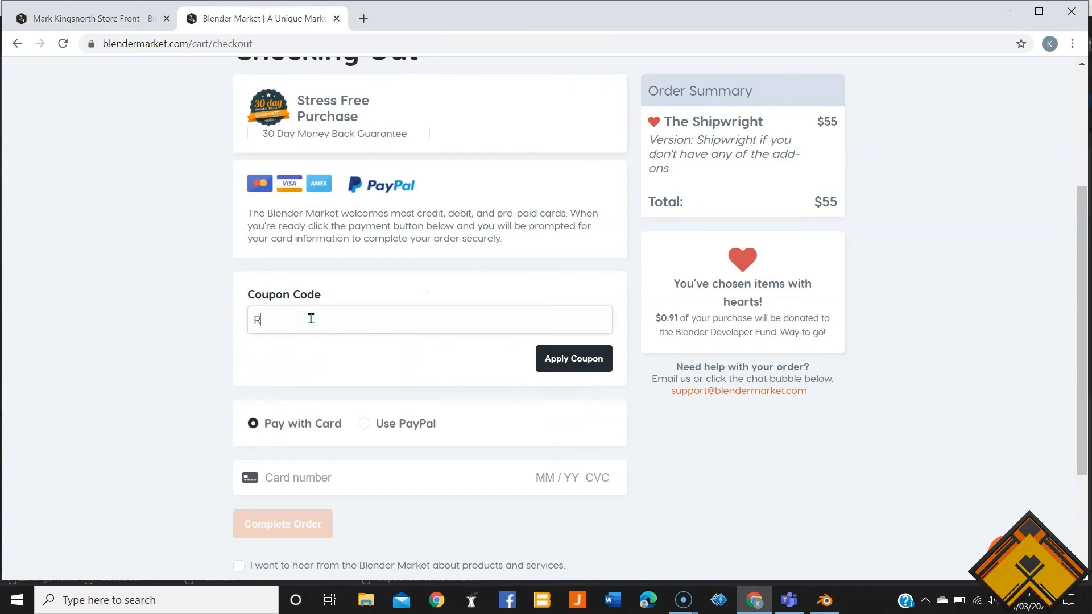
Apply the RADIANTSTATION coupon code and dismiss the Coupon Claimed confirmation
text(ADIANTSTATION)
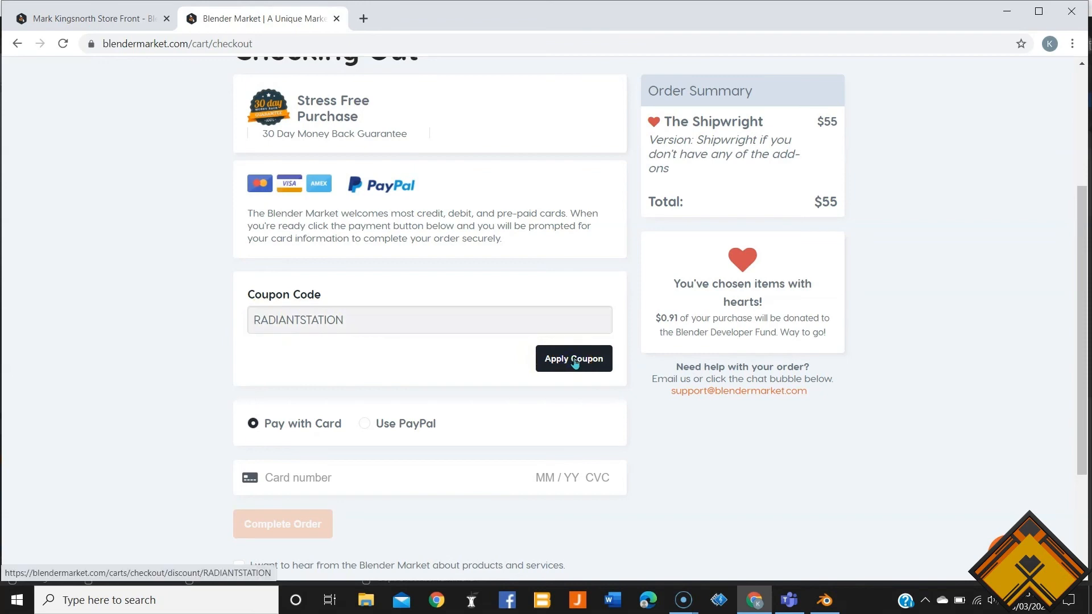
click(573, 358)
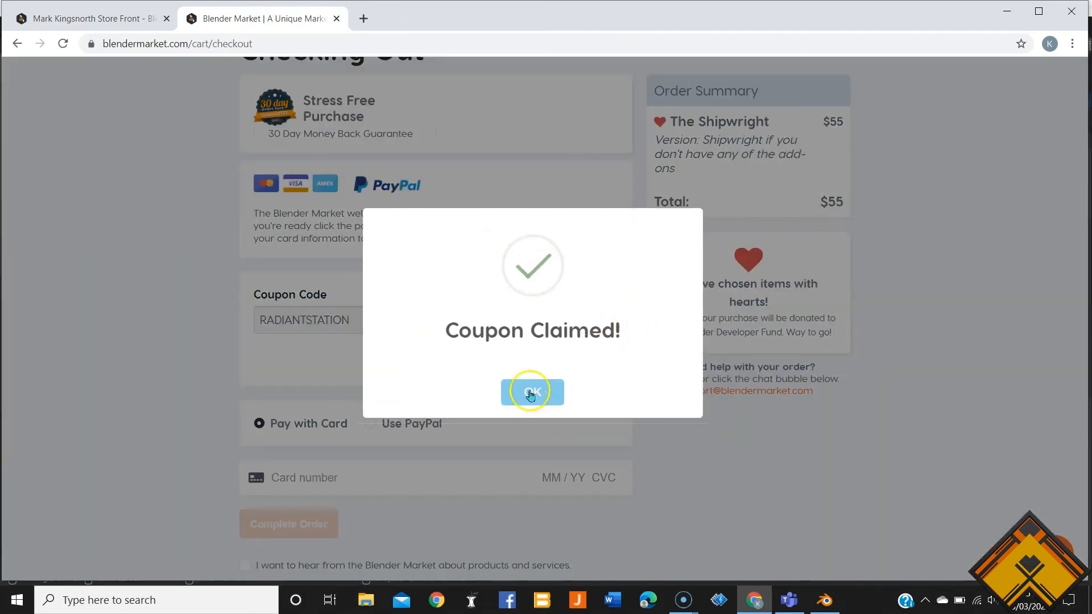
click(532, 391)
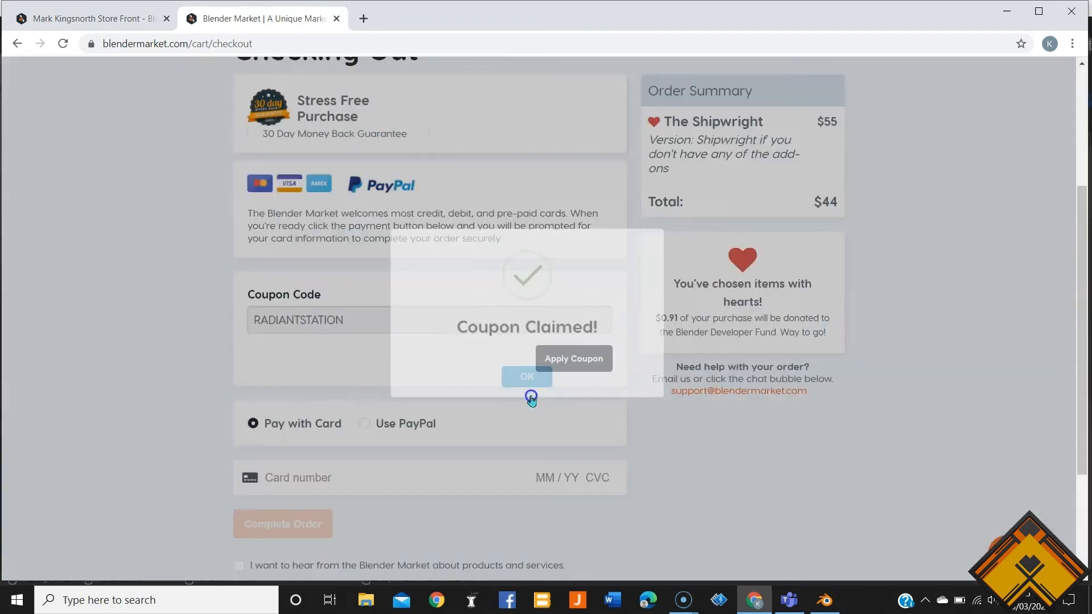
click(525, 375)
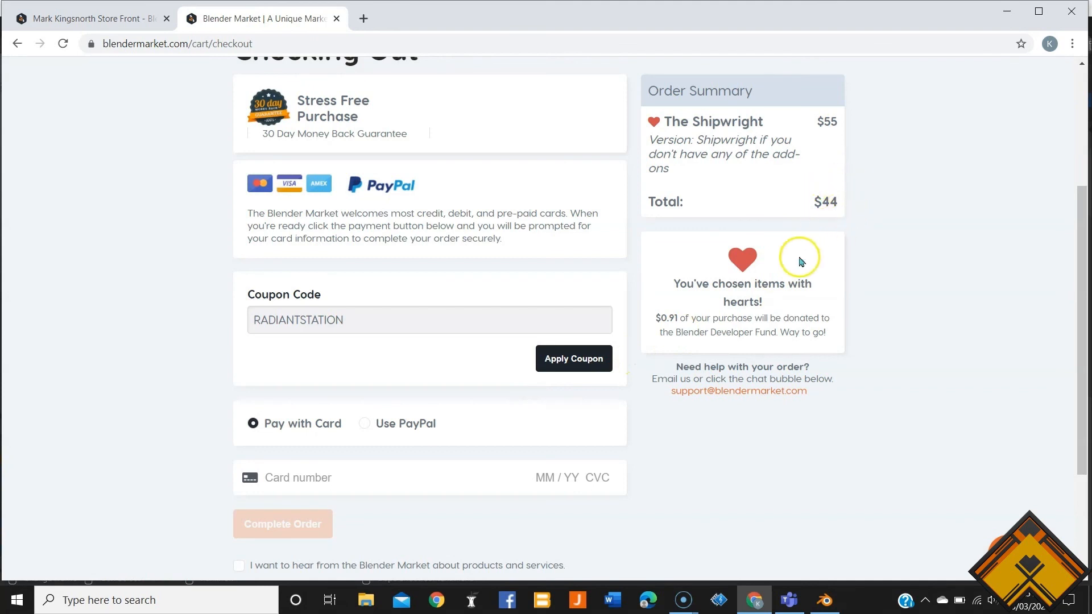
mouse_move(711, 422)
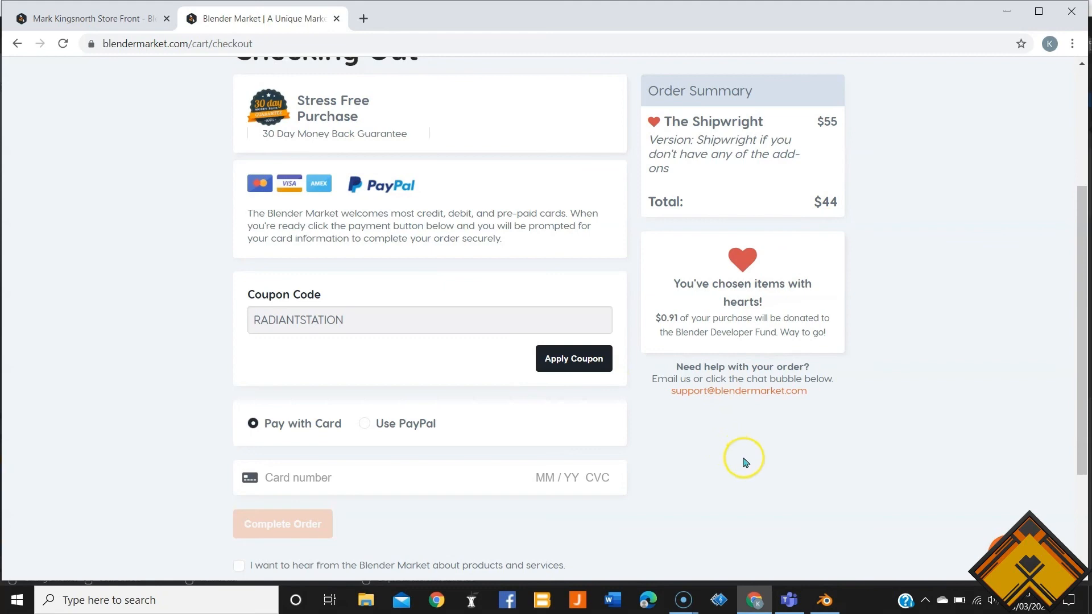
mouse_move(779, 542)
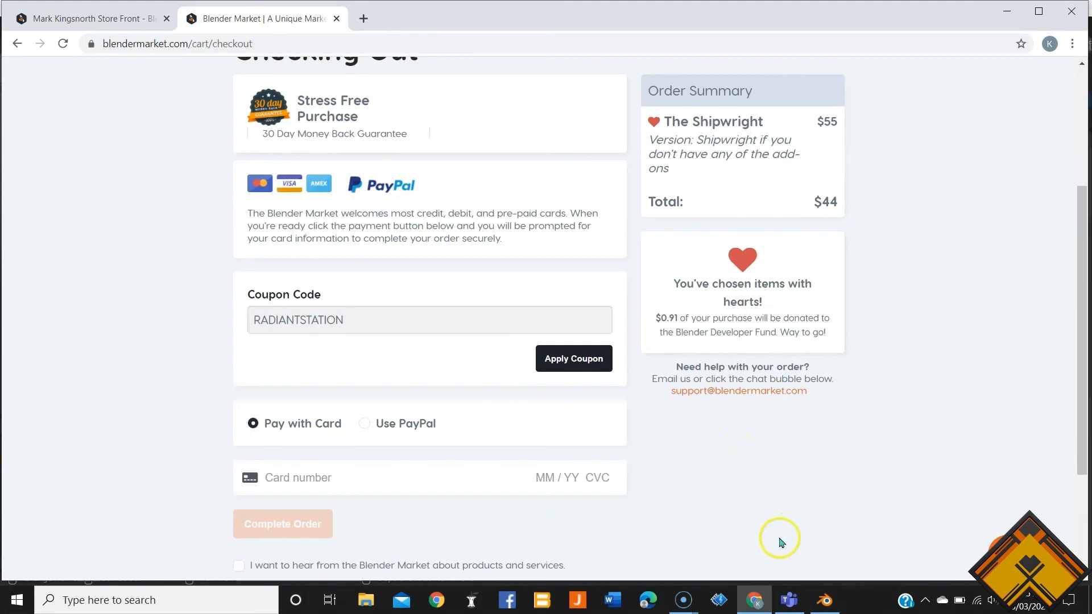
mouse_move(824, 599)
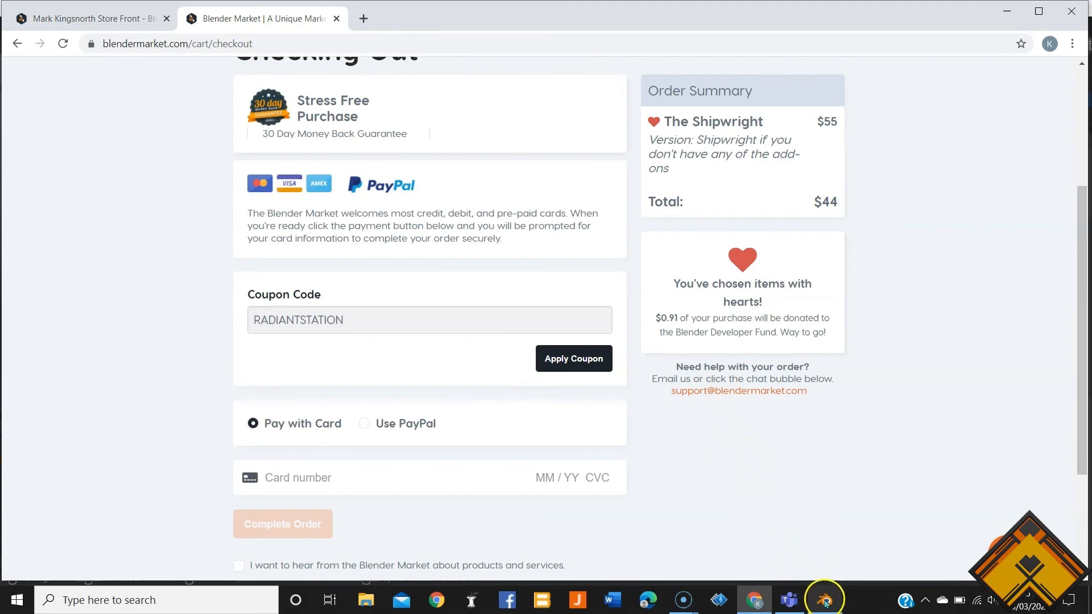
Return to Blender's Layout workspace and zoom in on the reshaped Shipwright ship
click(825, 599)
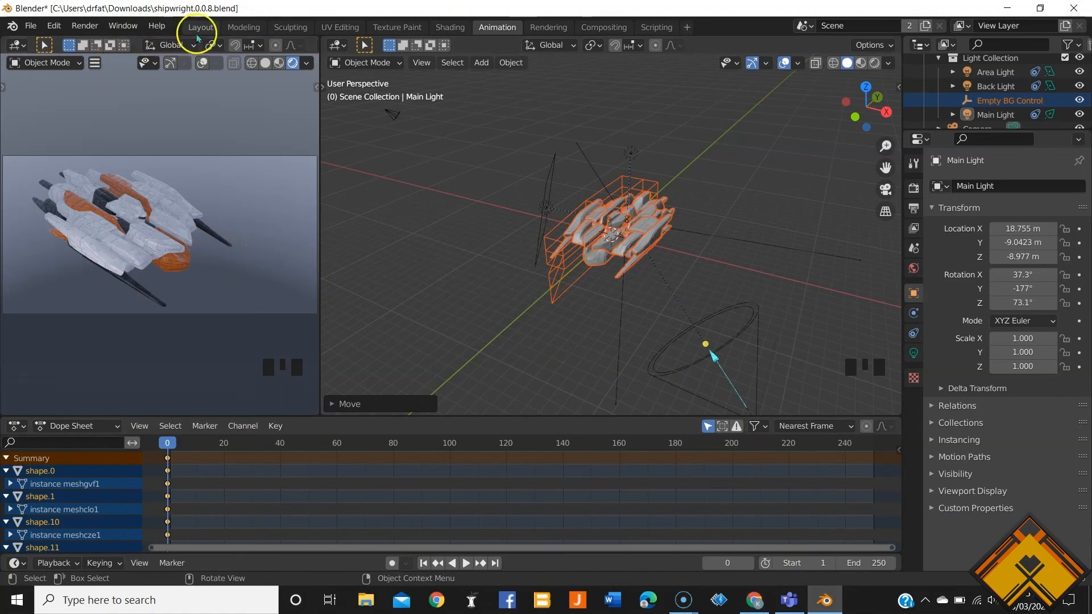
click(200, 27)
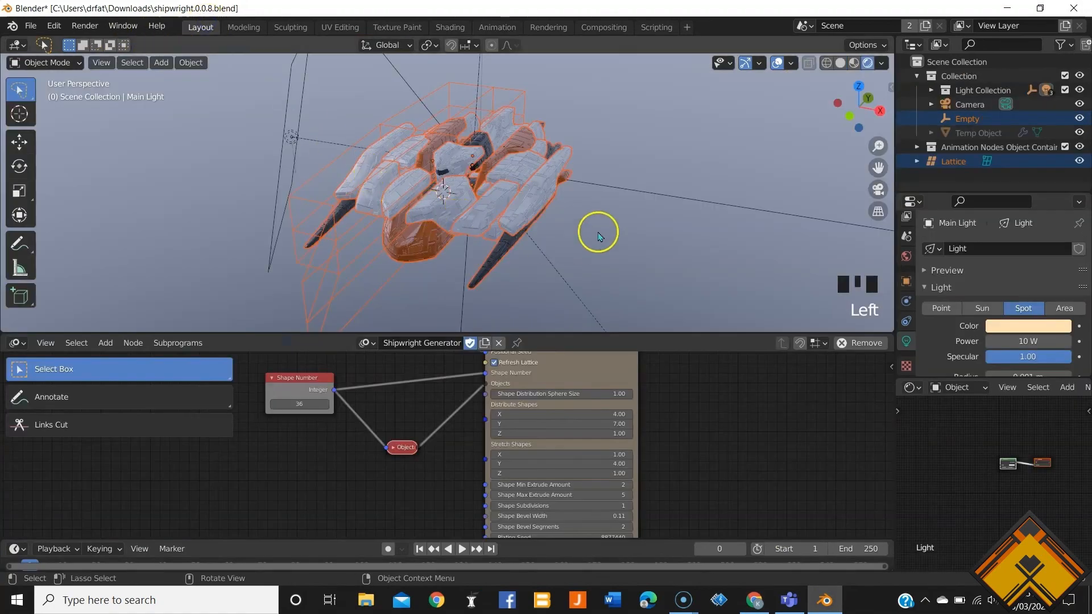
scroll(up, 3)
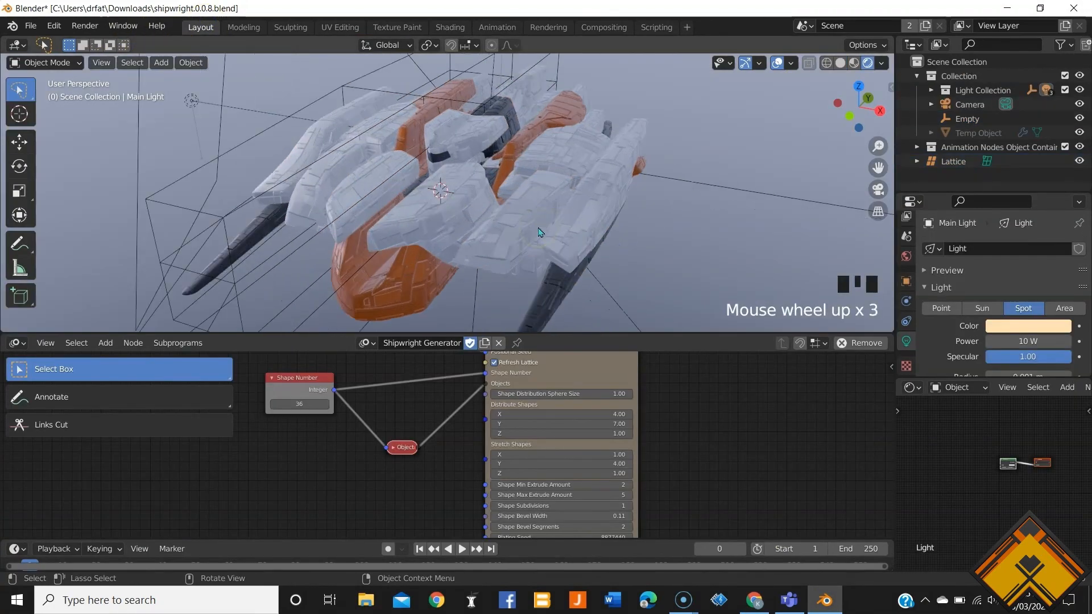